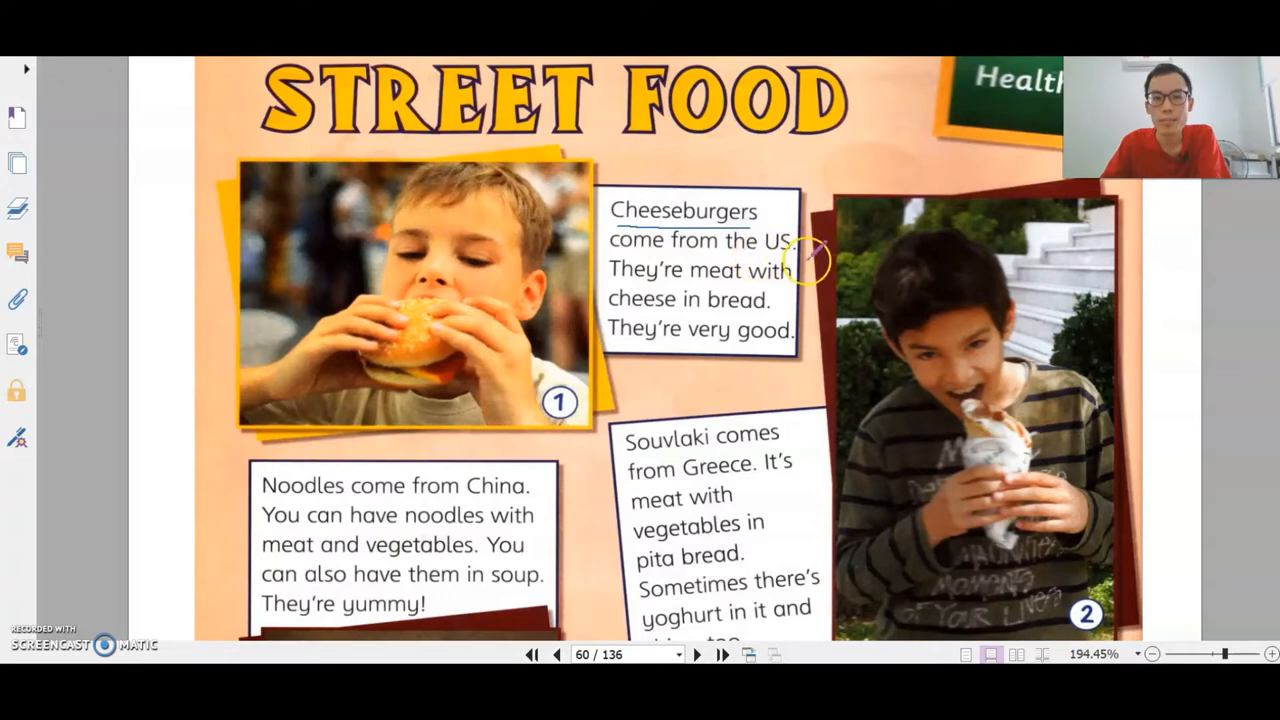
mouse_move(640, 460)
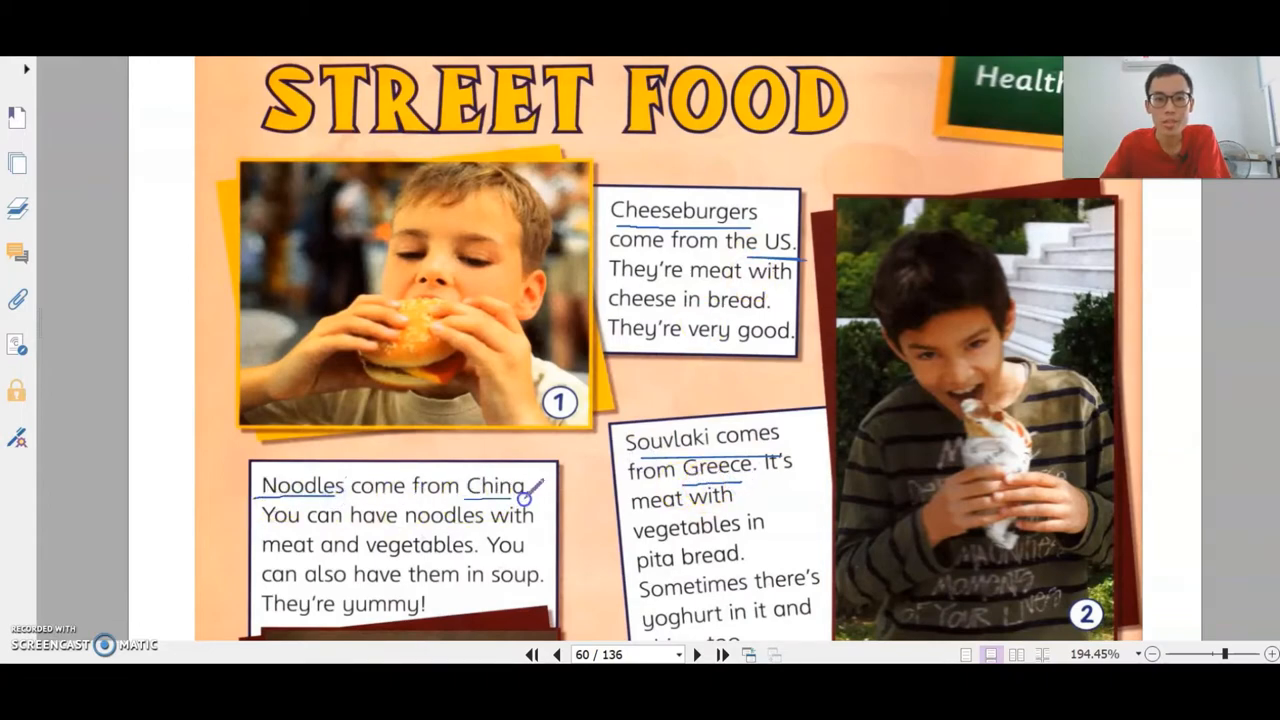
Scroll down and back up through the Street Food texts.
scroll("down", 3)
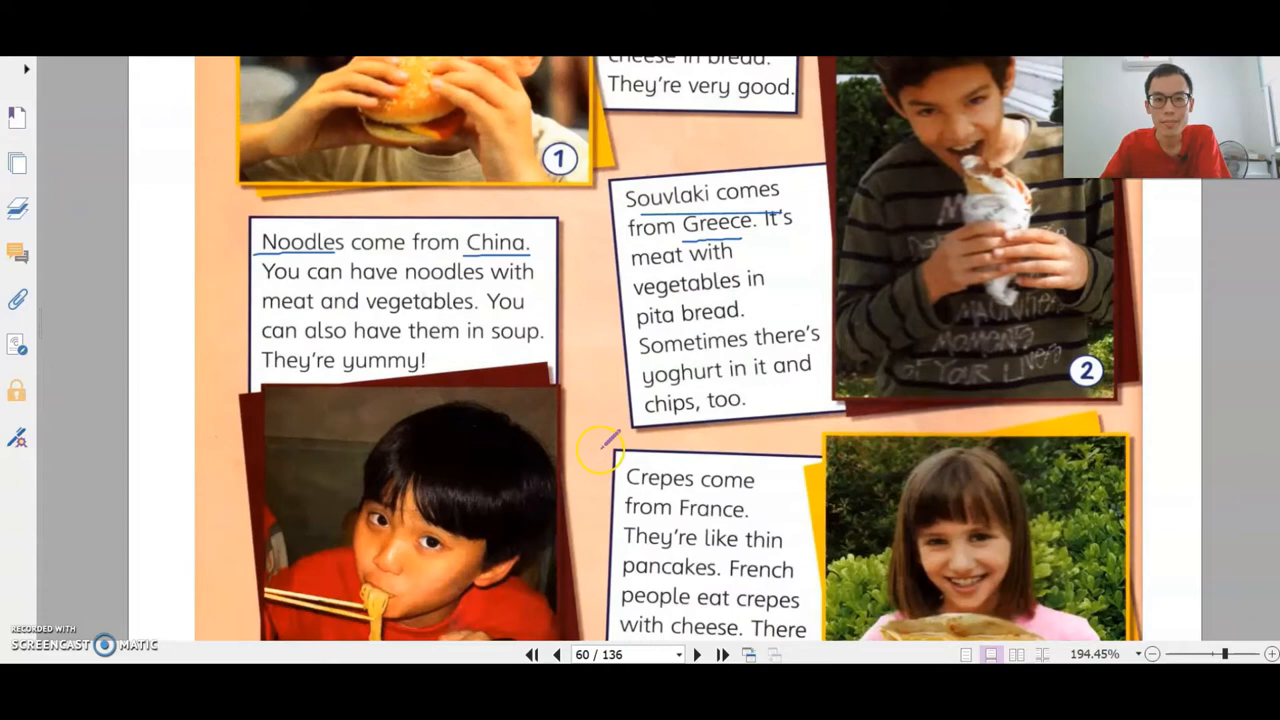
scroll("down", 3)
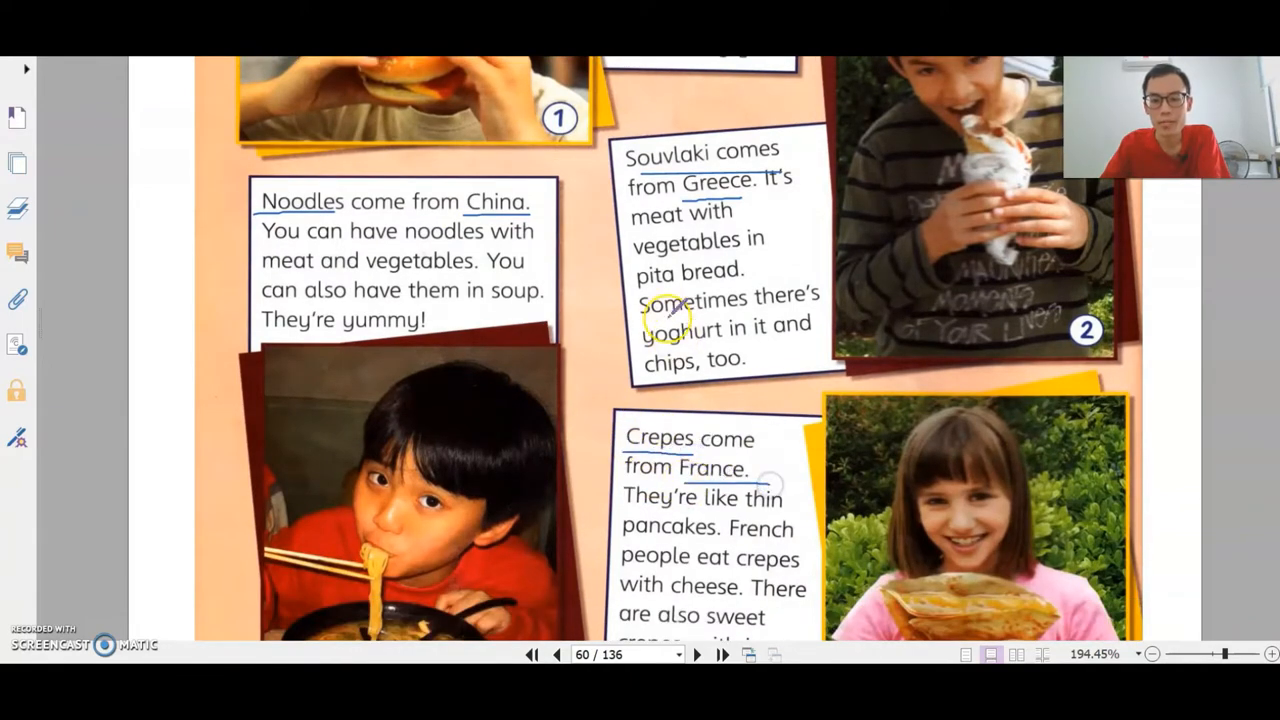
scroll("up", 3)
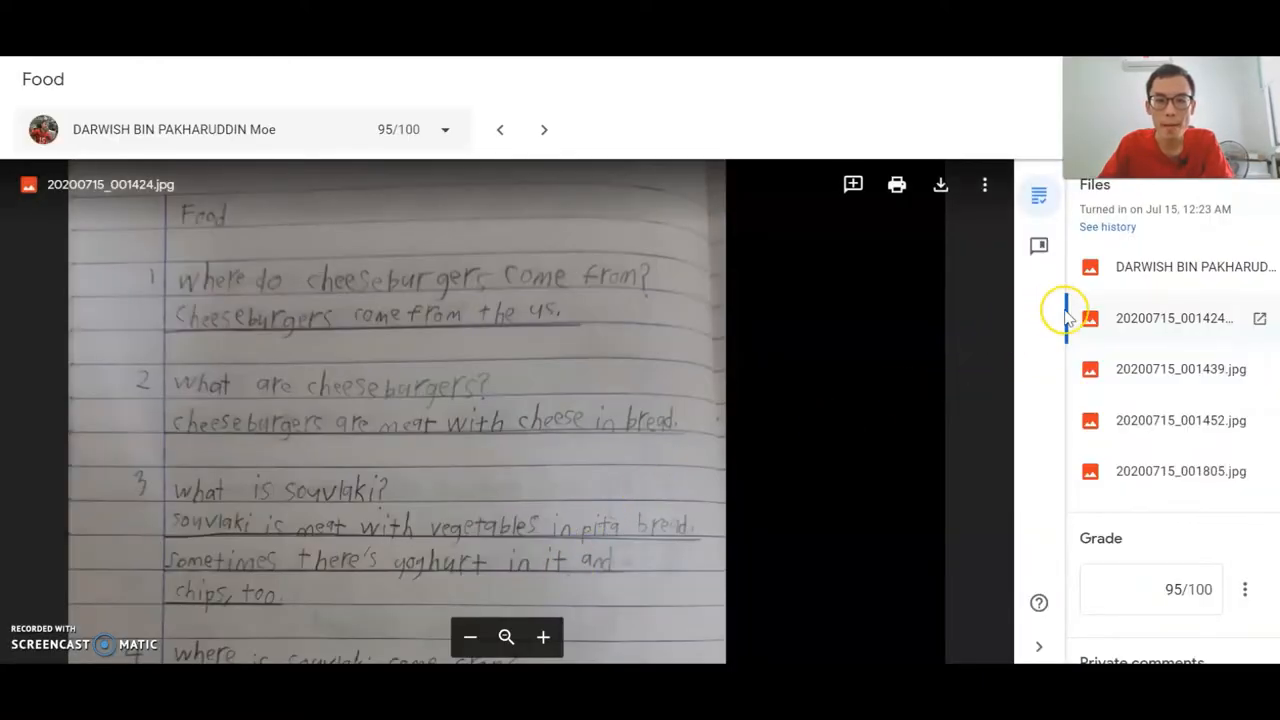
Scroll down the student's Food homework submission in Google Classroom.
scroll("down", 3)
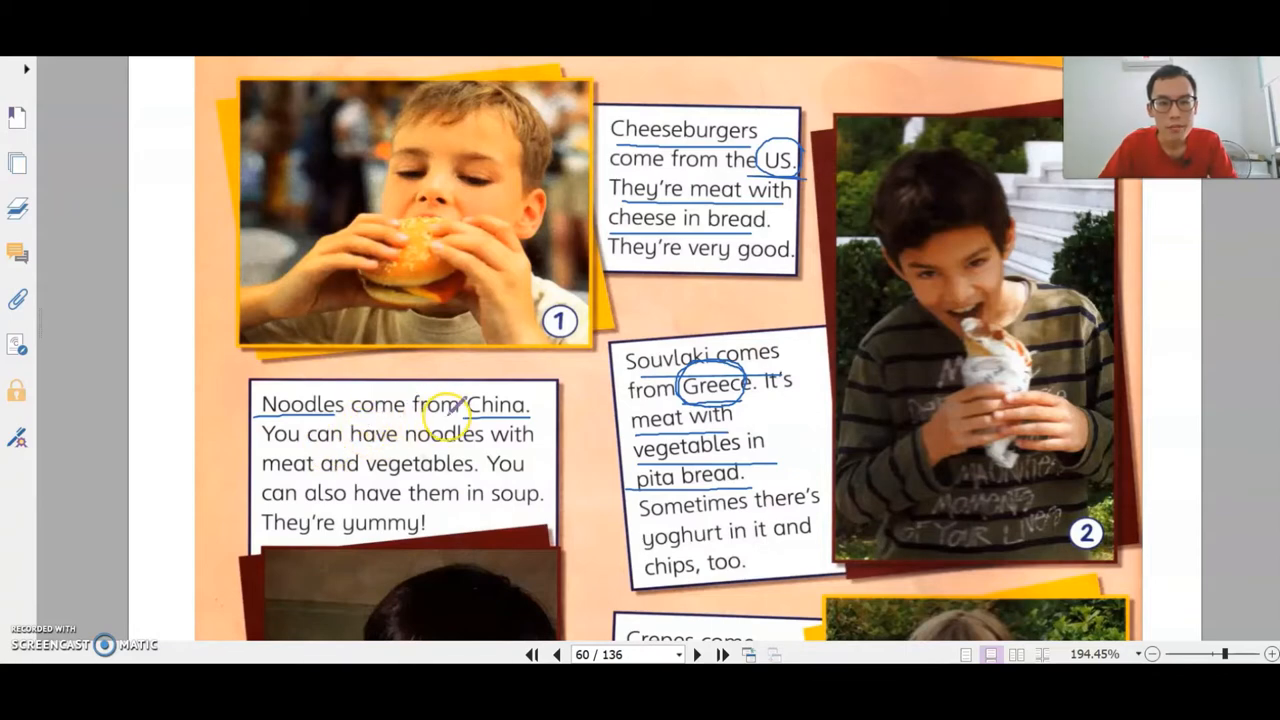
mouse_move(405, 470)
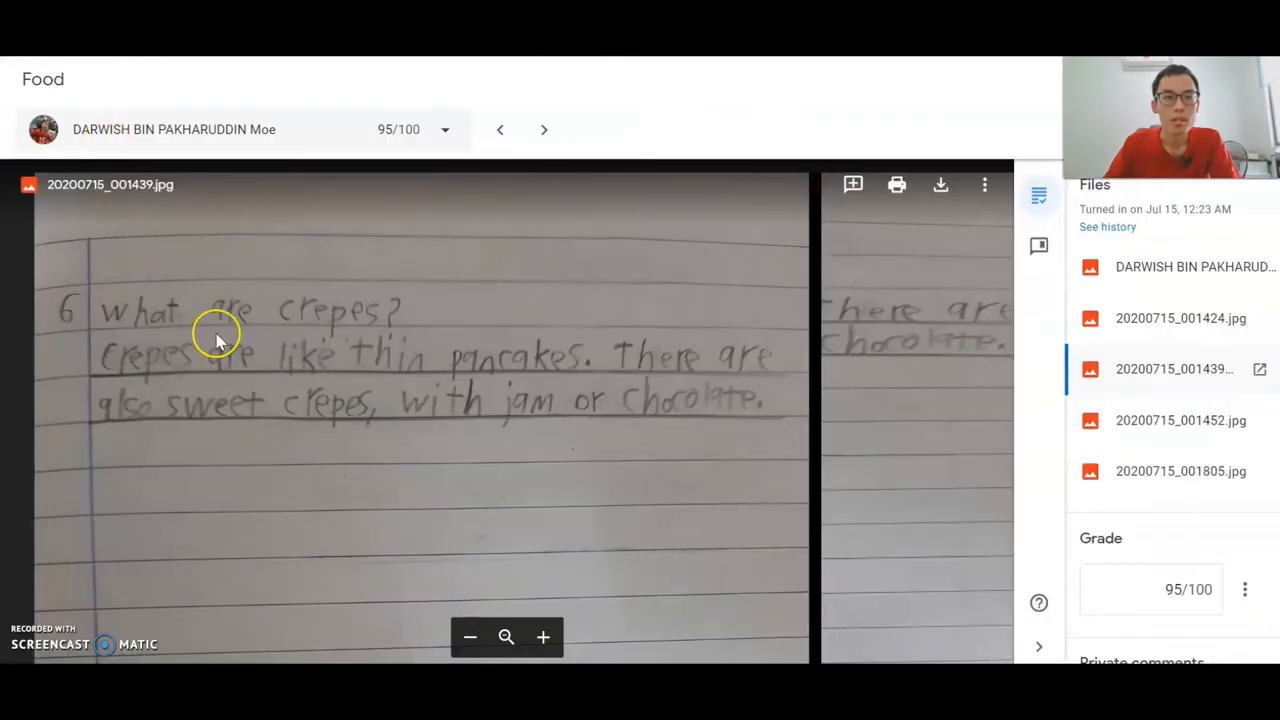
mouse_move(385, 325)
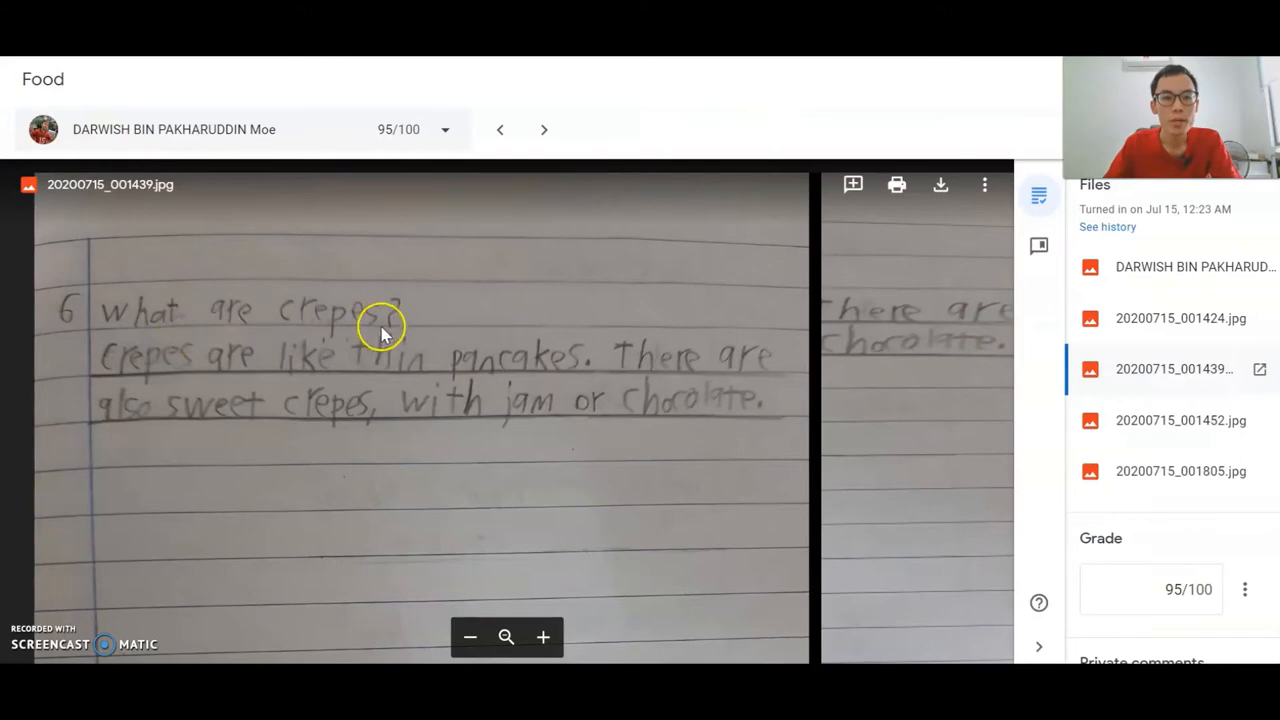
mouse_move(545, 390)
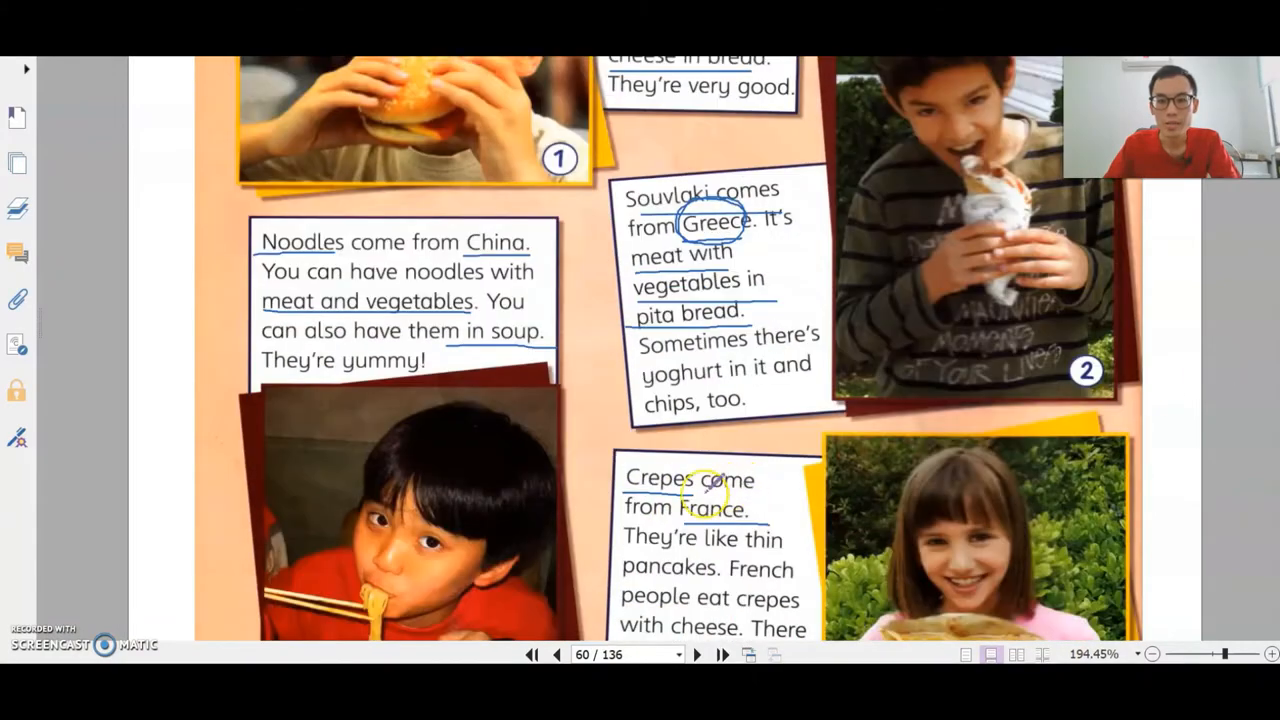
Scroll down to the Noodles paragraph.
scroll("down", 3)
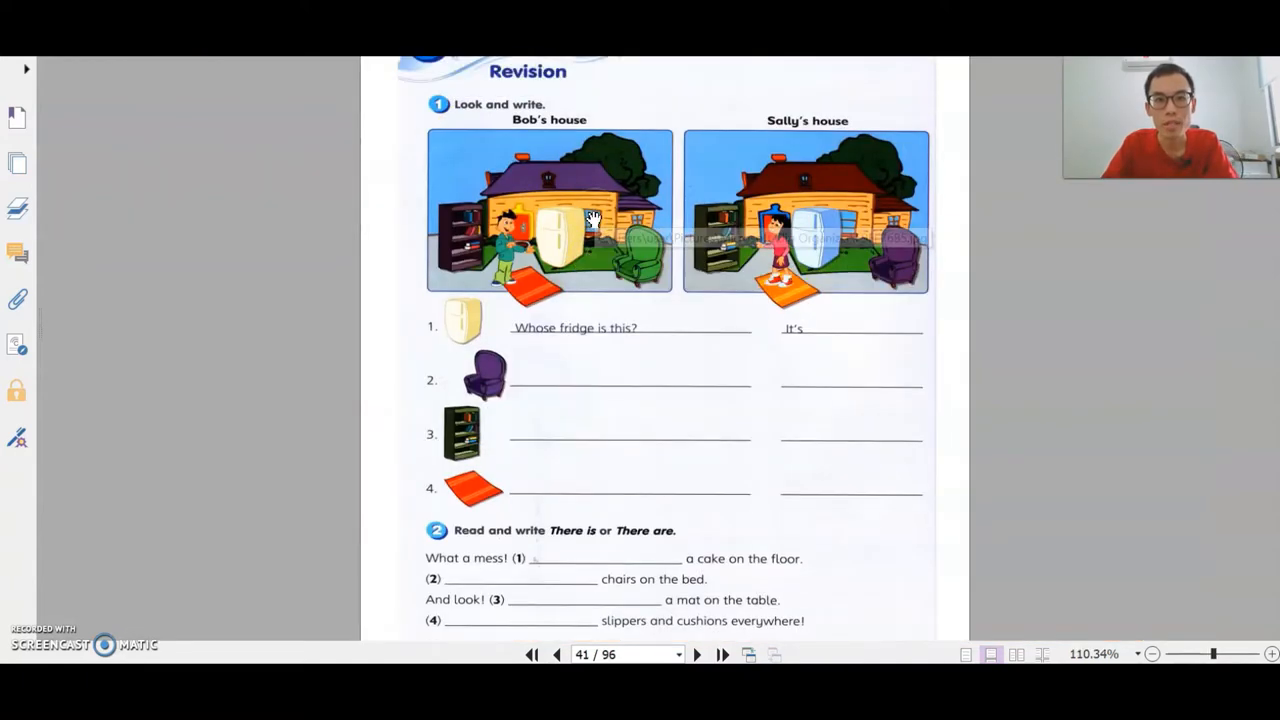
mouse_move(543, 140)
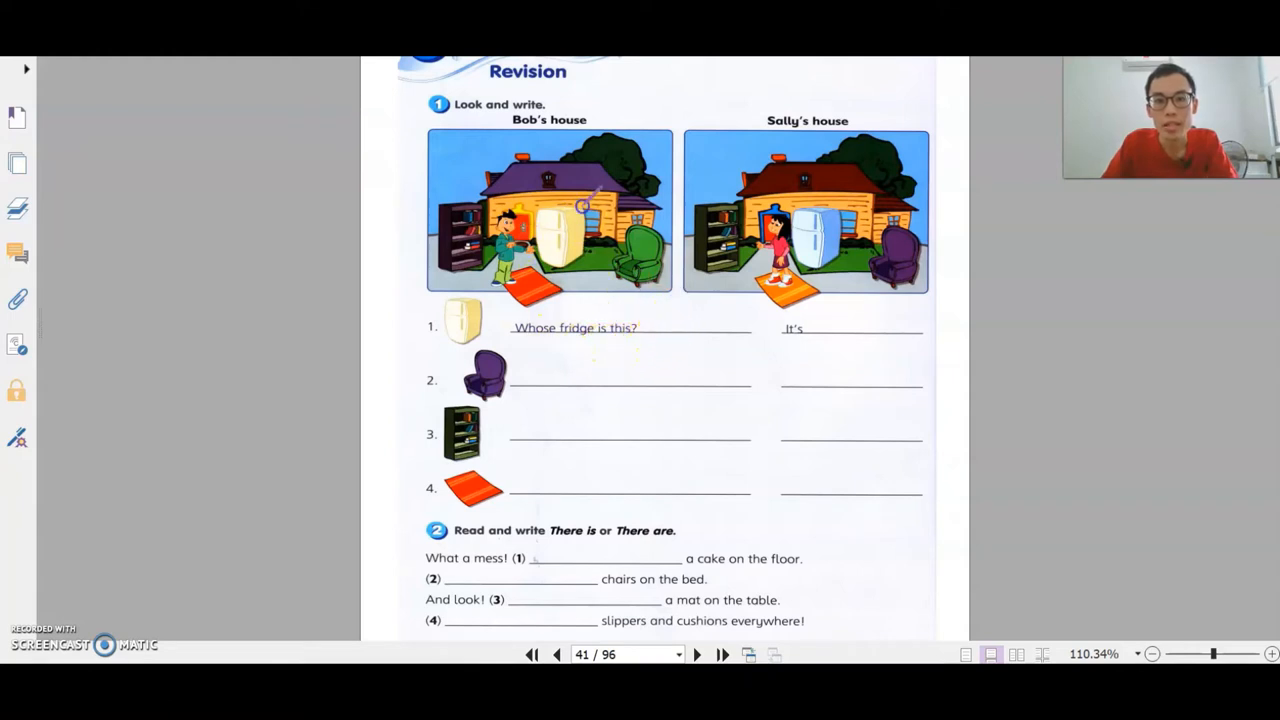
mouse_move(820, 310)
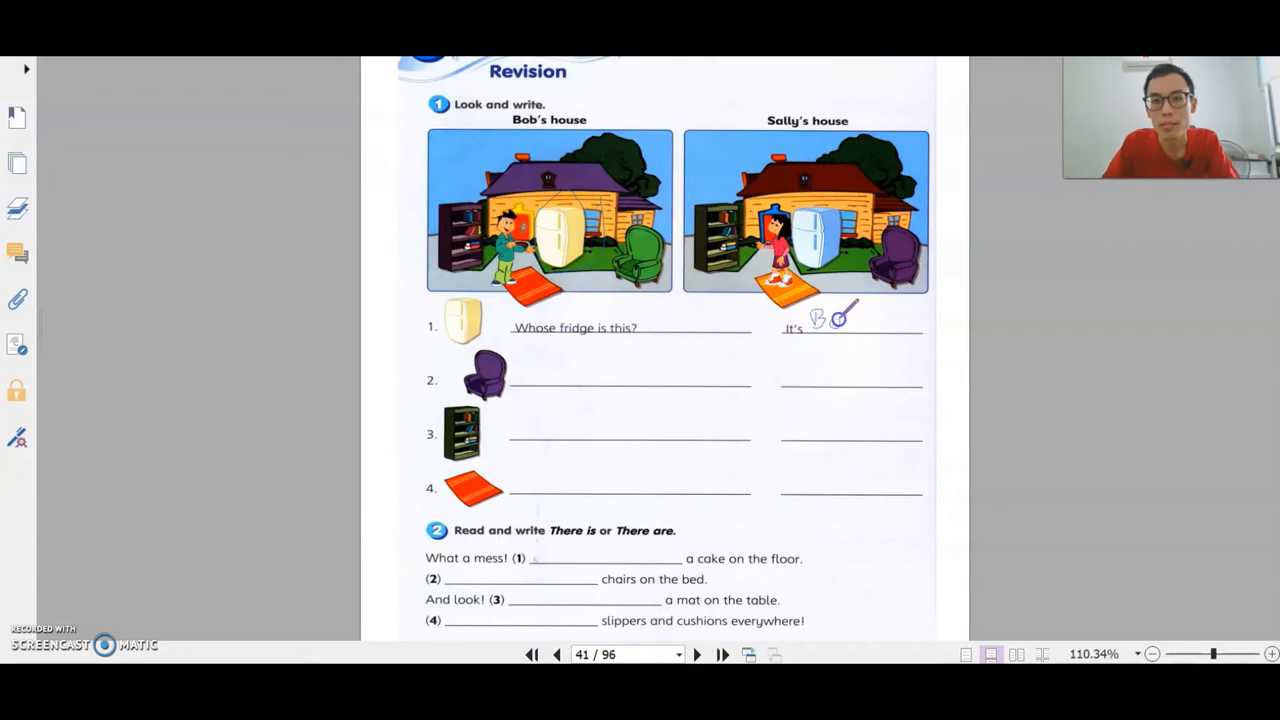
Handwrite 'Bob's' as the fridge answer, then start a typed armchair answer.
left_click_drag(810, 320, 850, 320)
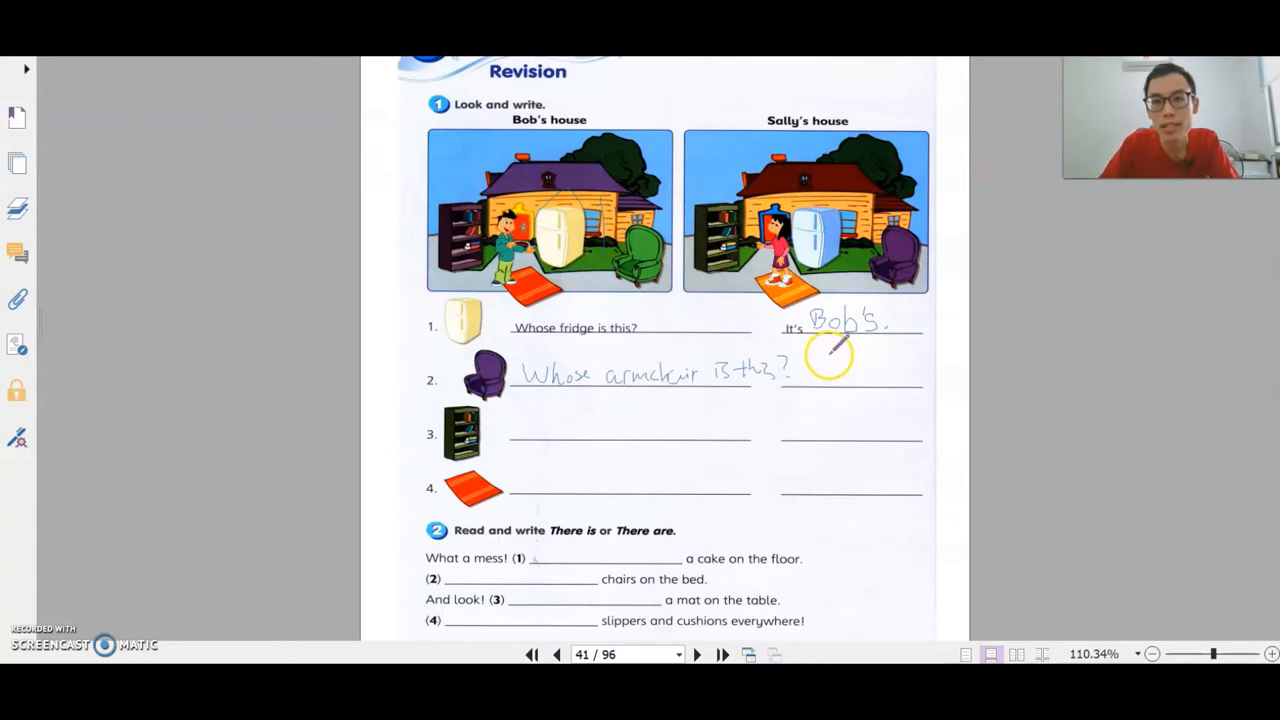
left_click(283, 72)
type("It's Sally's")
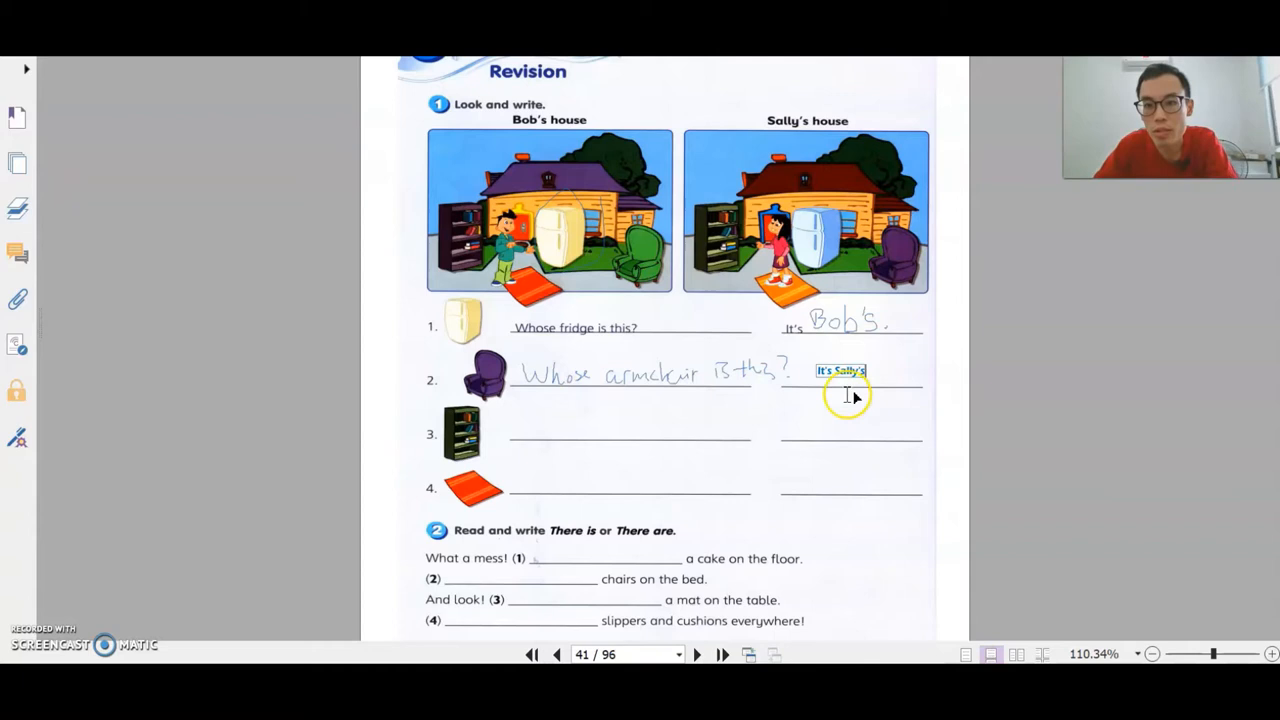
Type 'Whose bookshelf is this?' and the answer 'It's Sally's'.
left_click(841, 371)
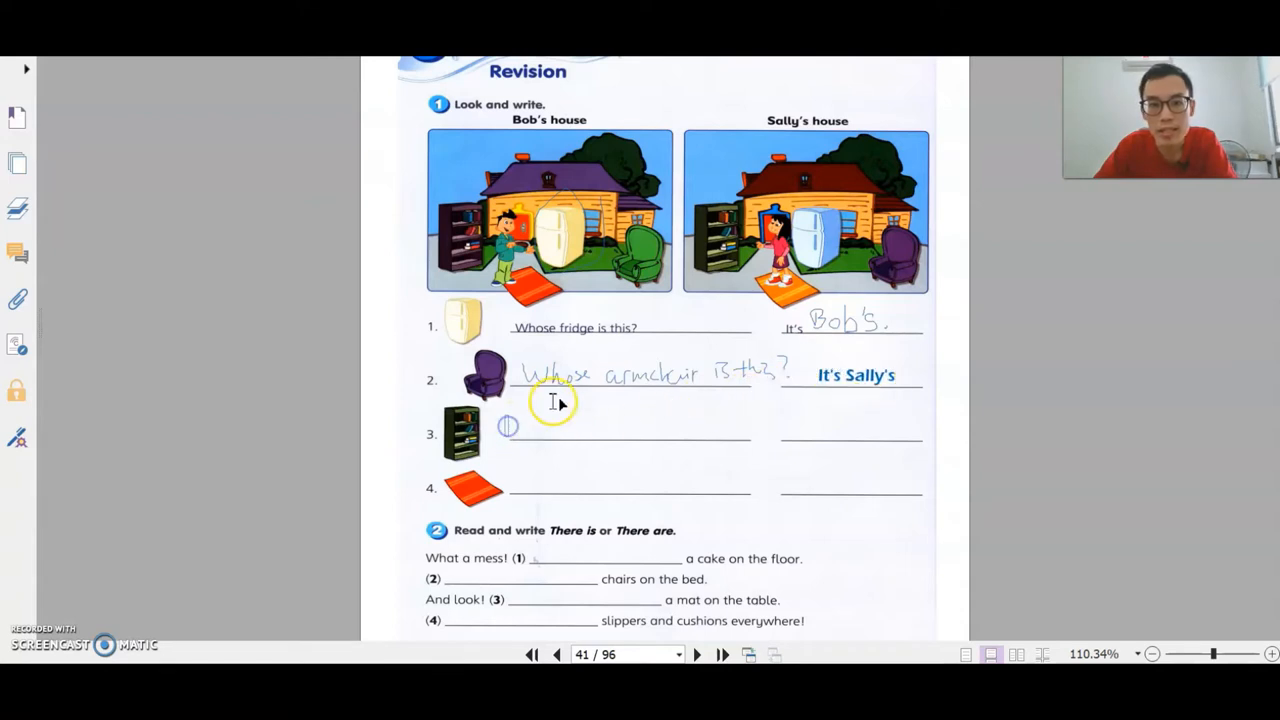
type("W")
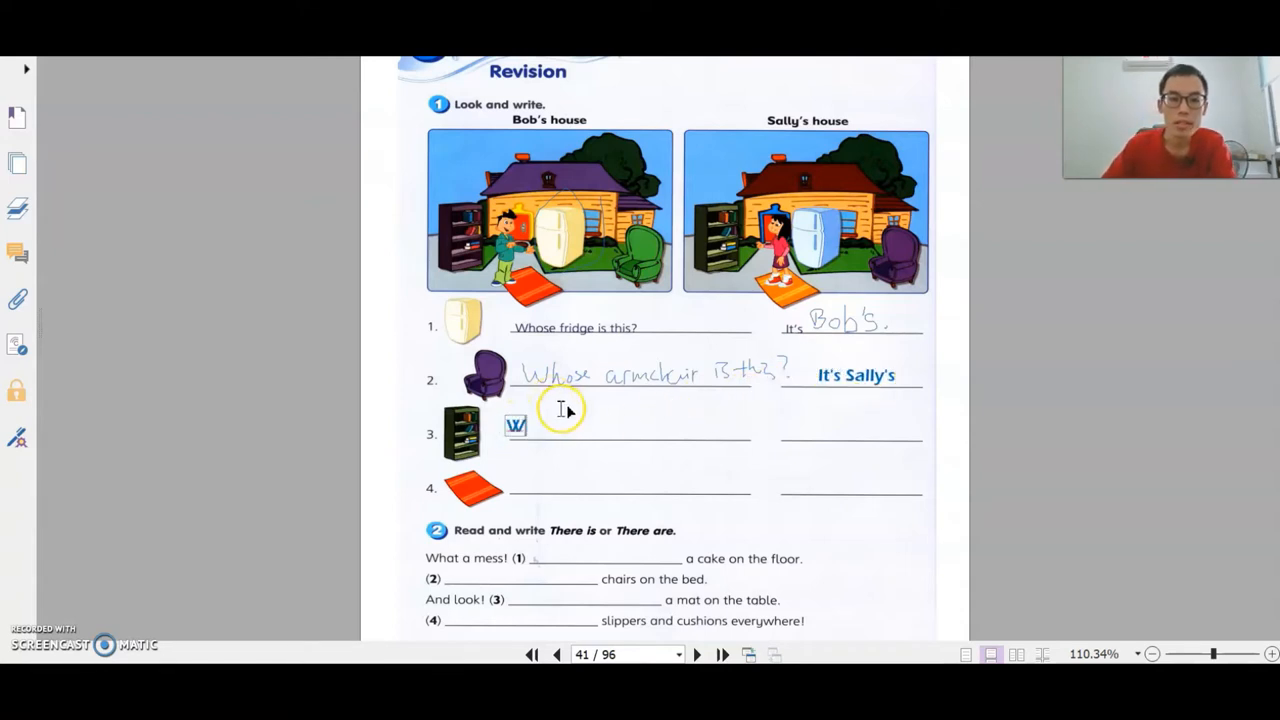
type("Whose")
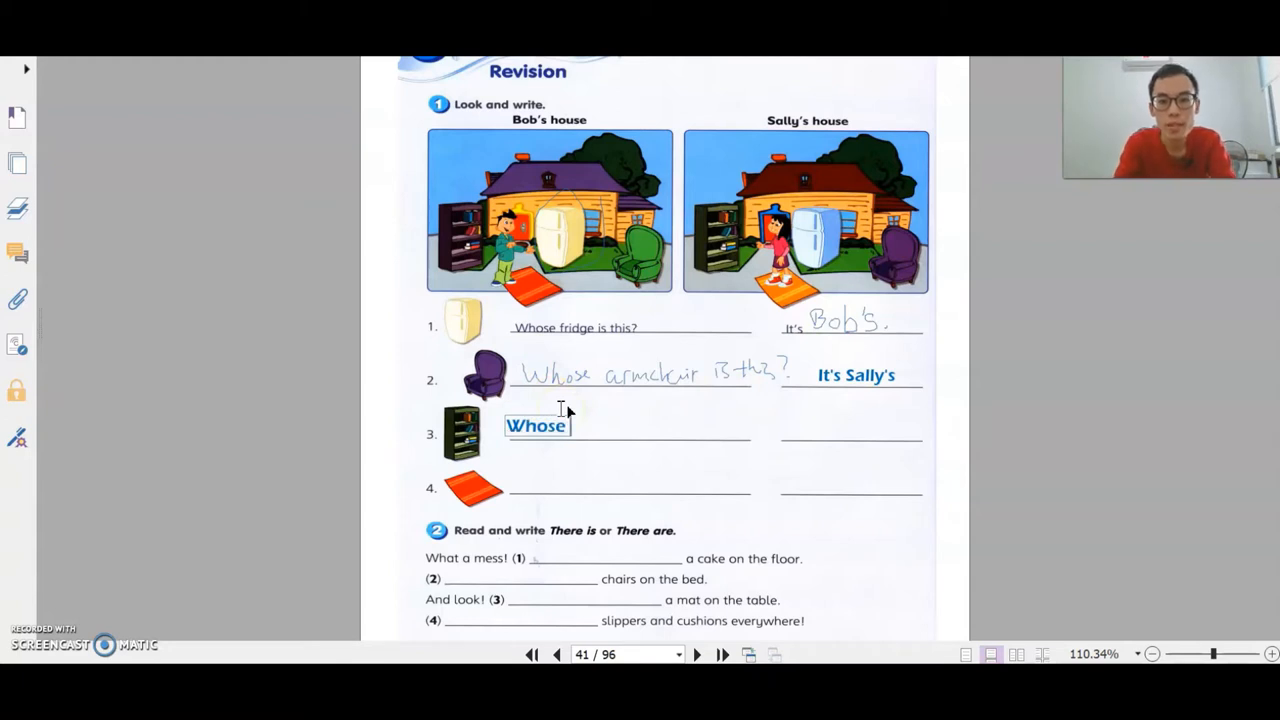
type("book")
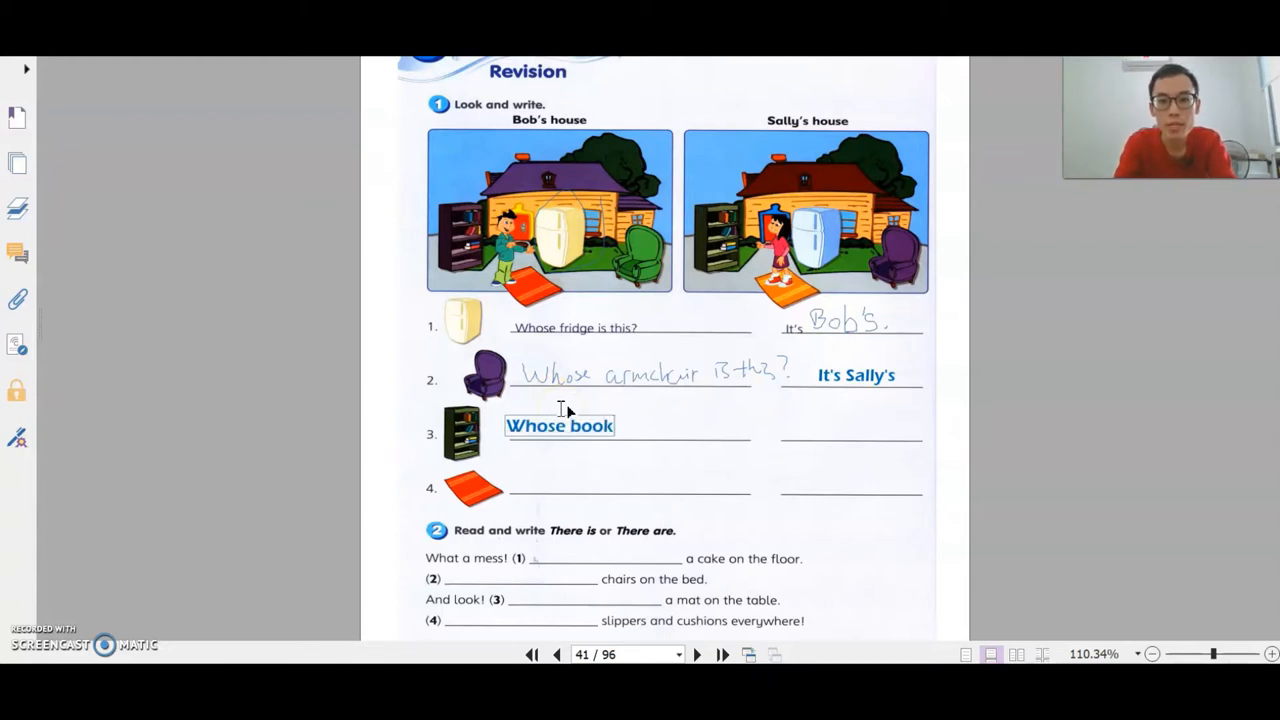
type("shelf is this?")
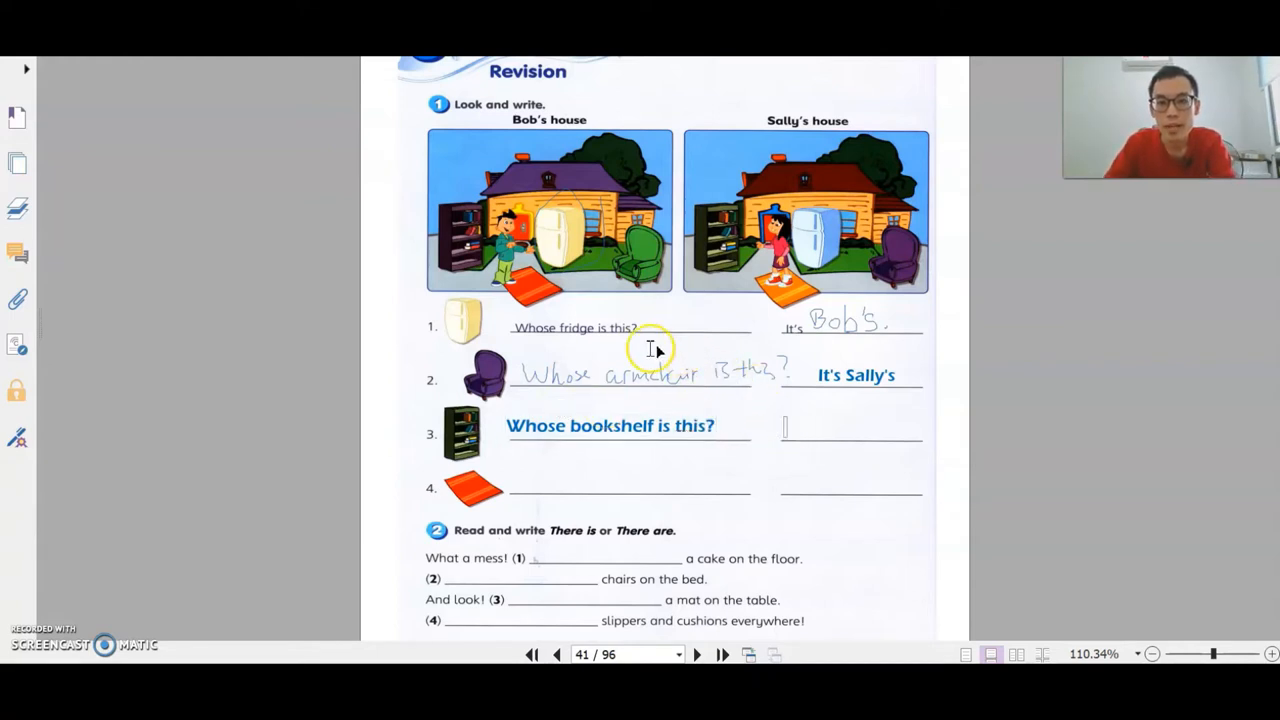
mouse_move(480, 422)
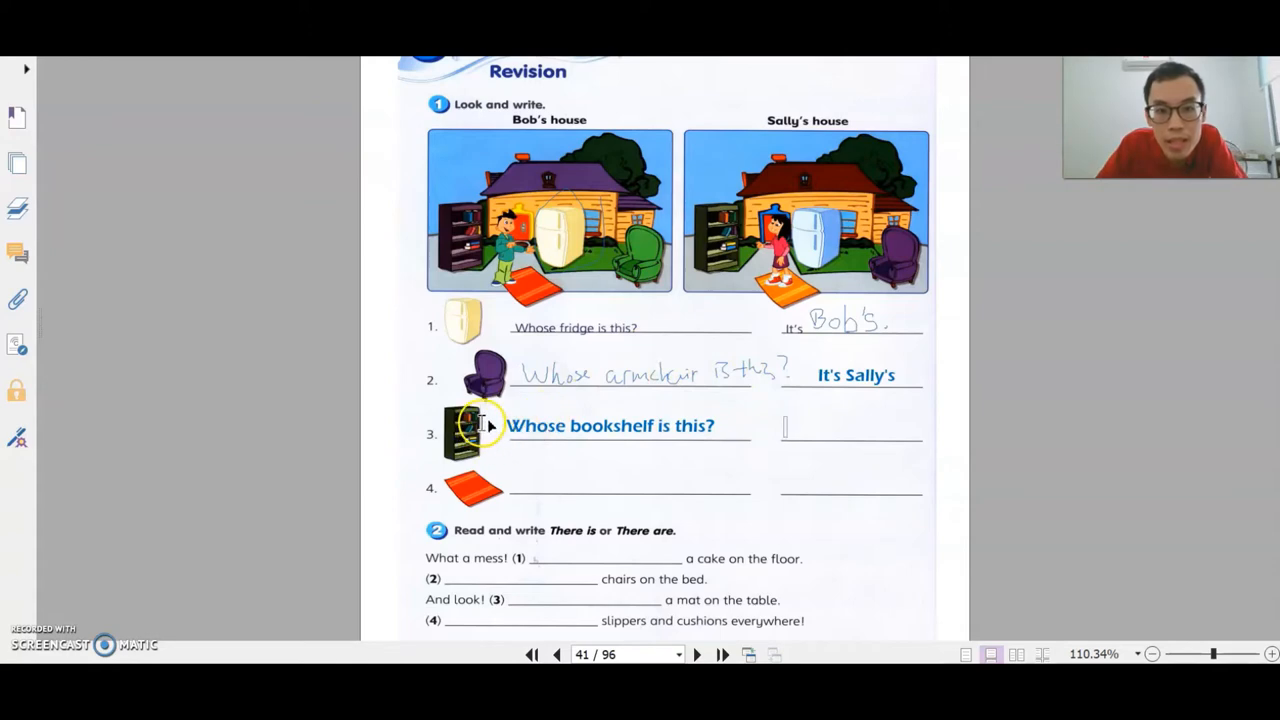
mouse_move(855, 405)
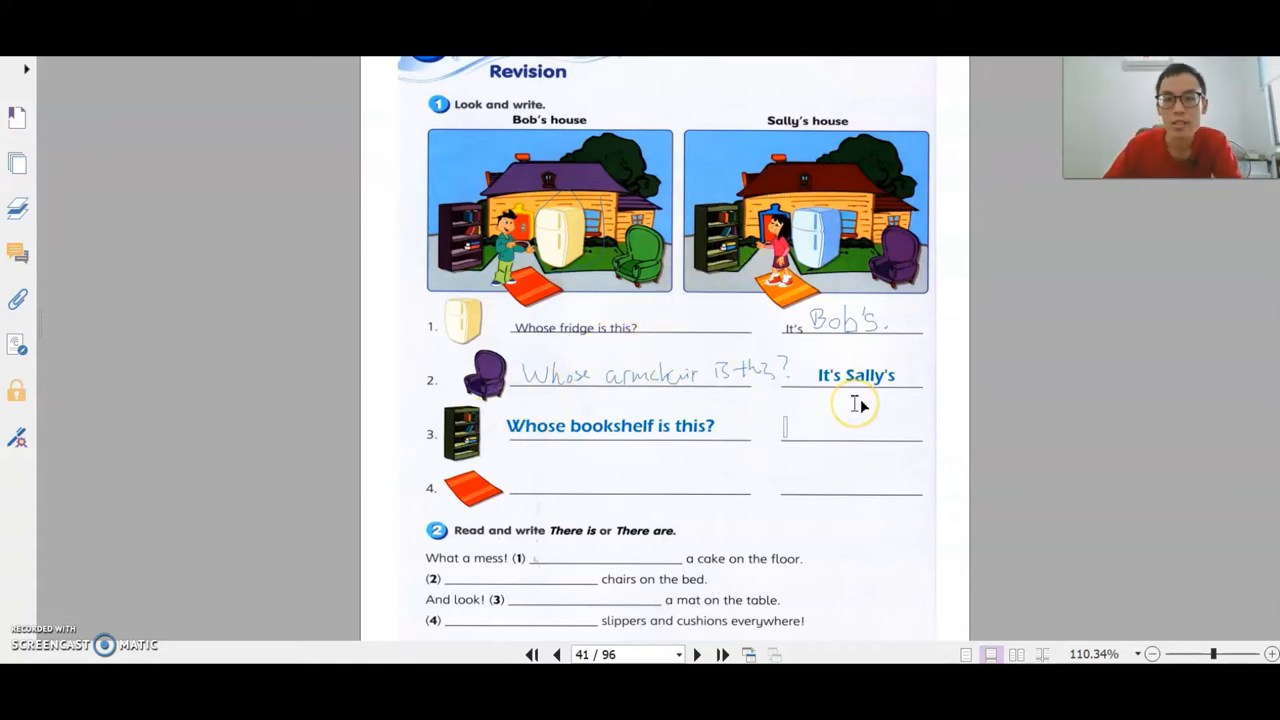
type("It's Sa")
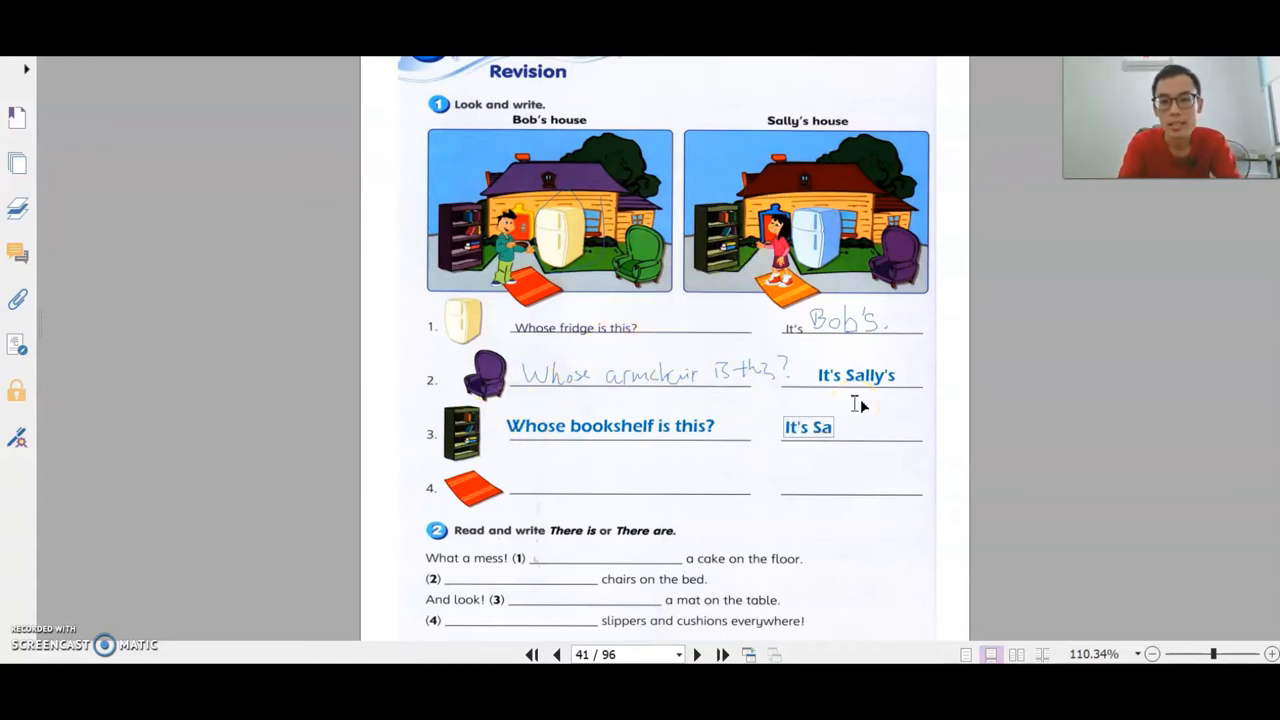
type("lly's")
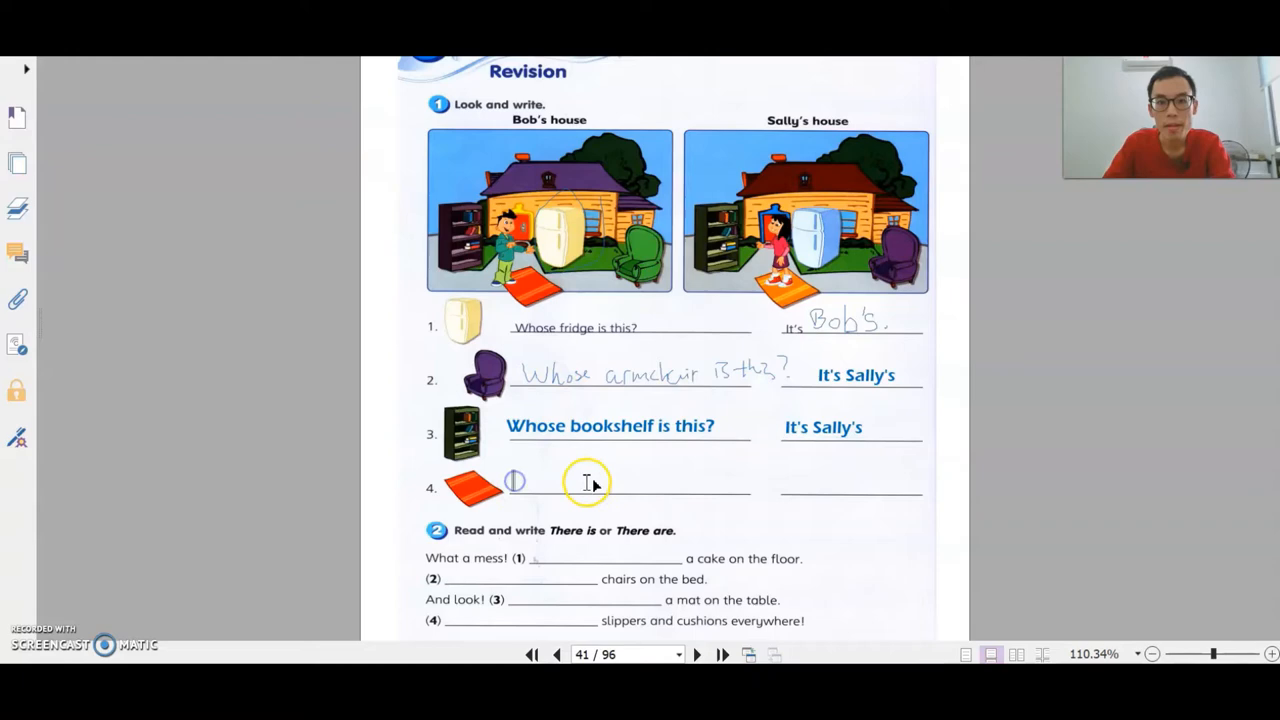
Type 'Whose rug is this?' and the answer 'It's Bob's'.
type("Whose")
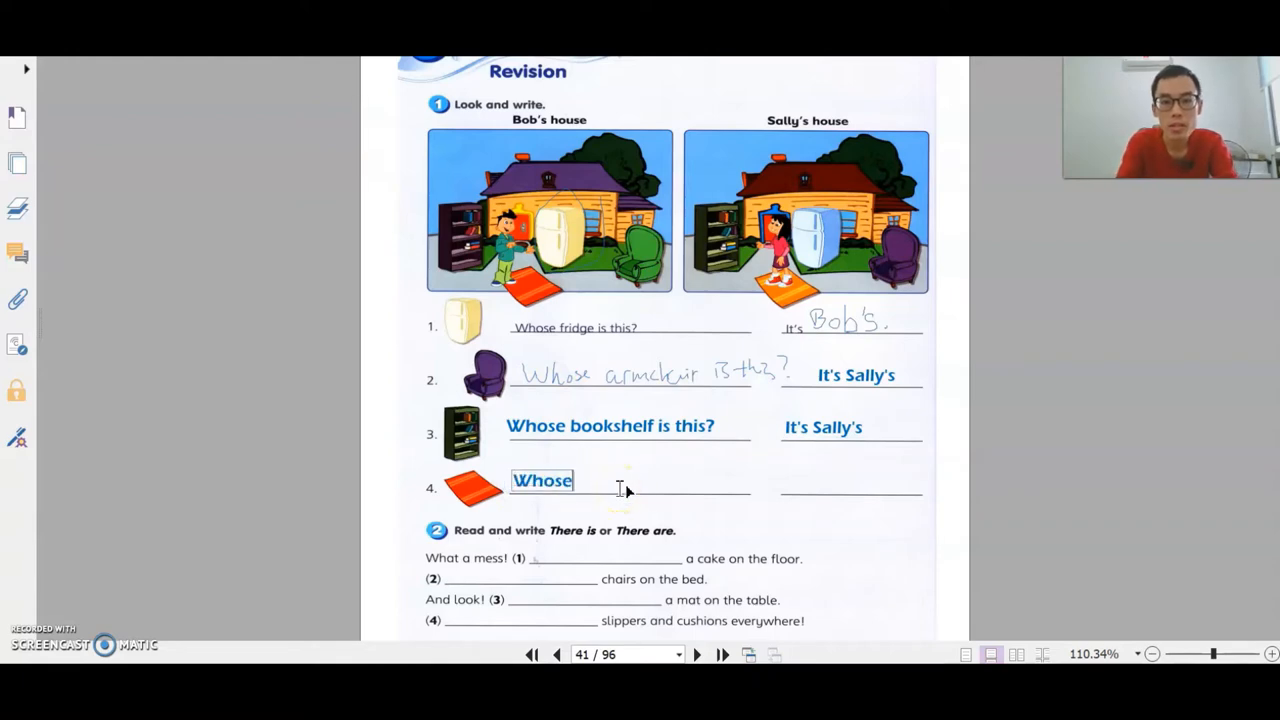
type("r")
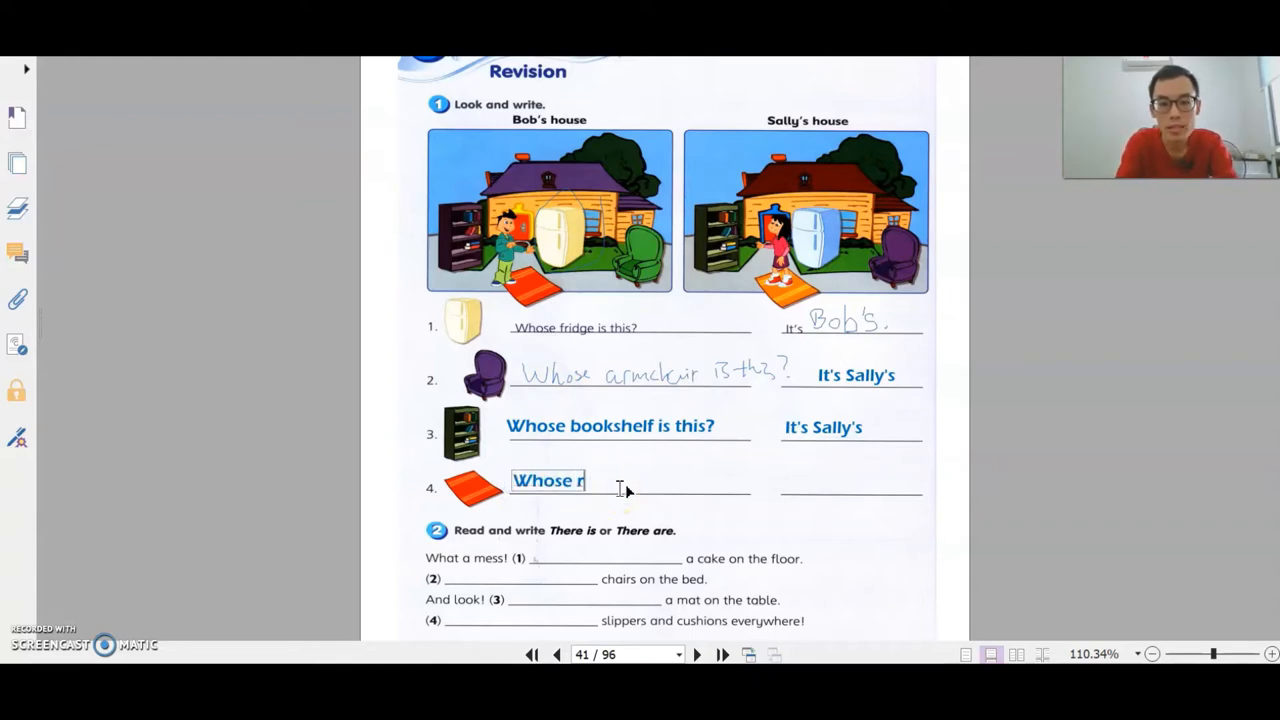
type("ug")
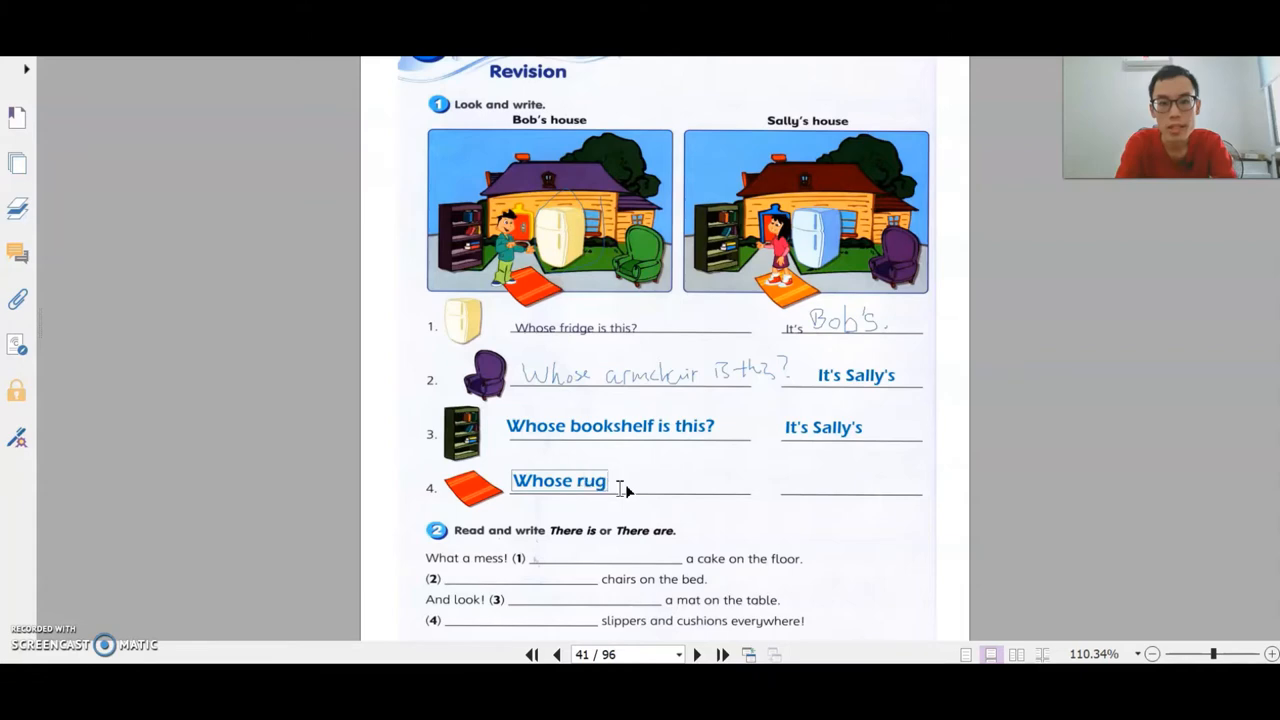
type("is this?")
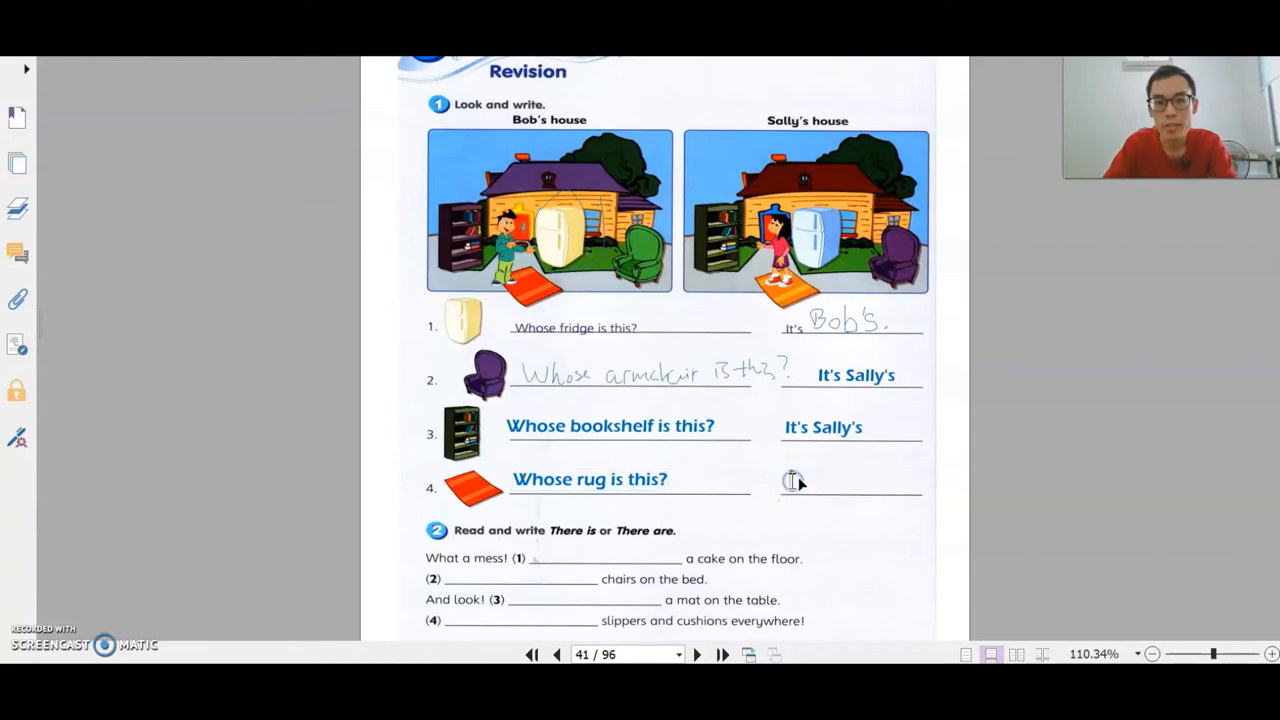
type("It's B")
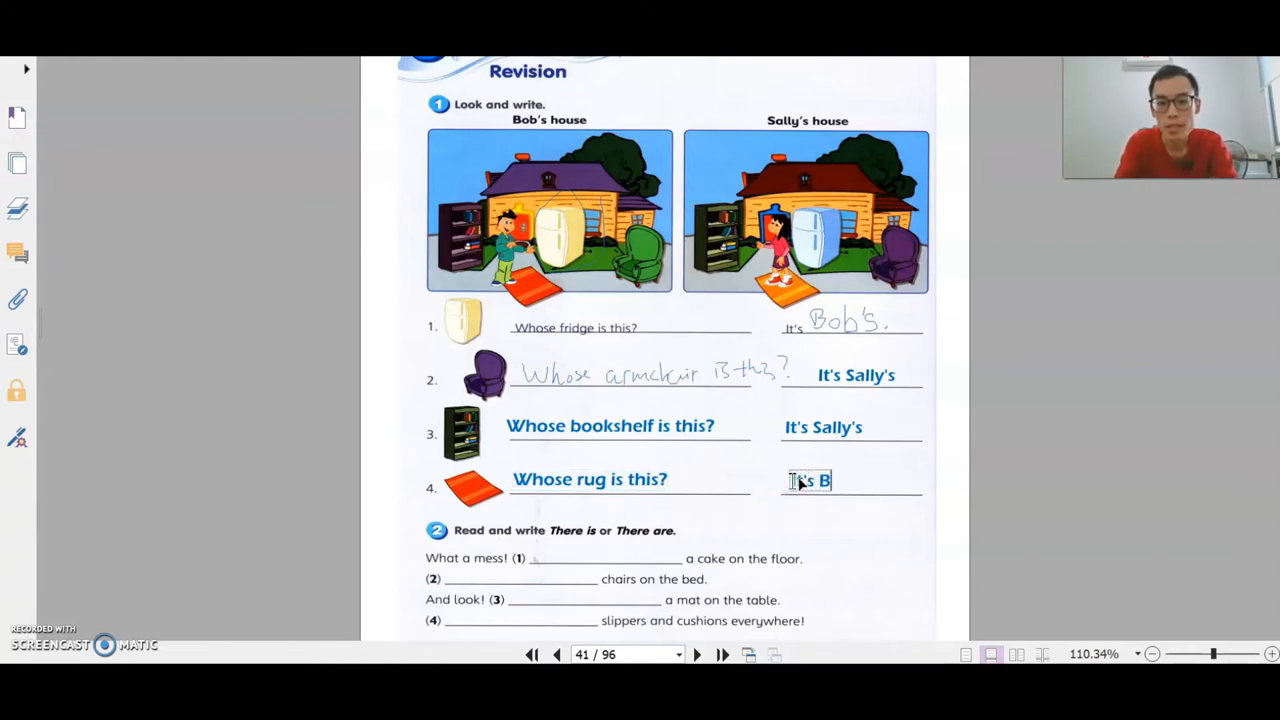
type("ob's")
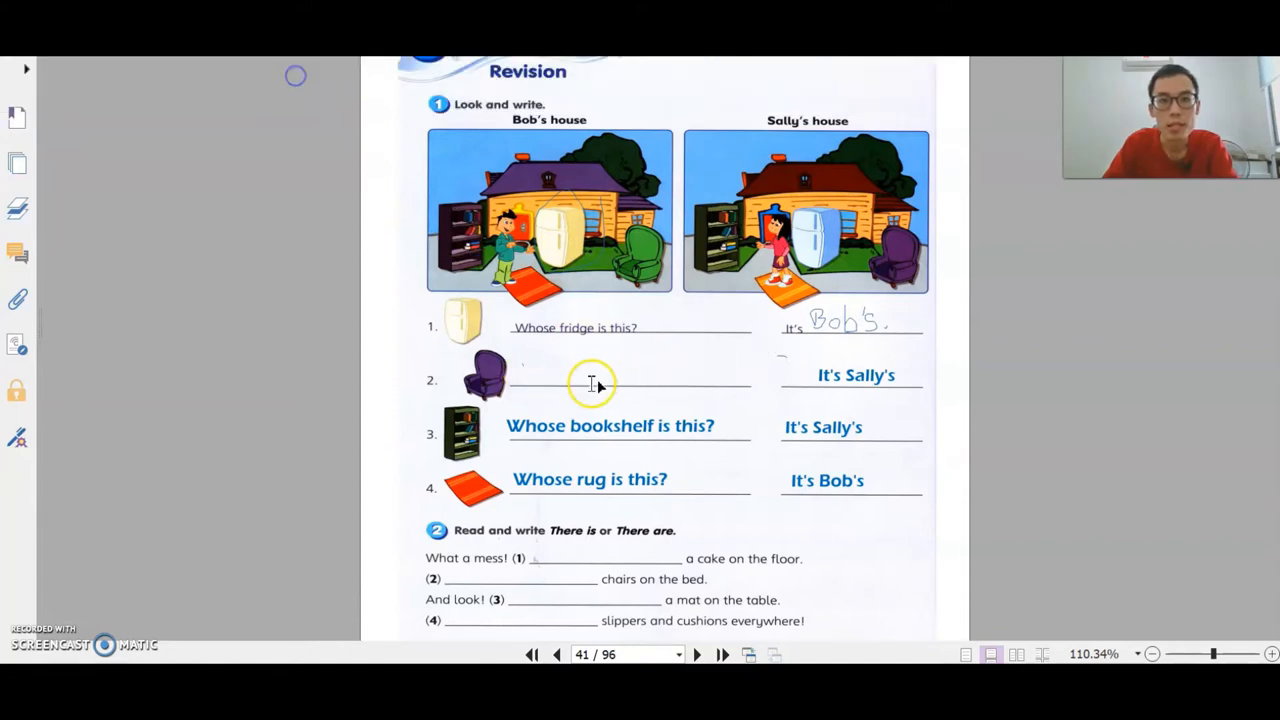
Type 'Whose armchair is this?' and fill the There is/There are blanks.
type("Whose")
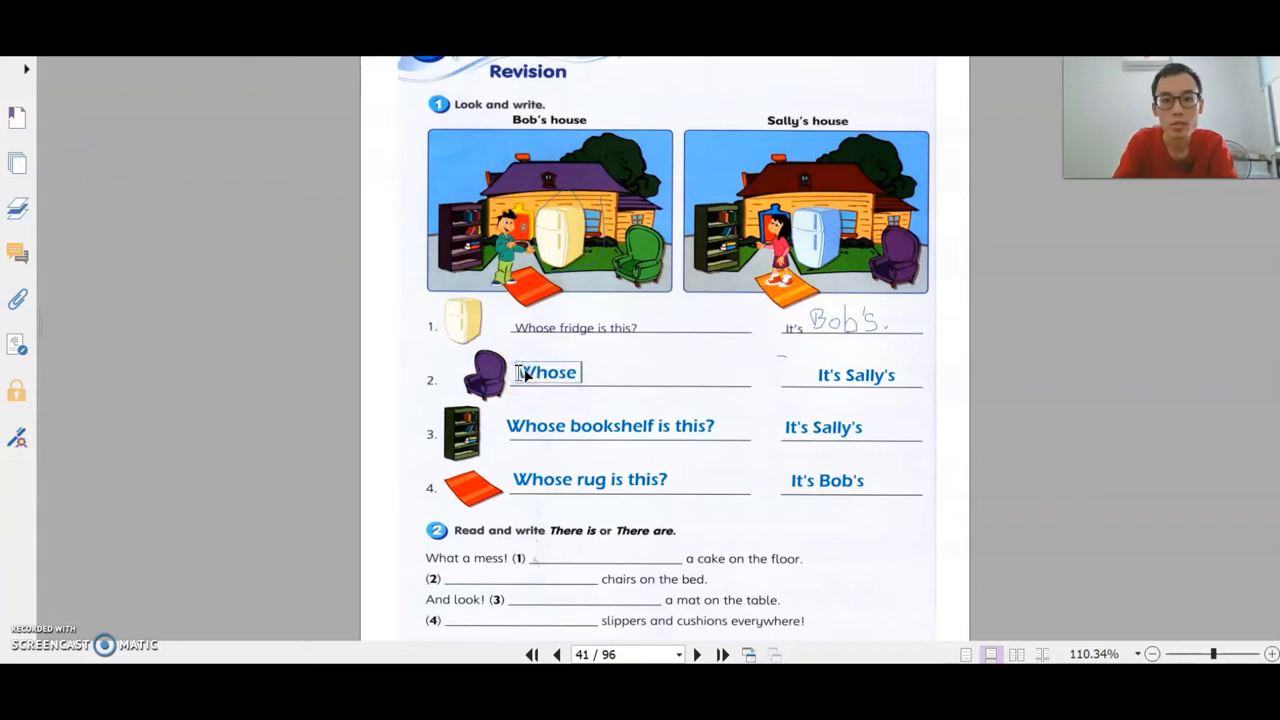
type("armchair is this?")
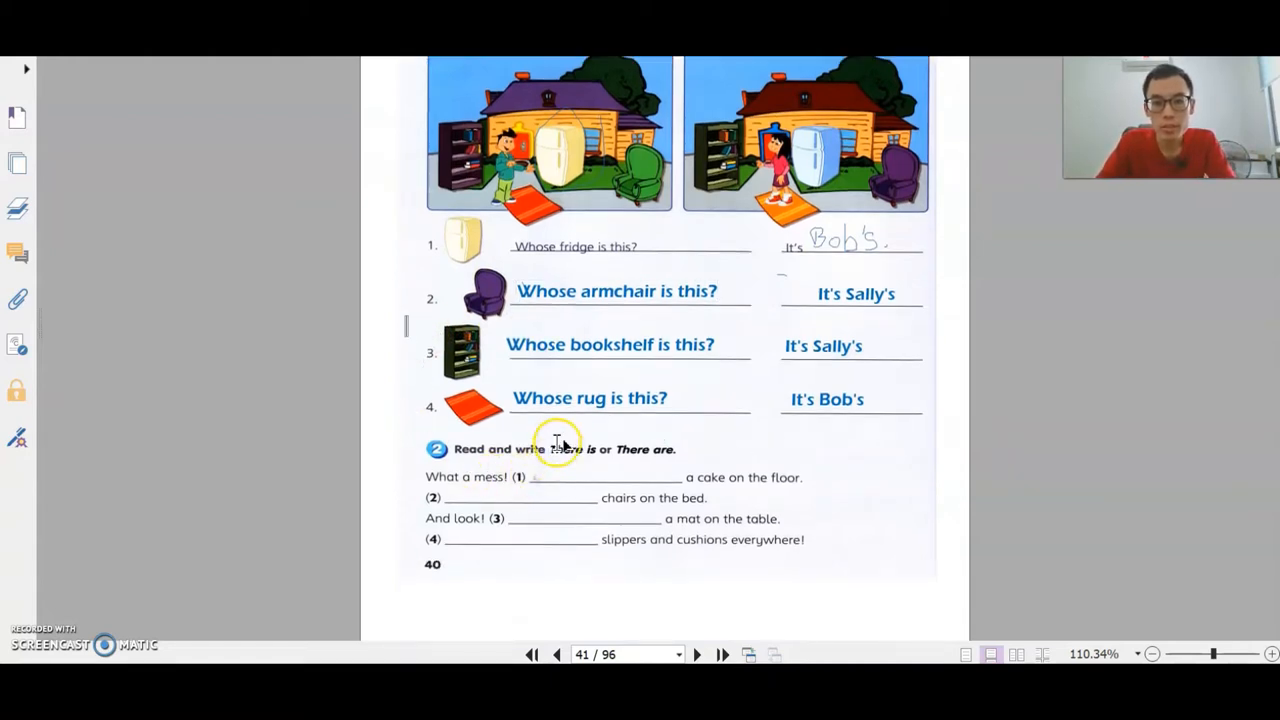
mouse_move(590, 490)
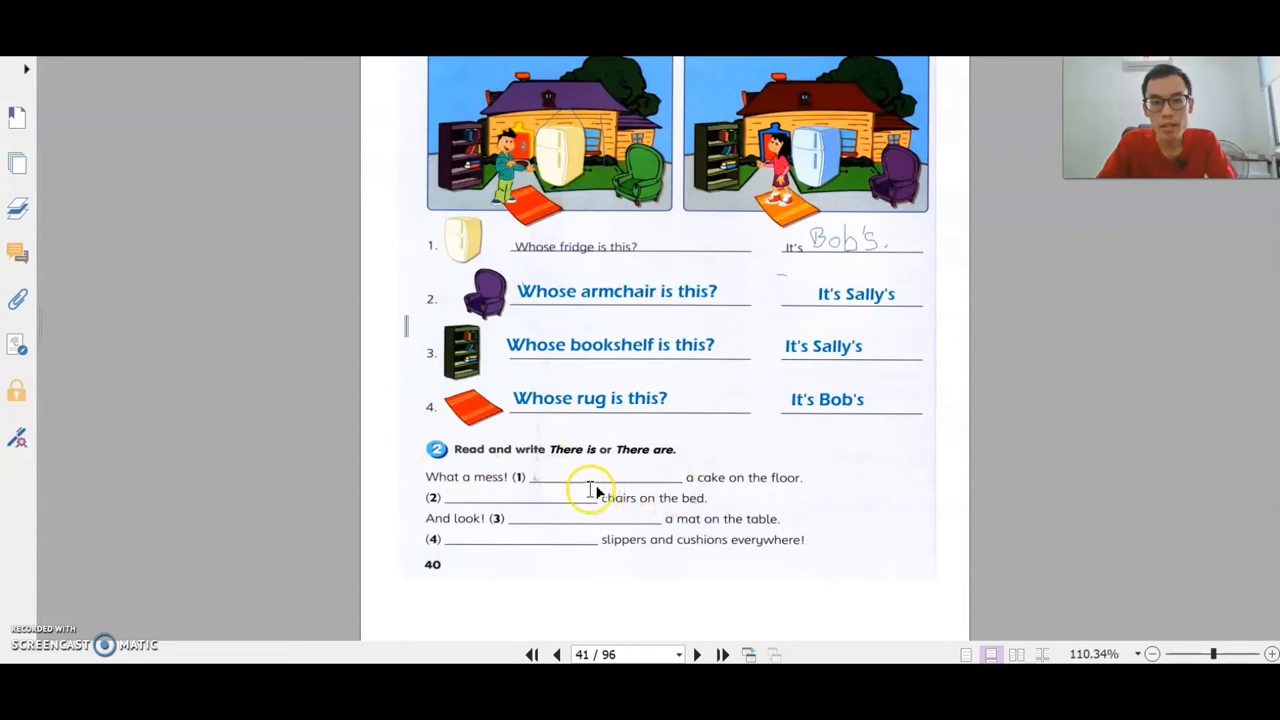
mouse_move(715, 490)
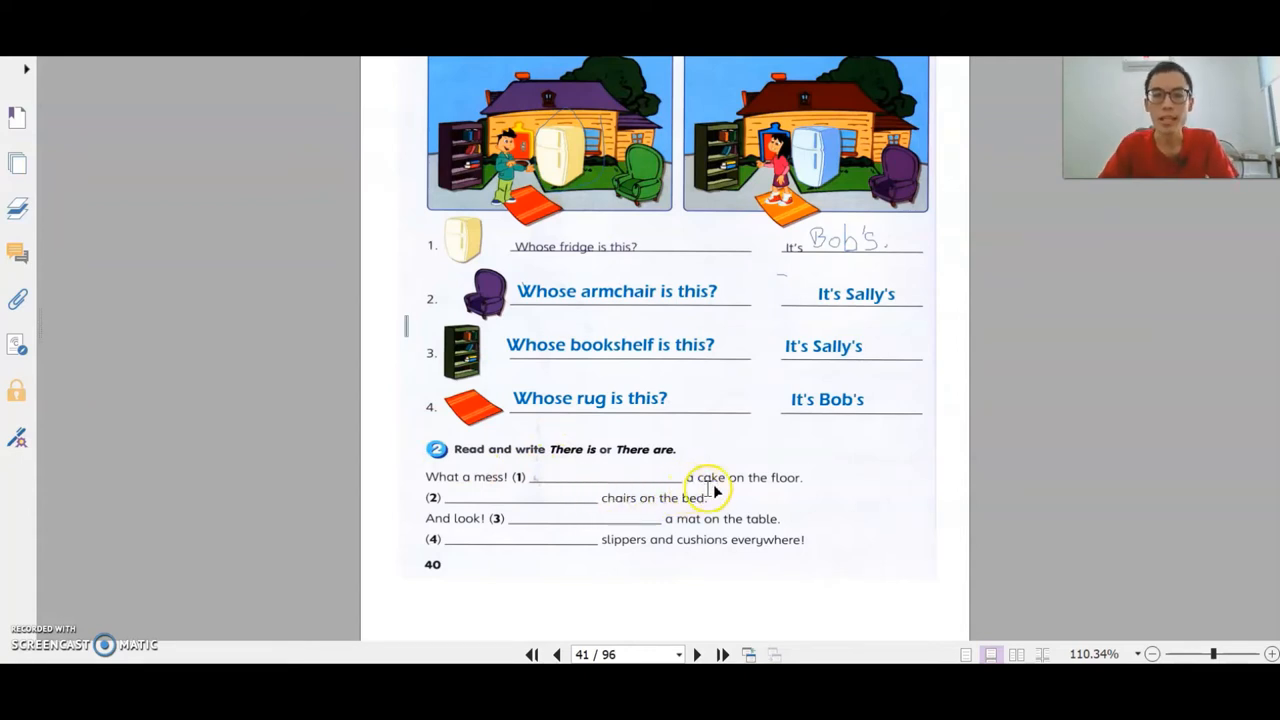
mouse_move(558, 472)
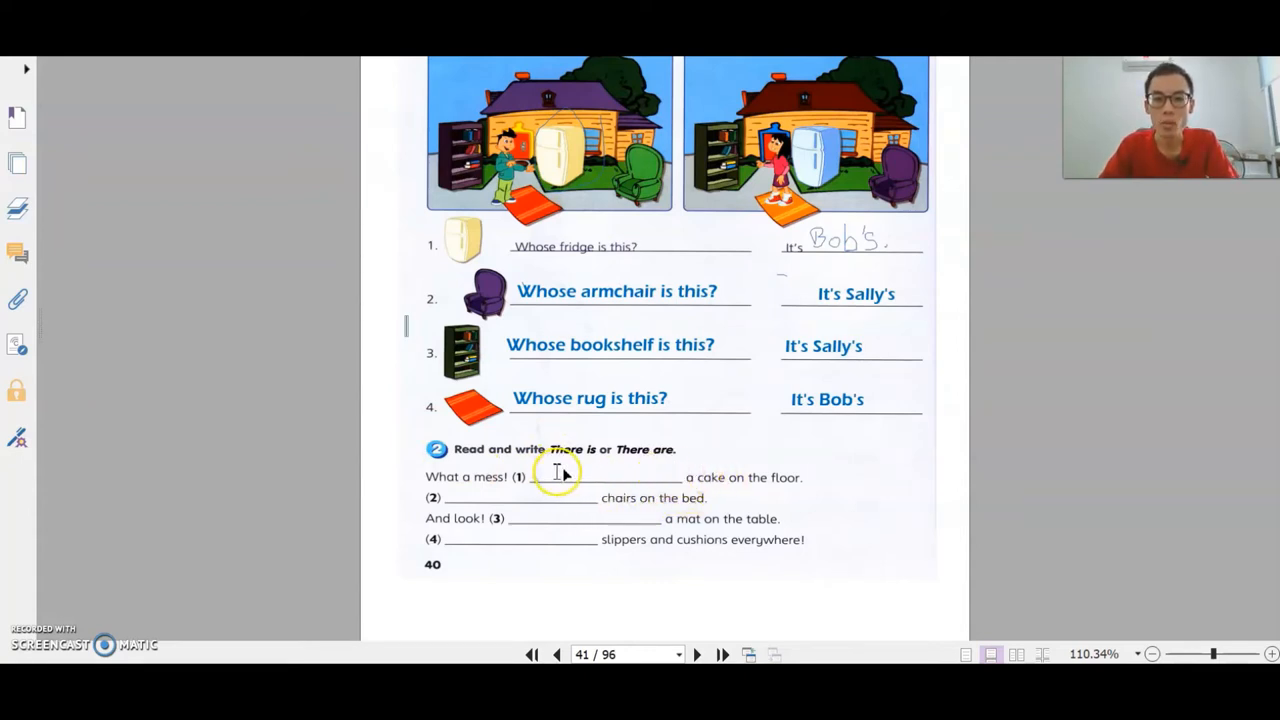
type("THer")
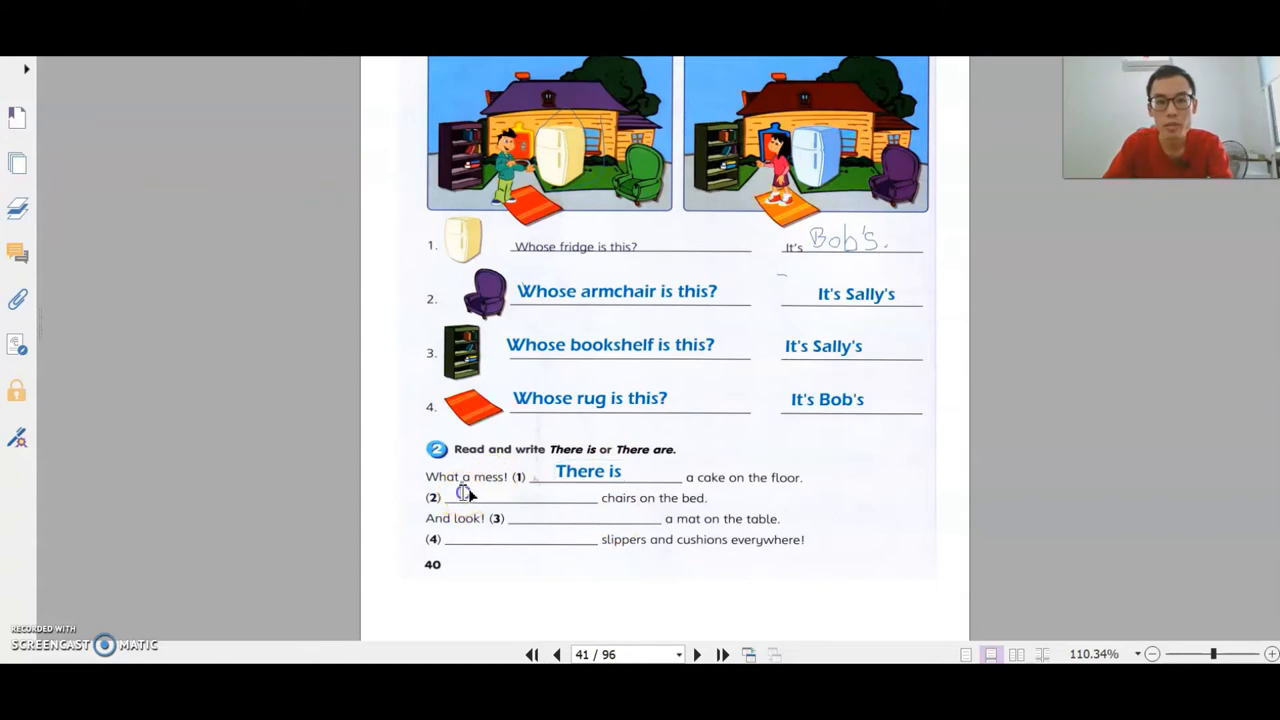
mouse_move(628, 515)
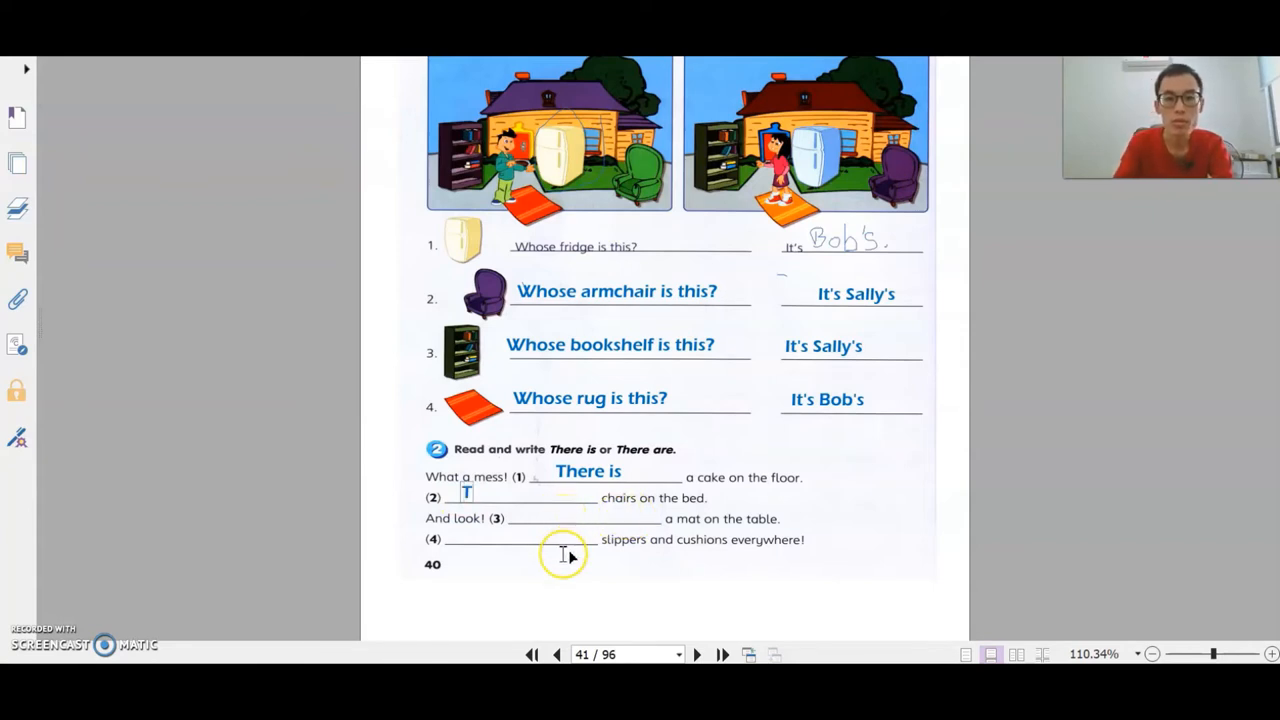
type("There are")
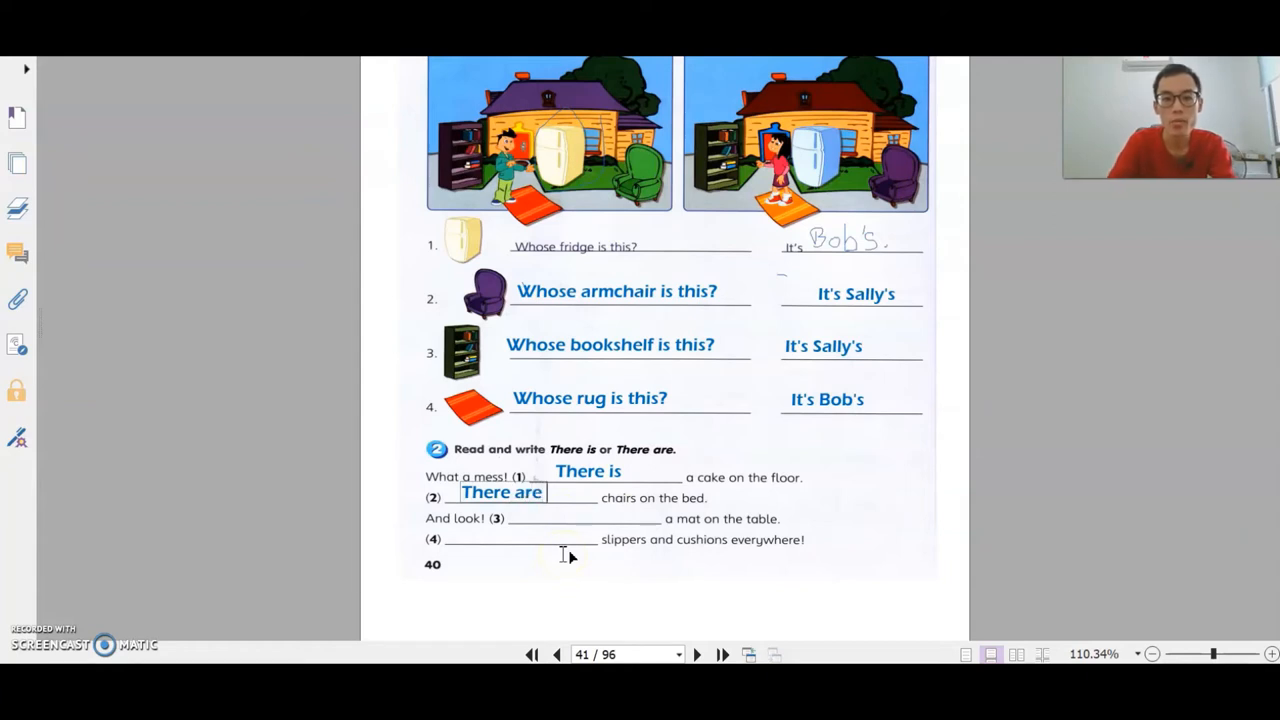
mouse_move(527, 523)
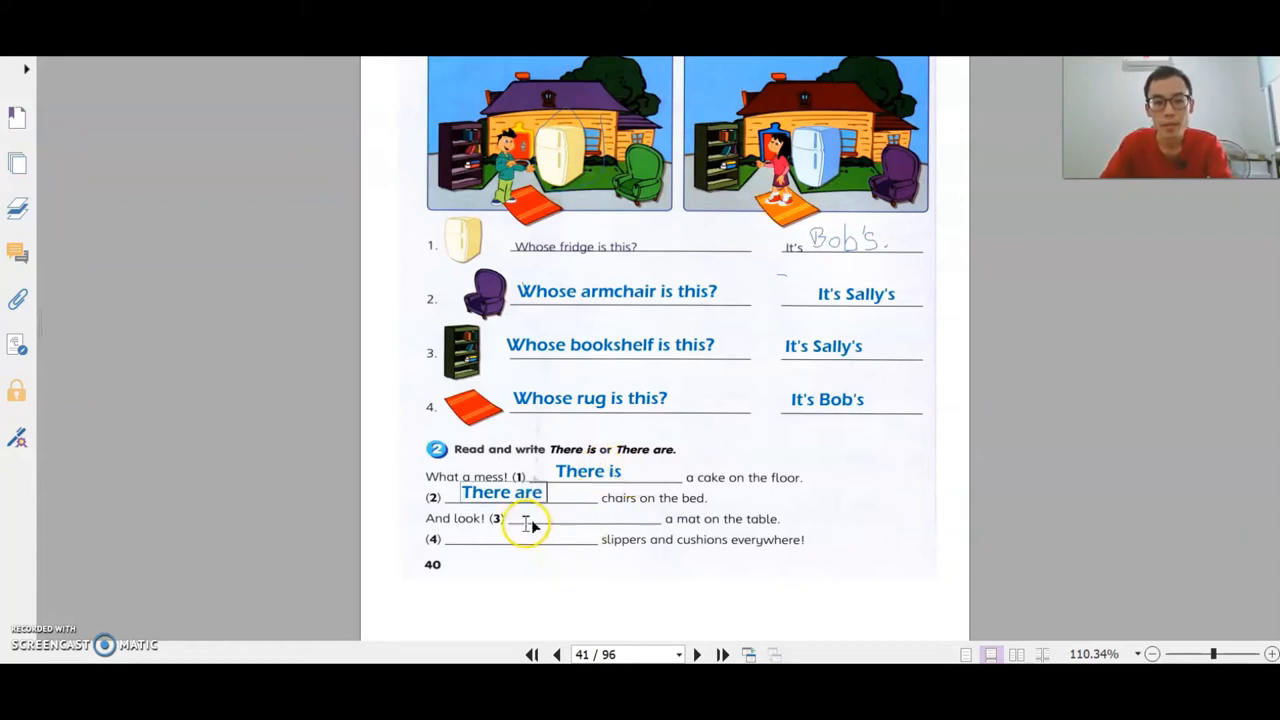
mouse_move(540, 515)
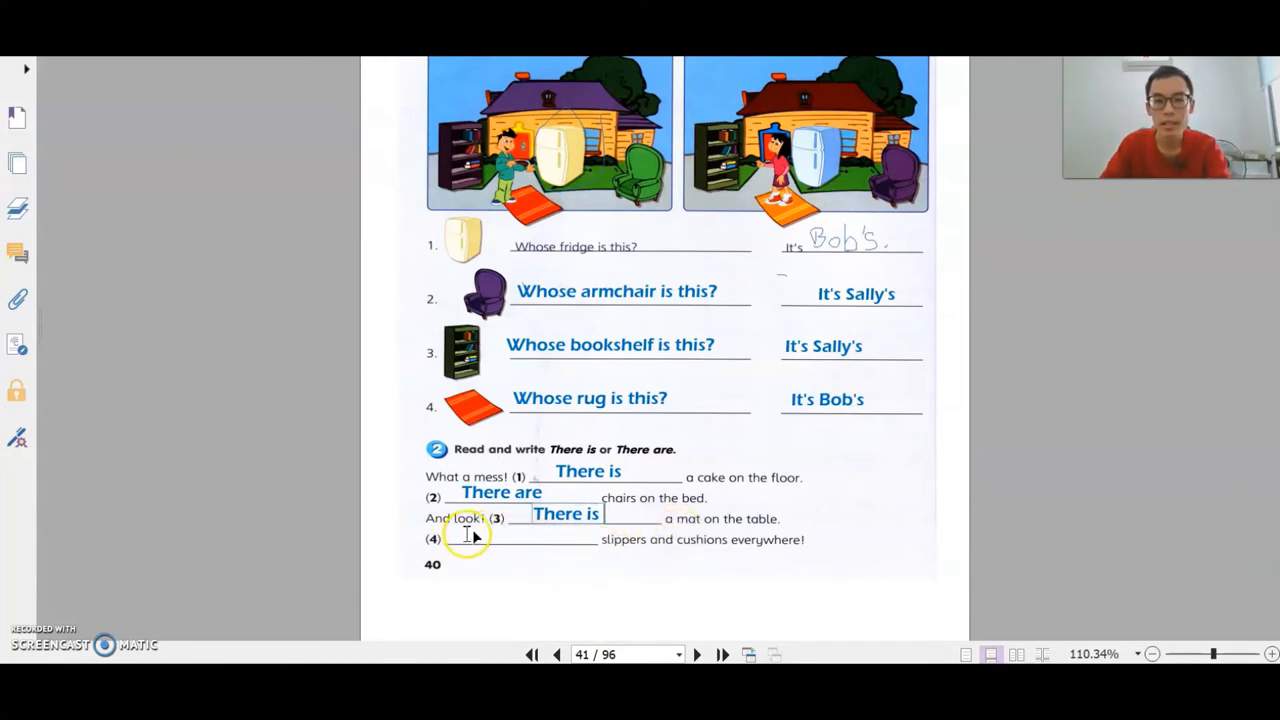
type("The")
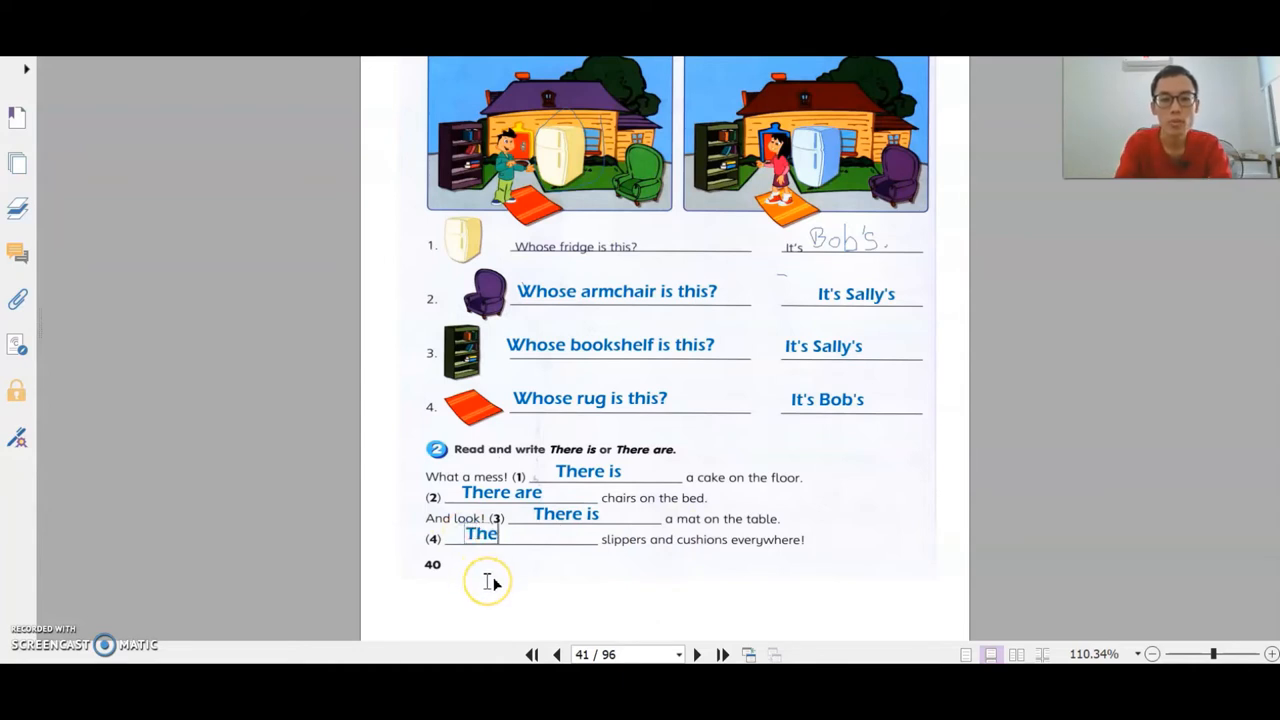
type("There are")
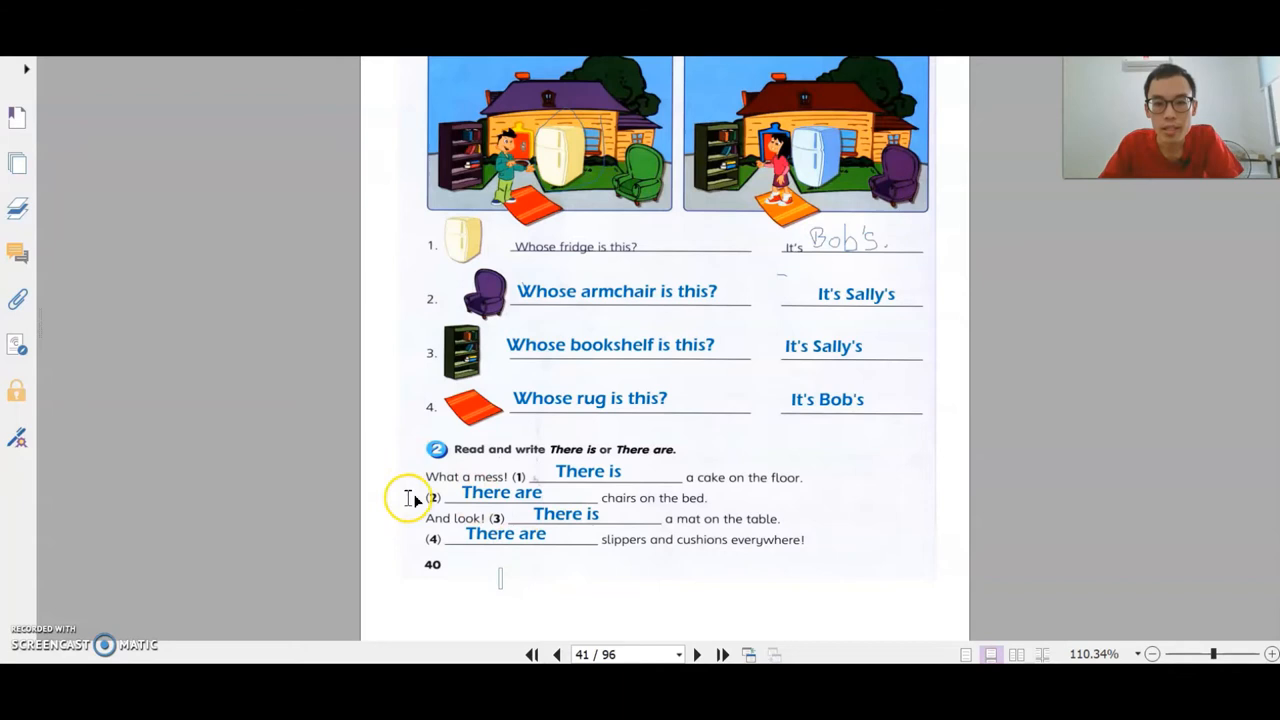
mouse_move(675, 480)
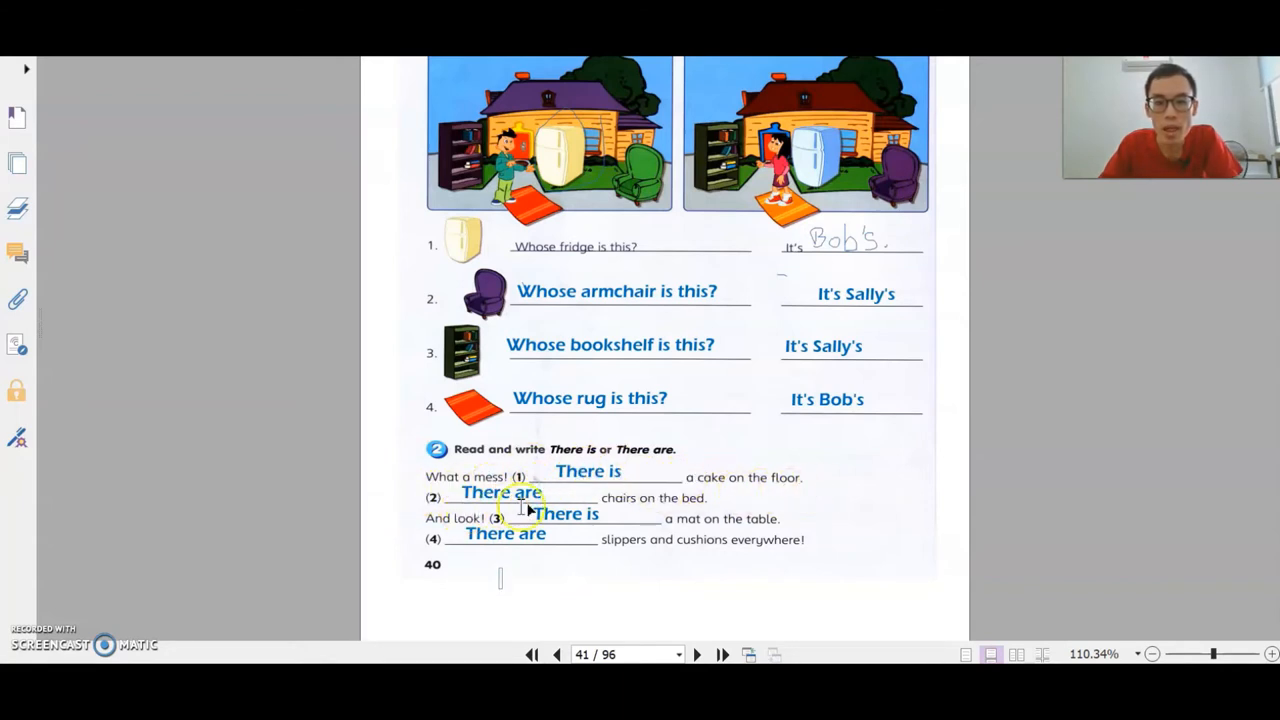
mouse_move(688, 518)
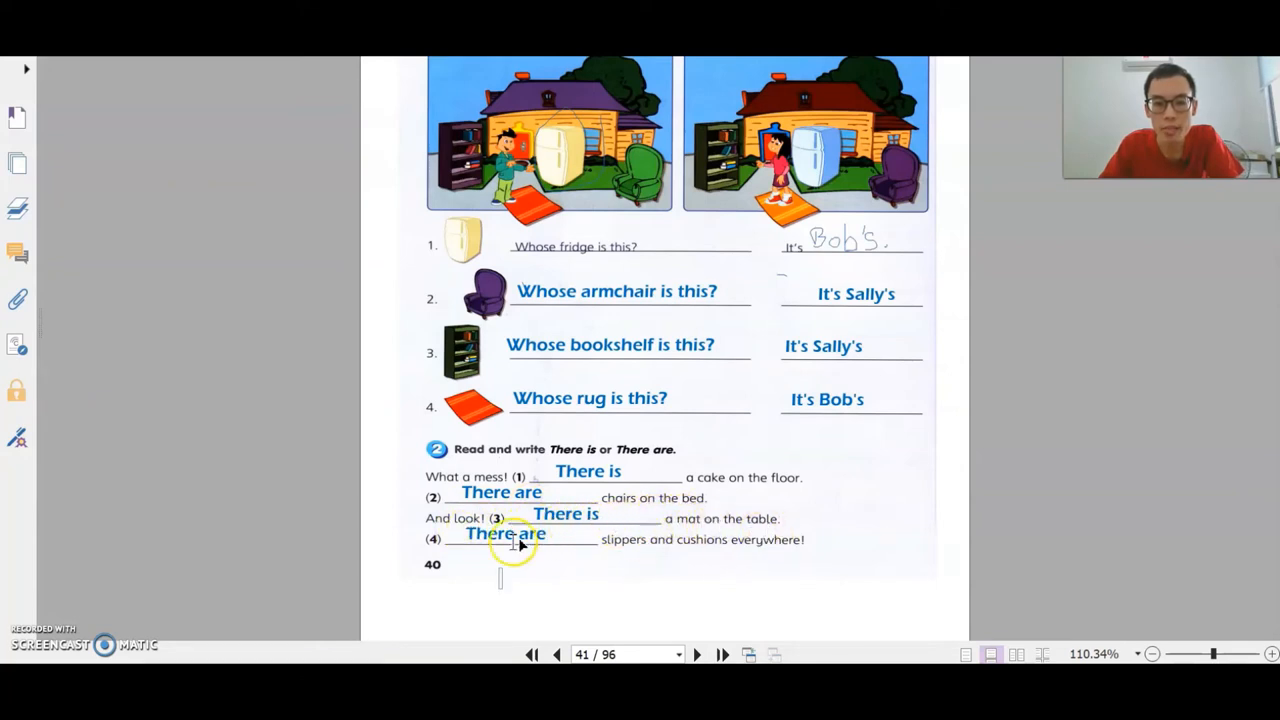
mouse_move(810, 558)
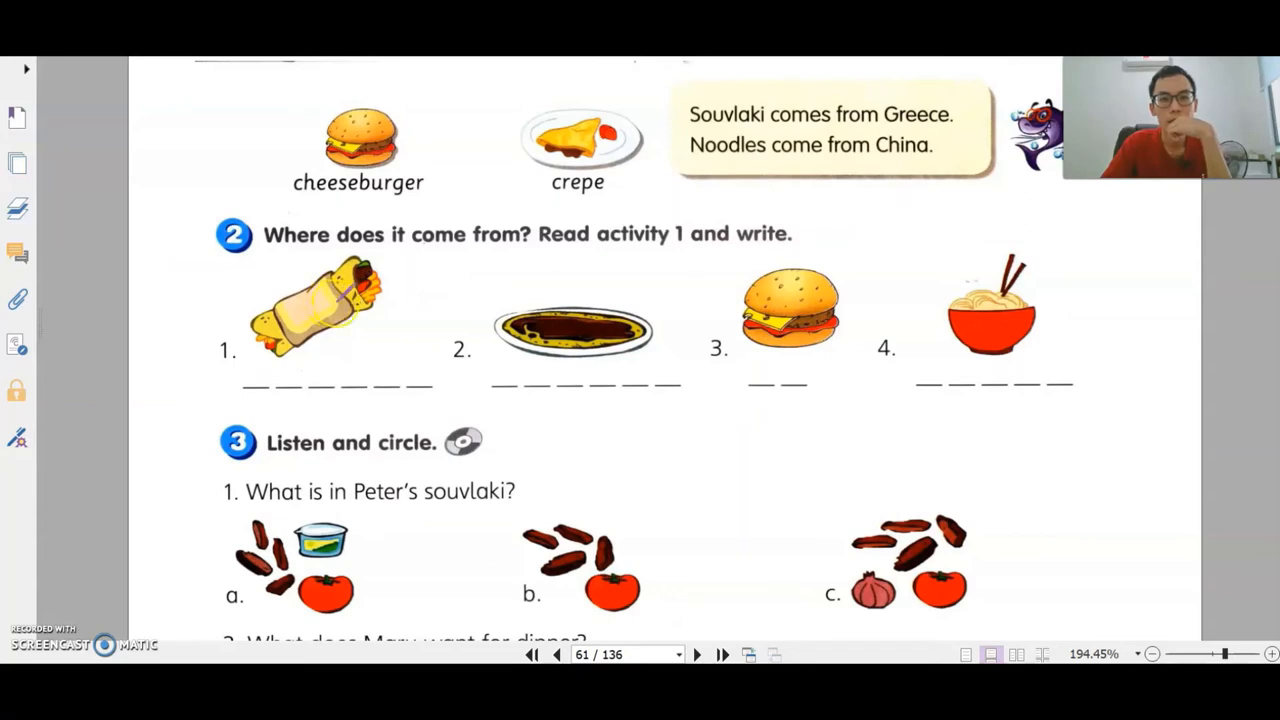
Write Greece, France and US under the foods and begin China.
scroll("down", 3)
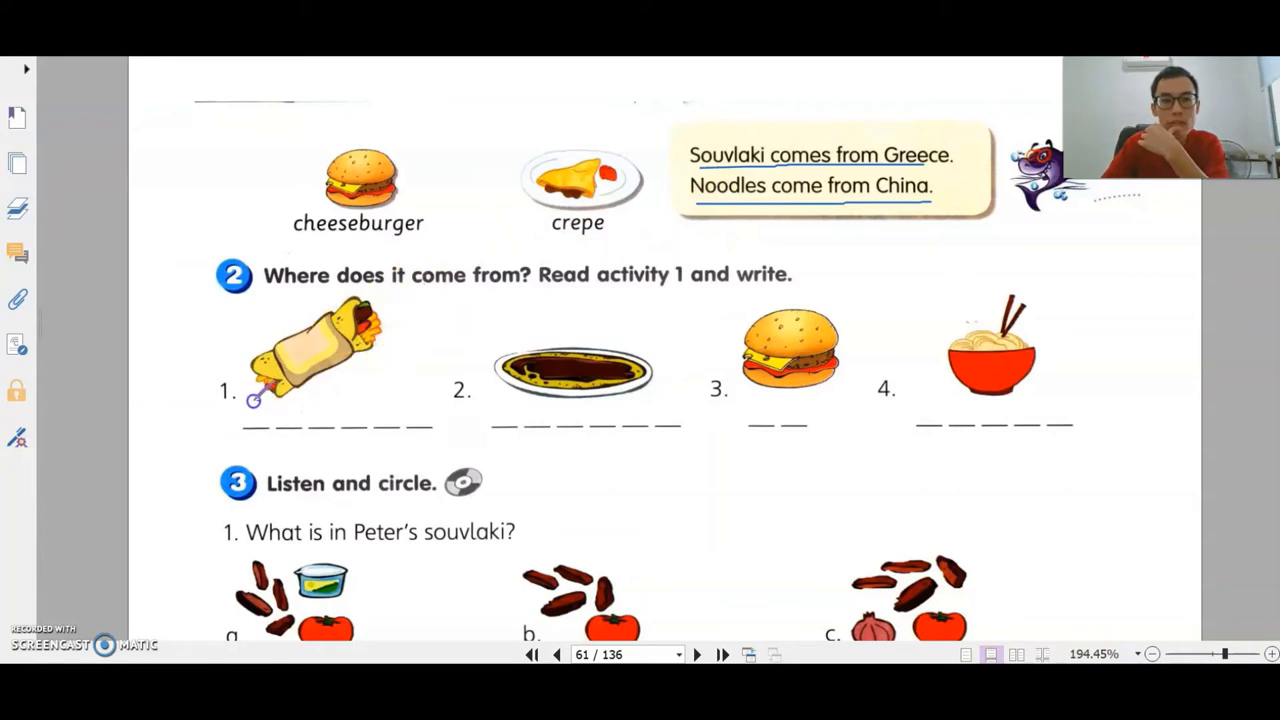
type("Greece")
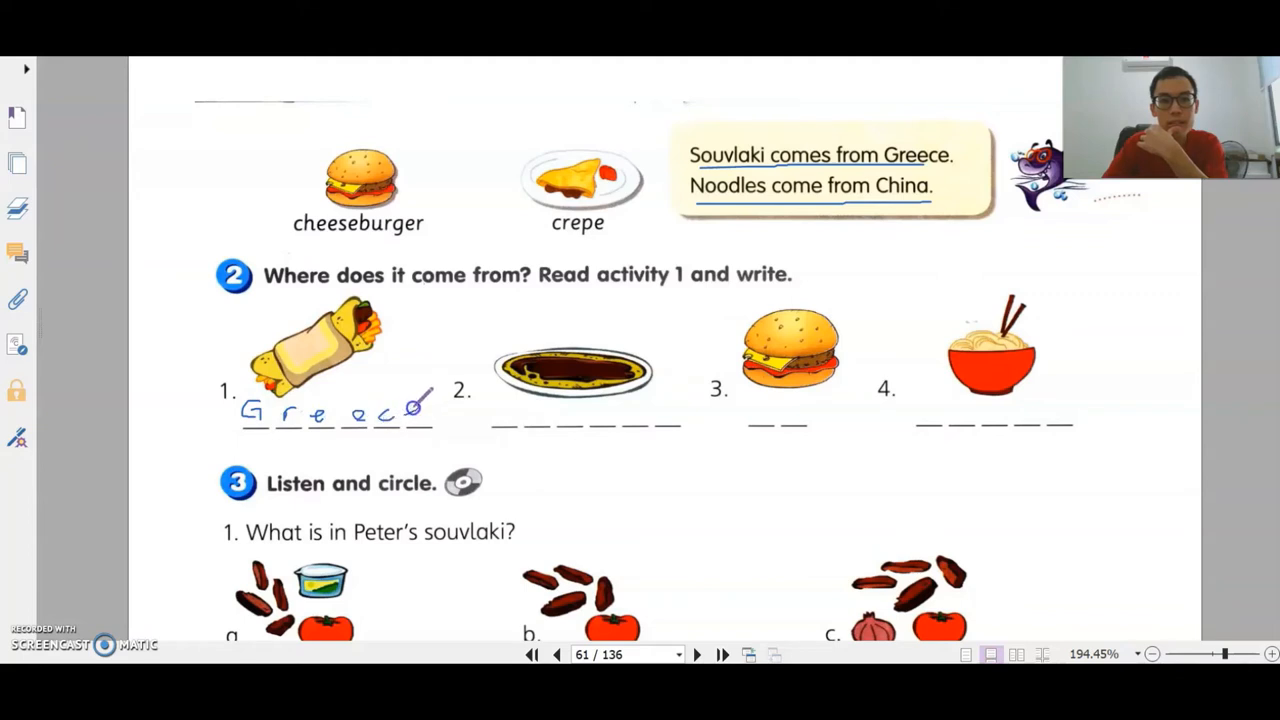
mouse_move(570, 325)
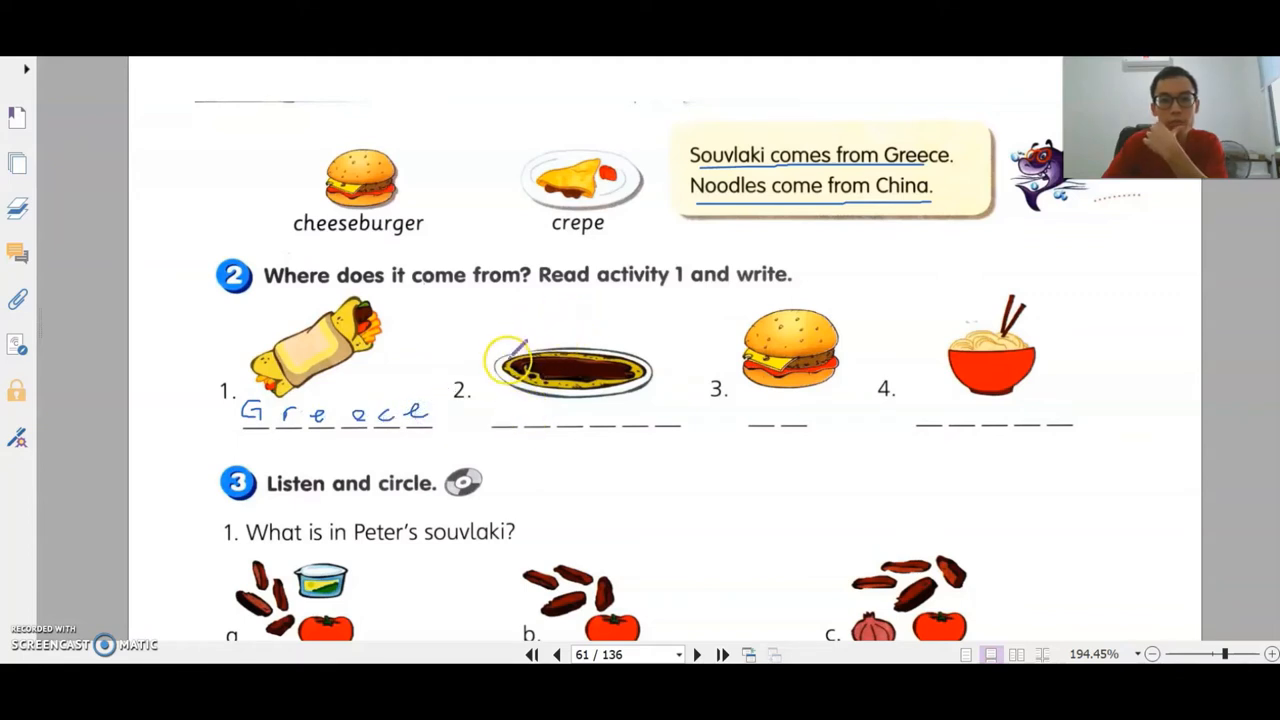
left_click(557, 654)
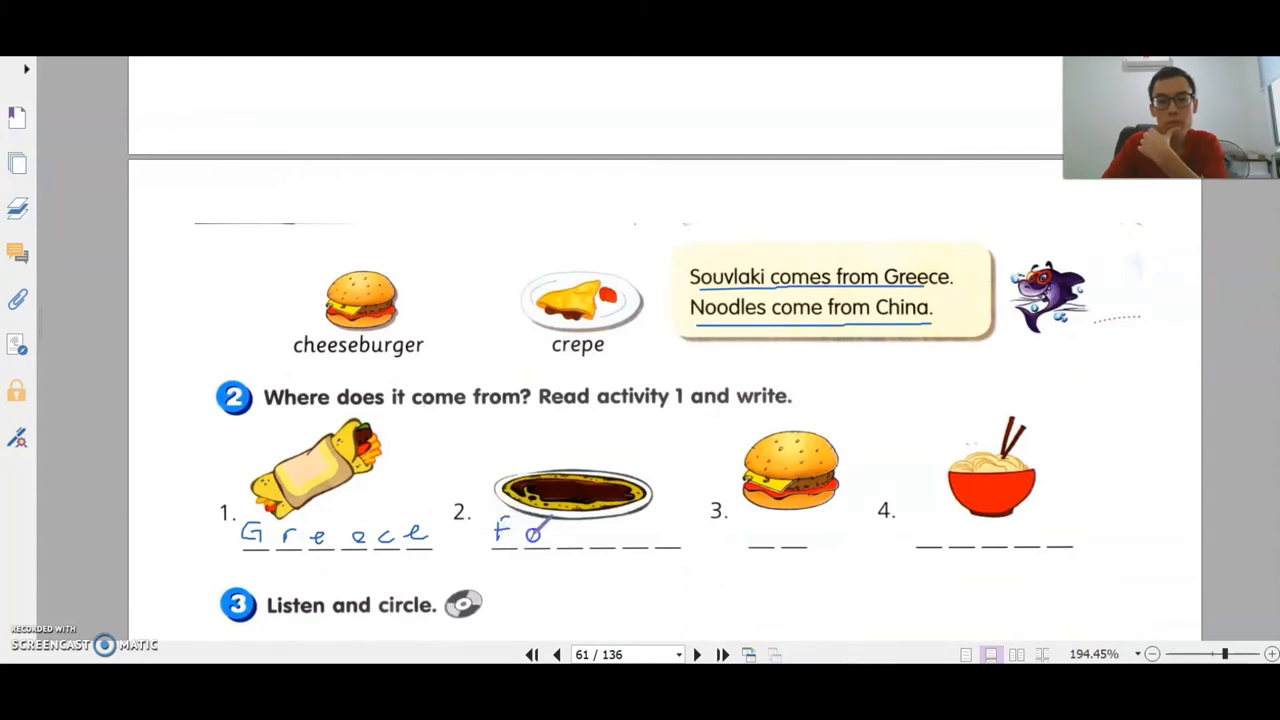
type("rance")
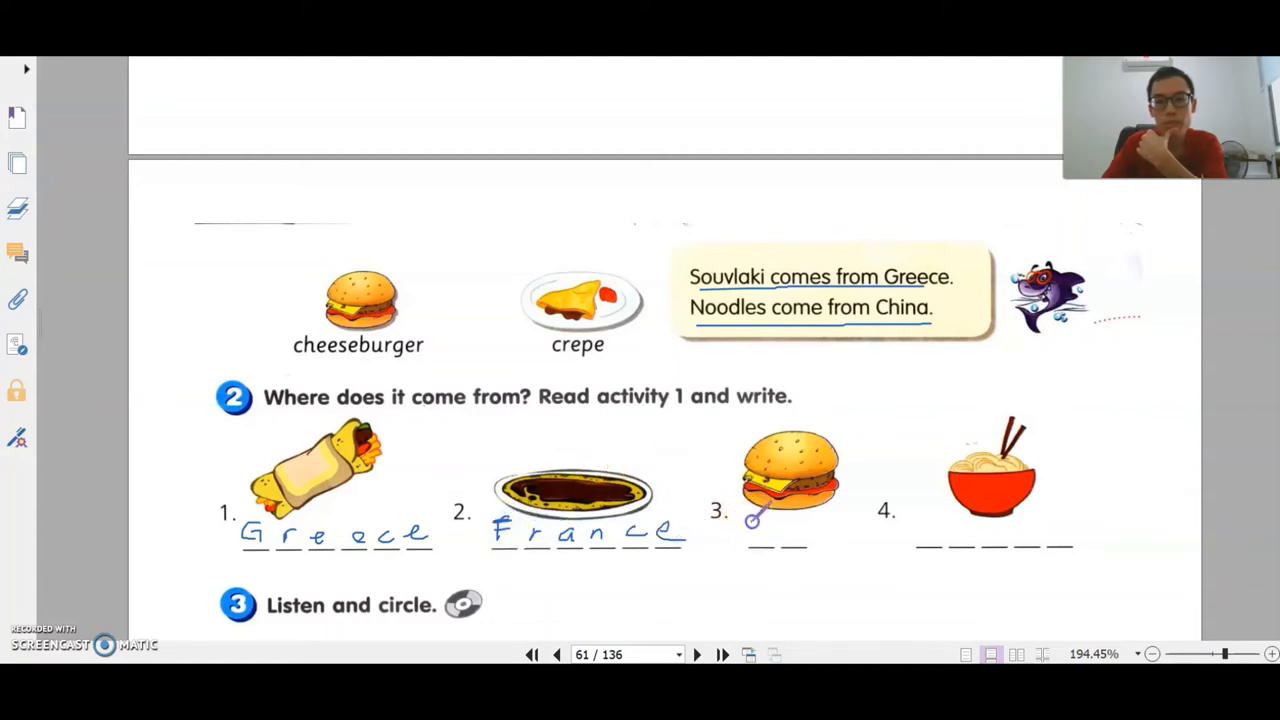
type("US")
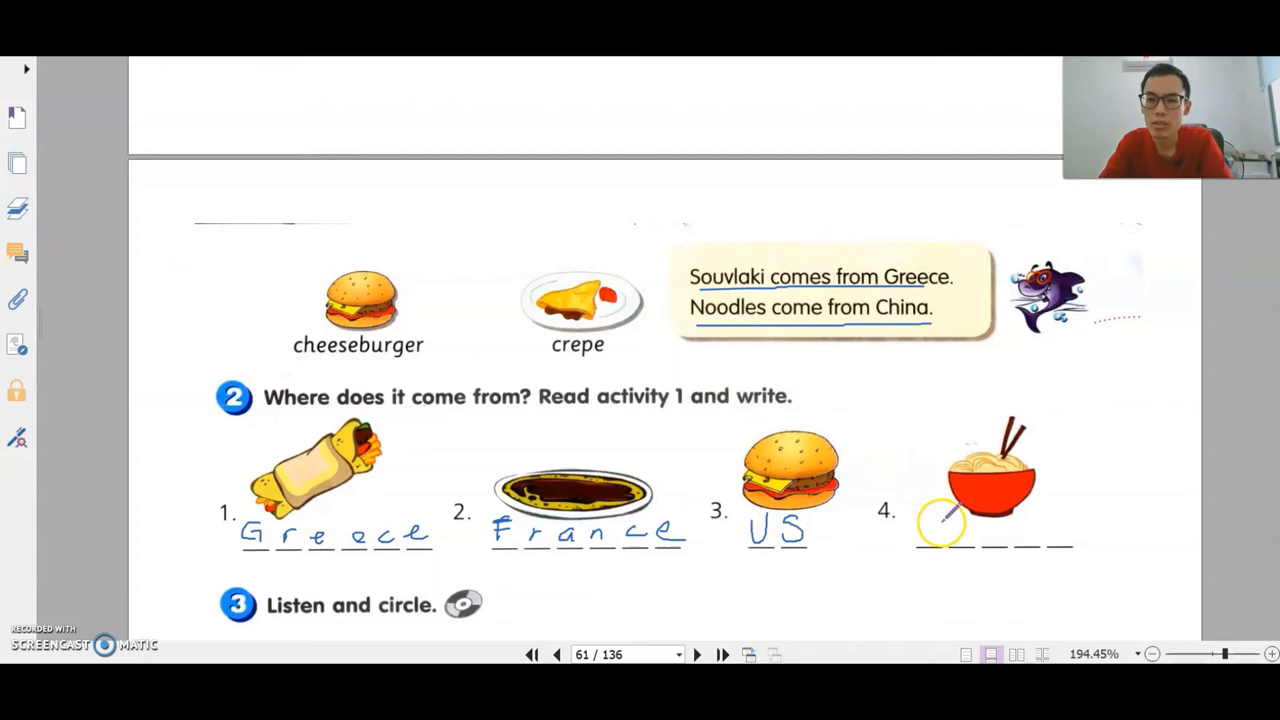
type("Ch")
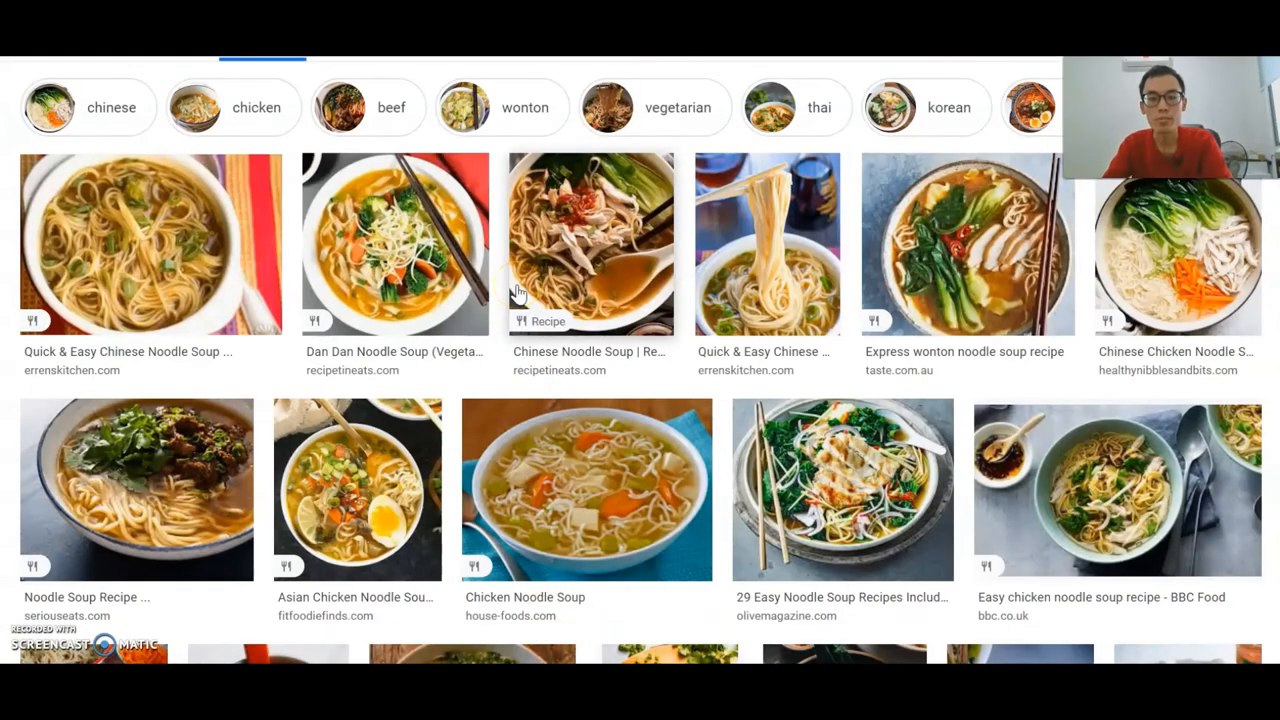
mouse_move(505, 463)
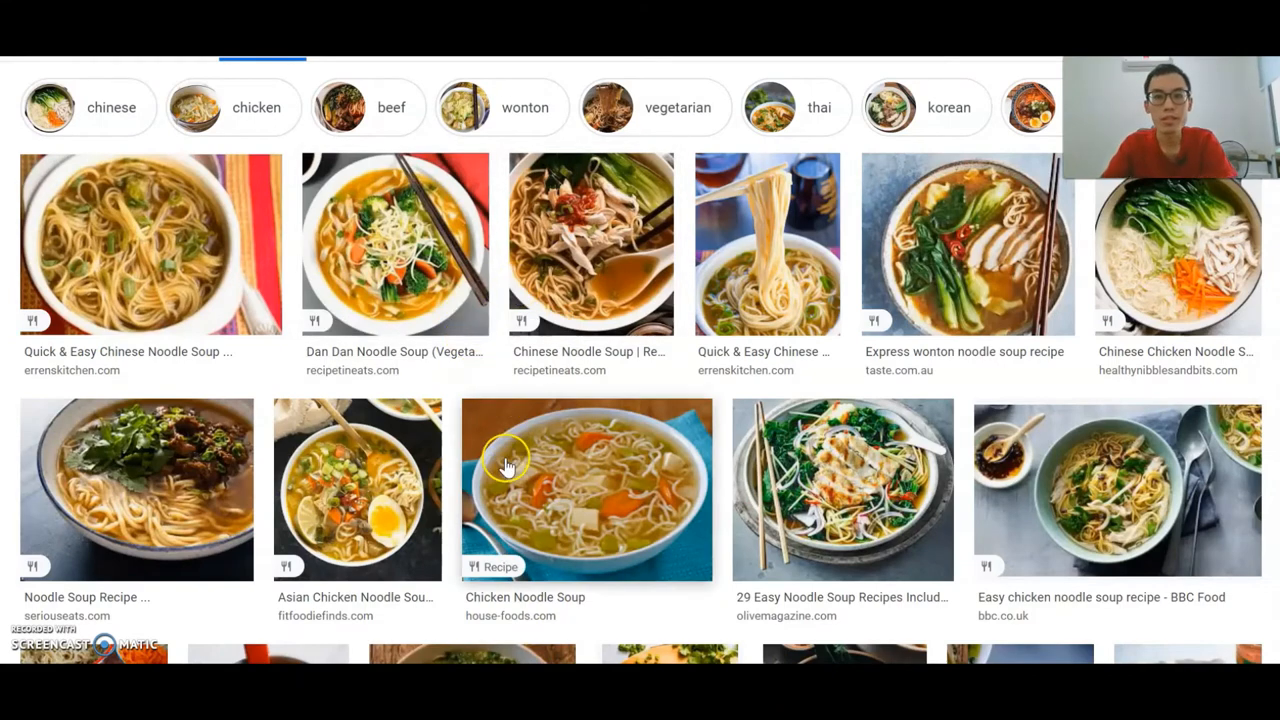
Scroll through the Google Images noodle and cheeseburger photo results.
scroll("up", 3)
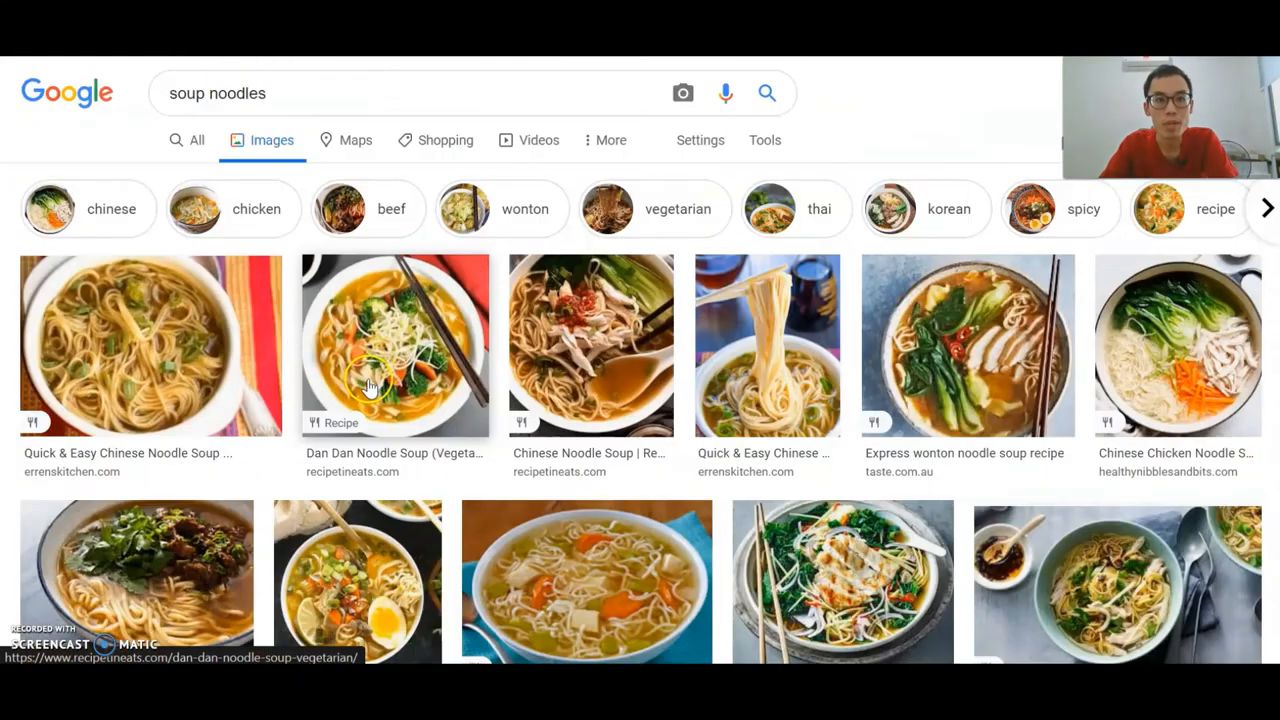
scroll("down", 3)
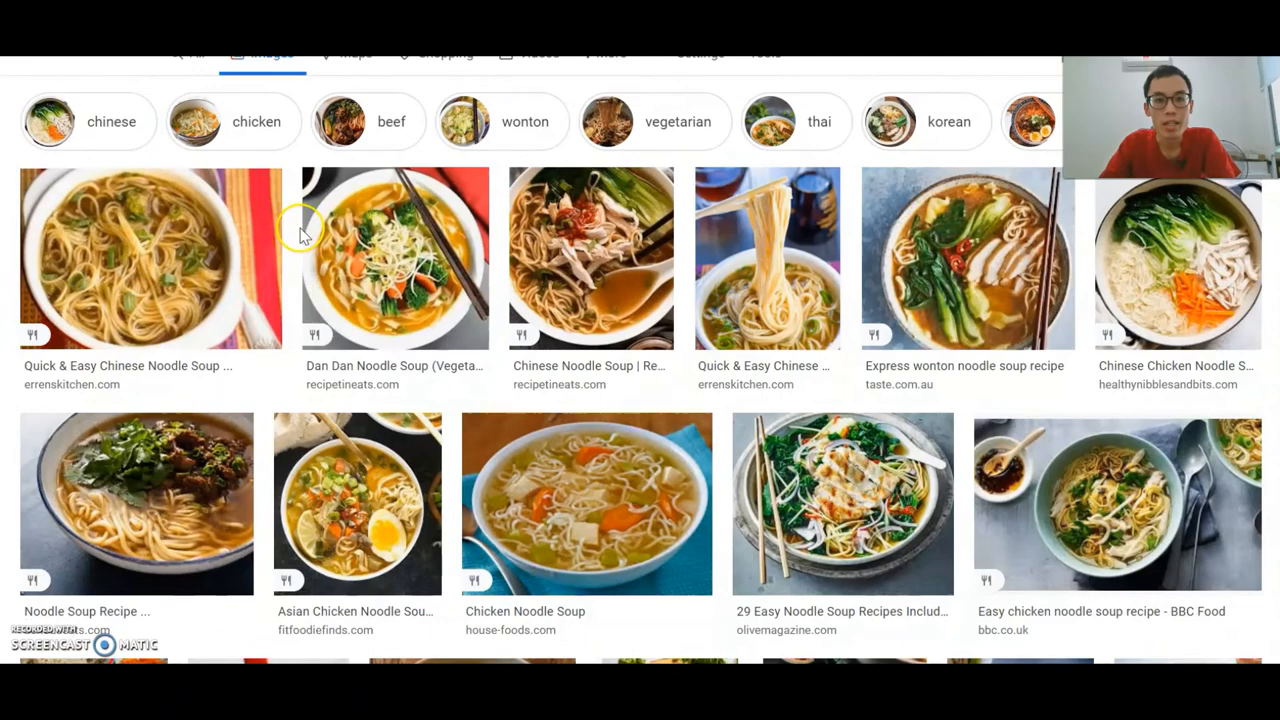
scroll("up", 3)
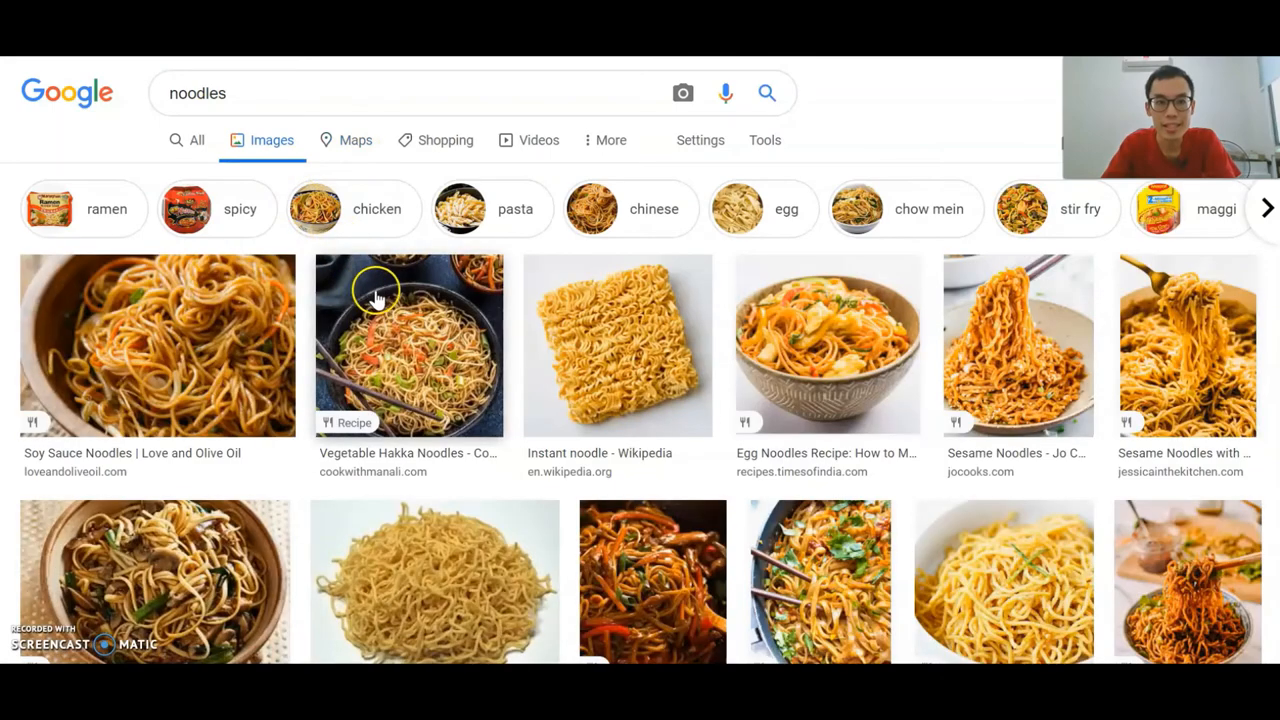
scroll("down", 3)
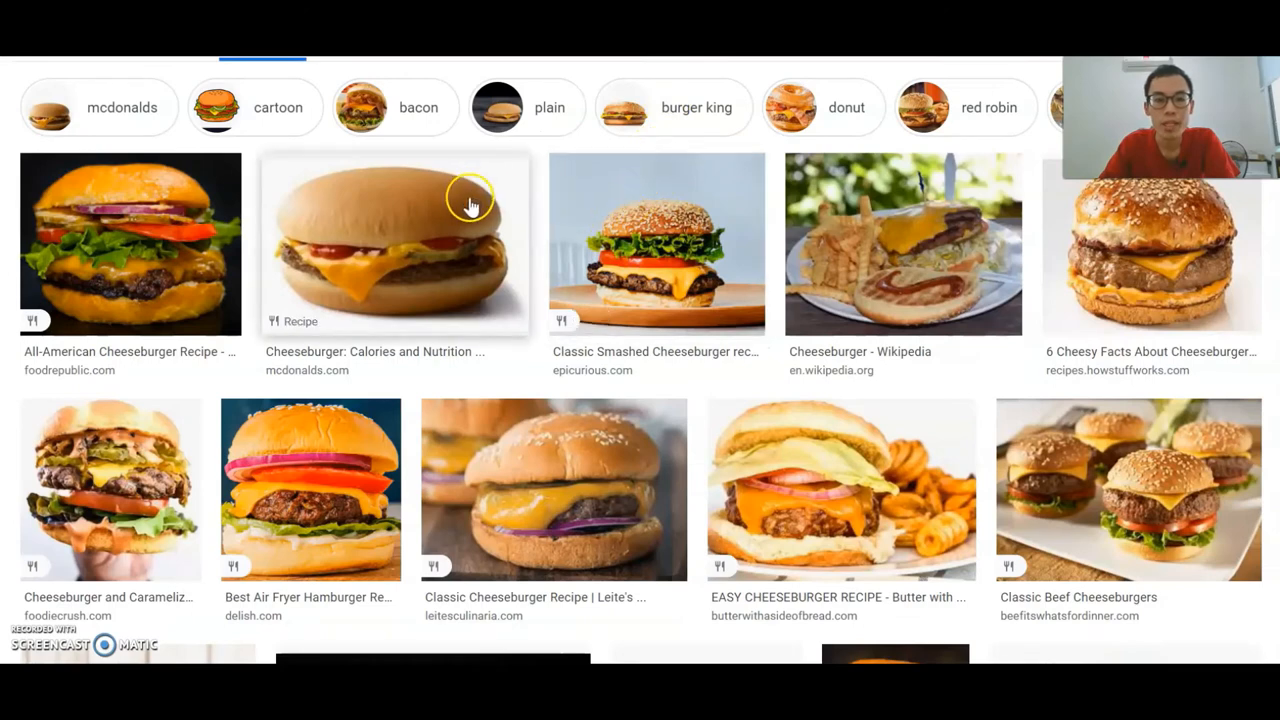
mouse_move(625, 245)
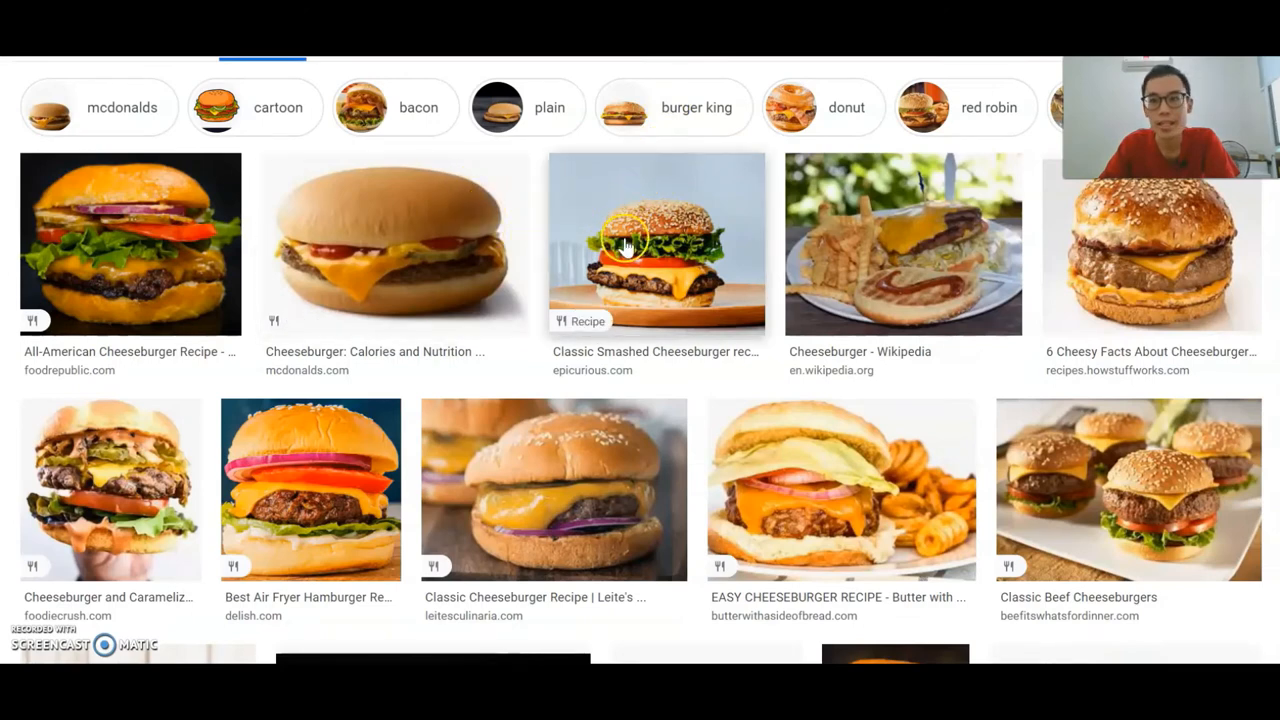
mouse_move(655, 265)
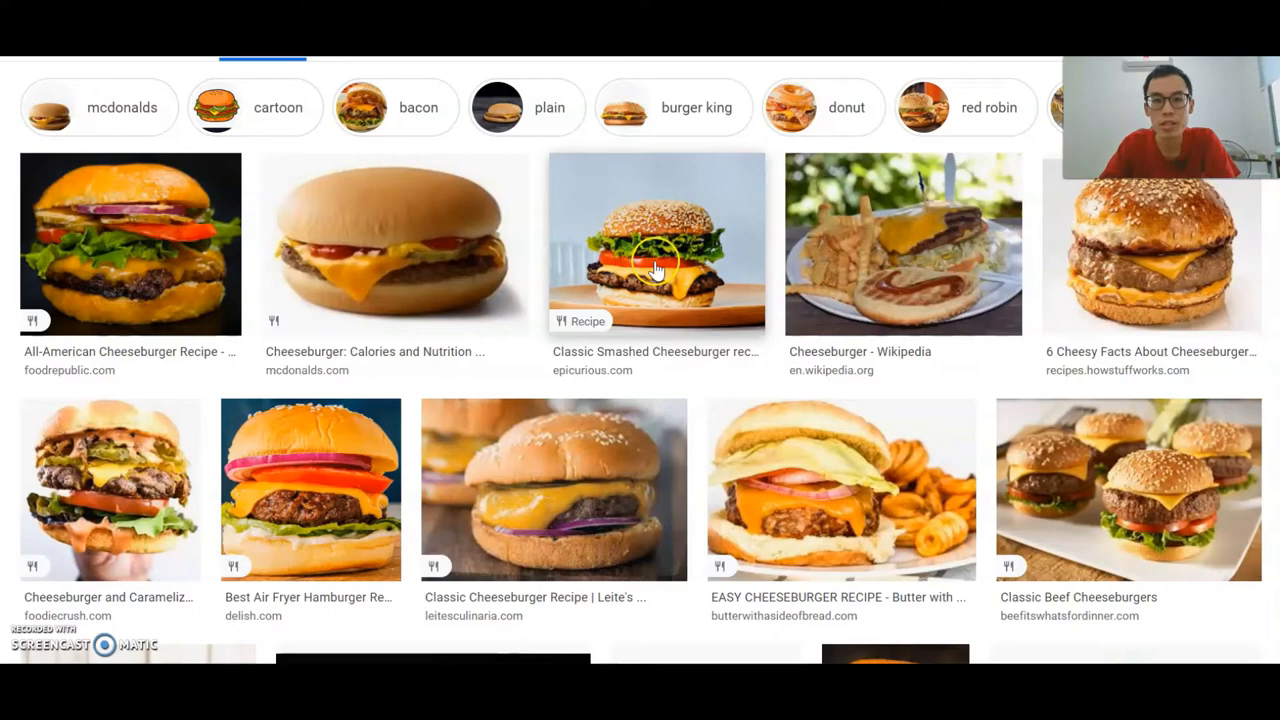
mouse_move(607, 135)
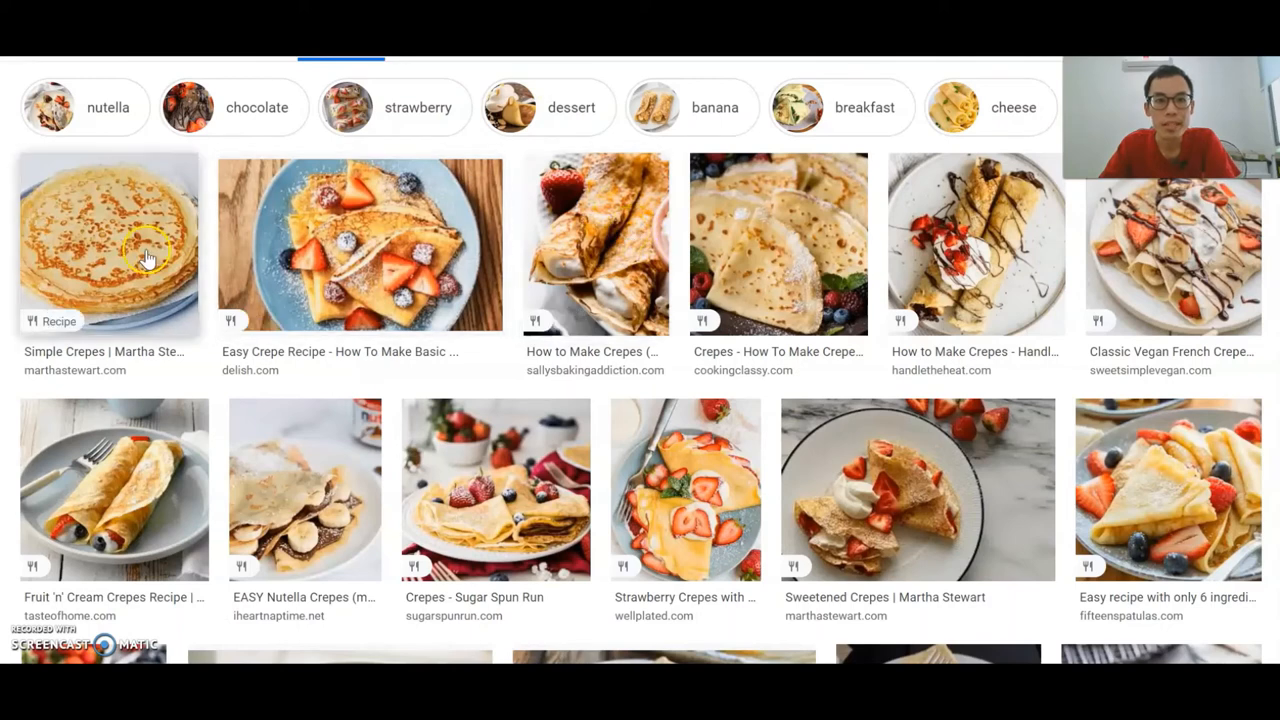
mouse_move(650, 280)
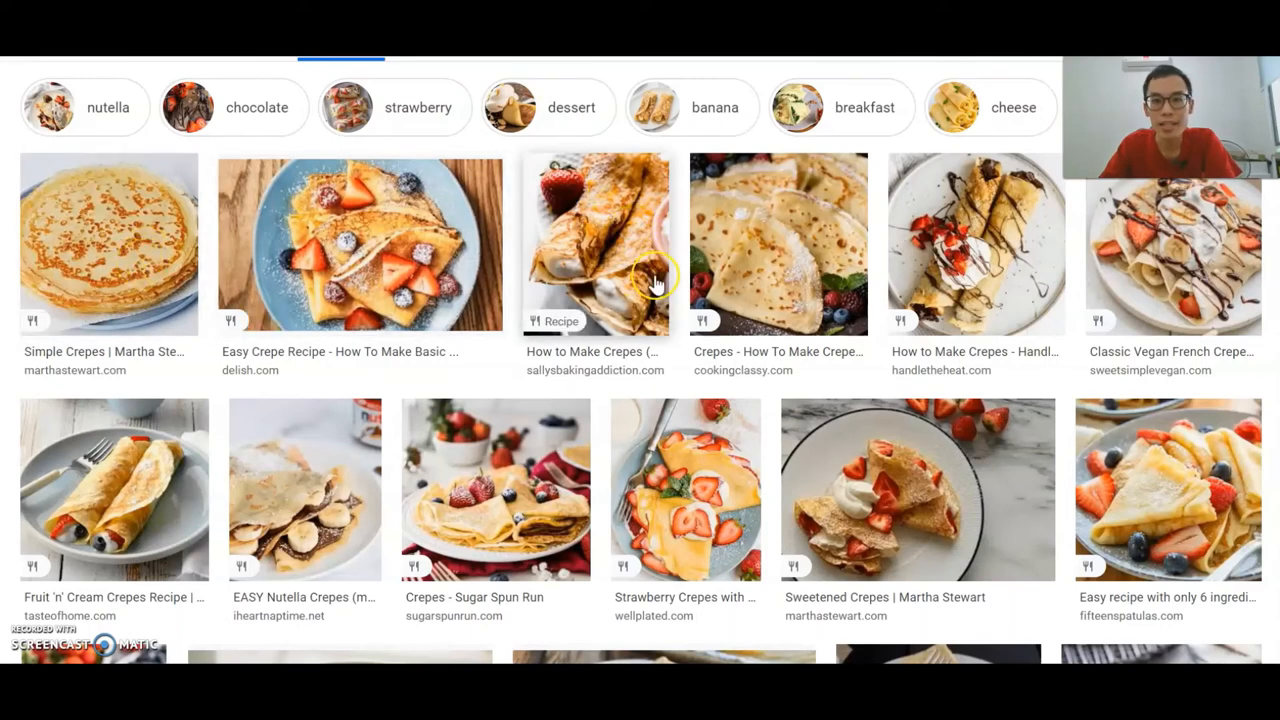
mouse_move(480, 372)
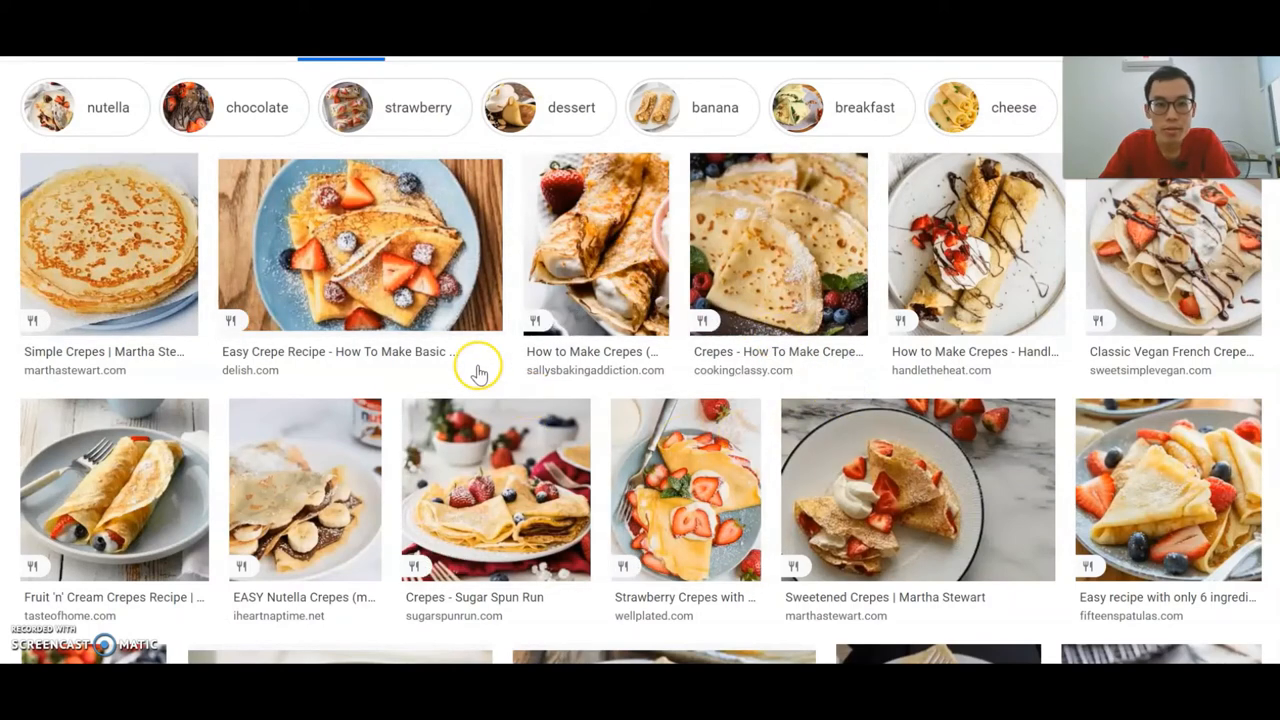
mouse_move(500, 320)
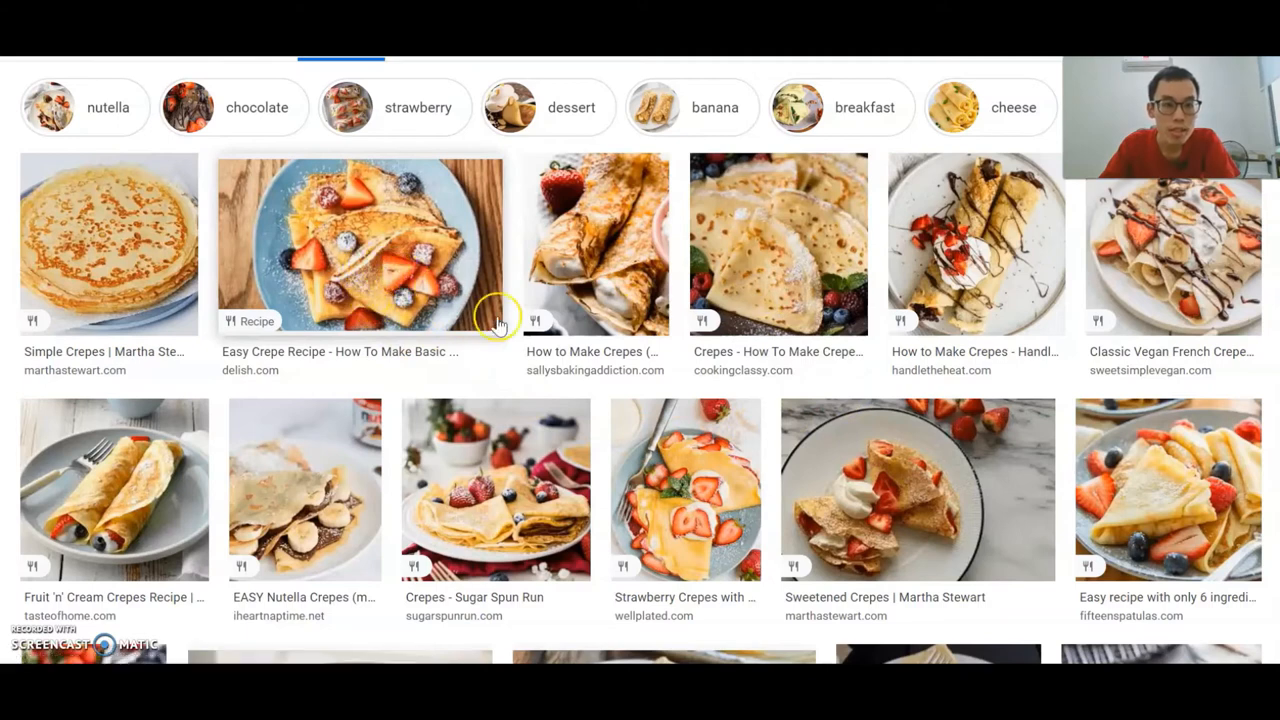
mouse_move(1007, 283)
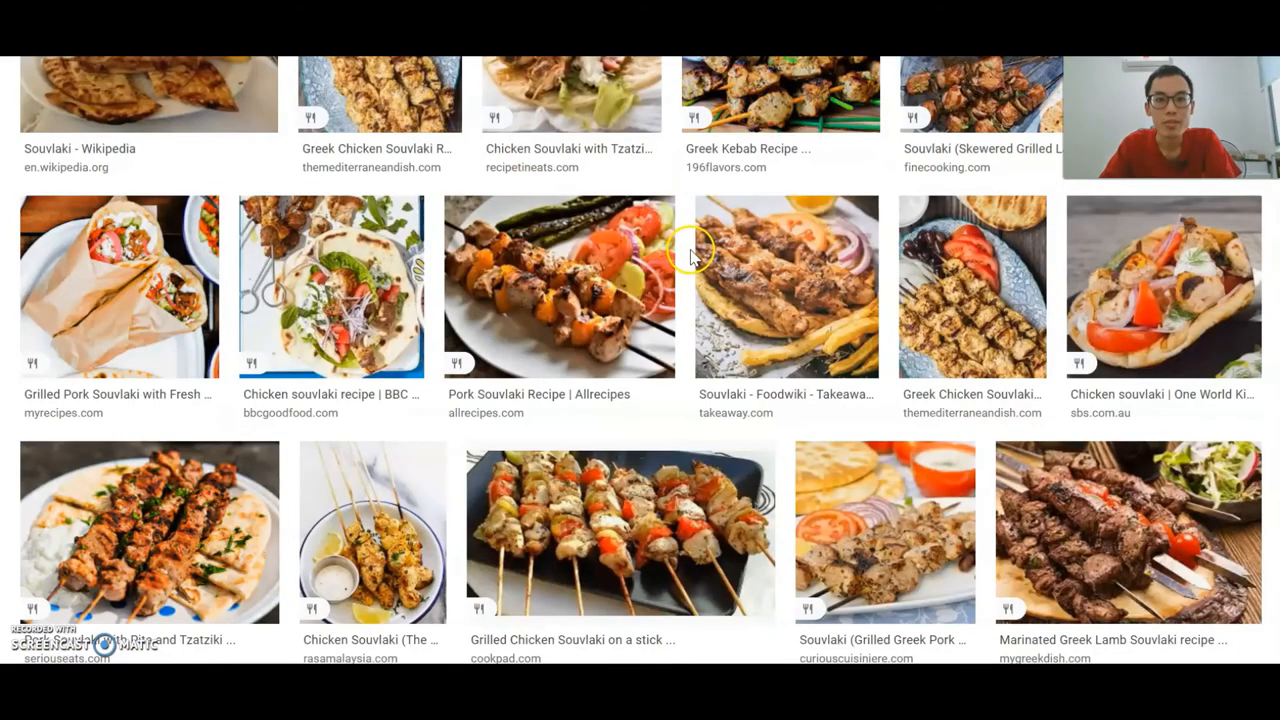
mouse_move(520, 391)
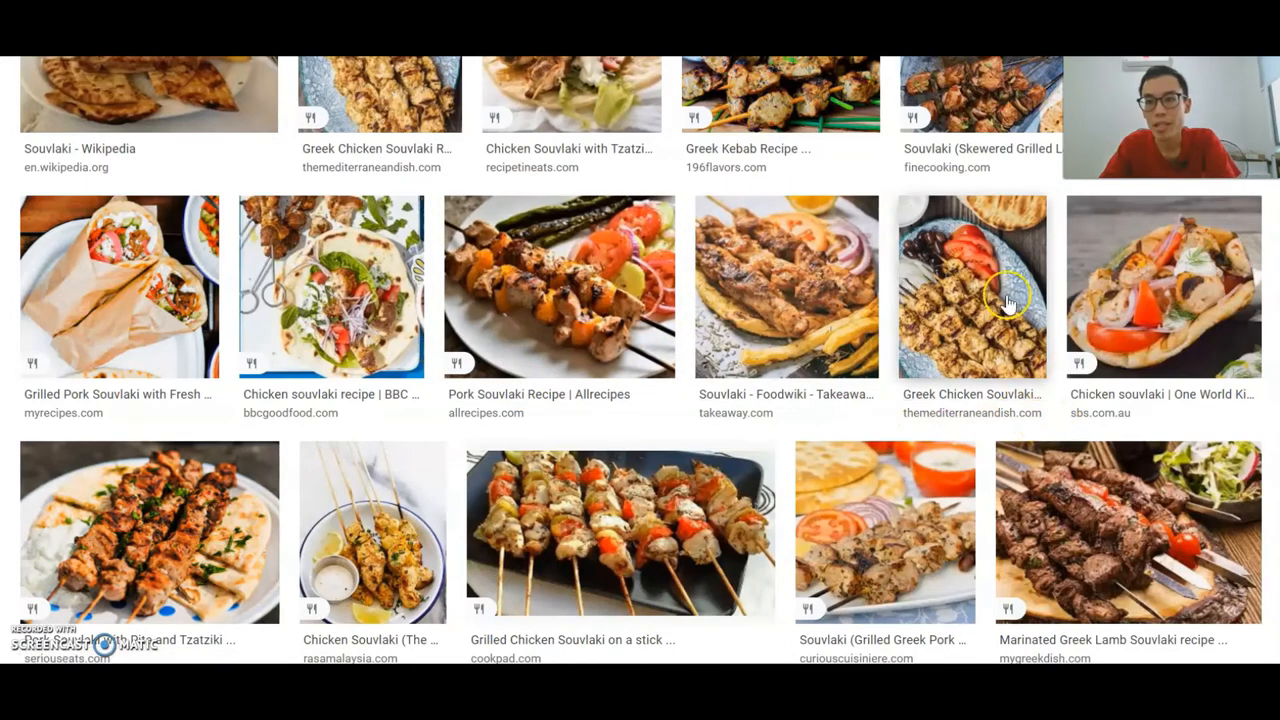
mouse_move(860, 530)
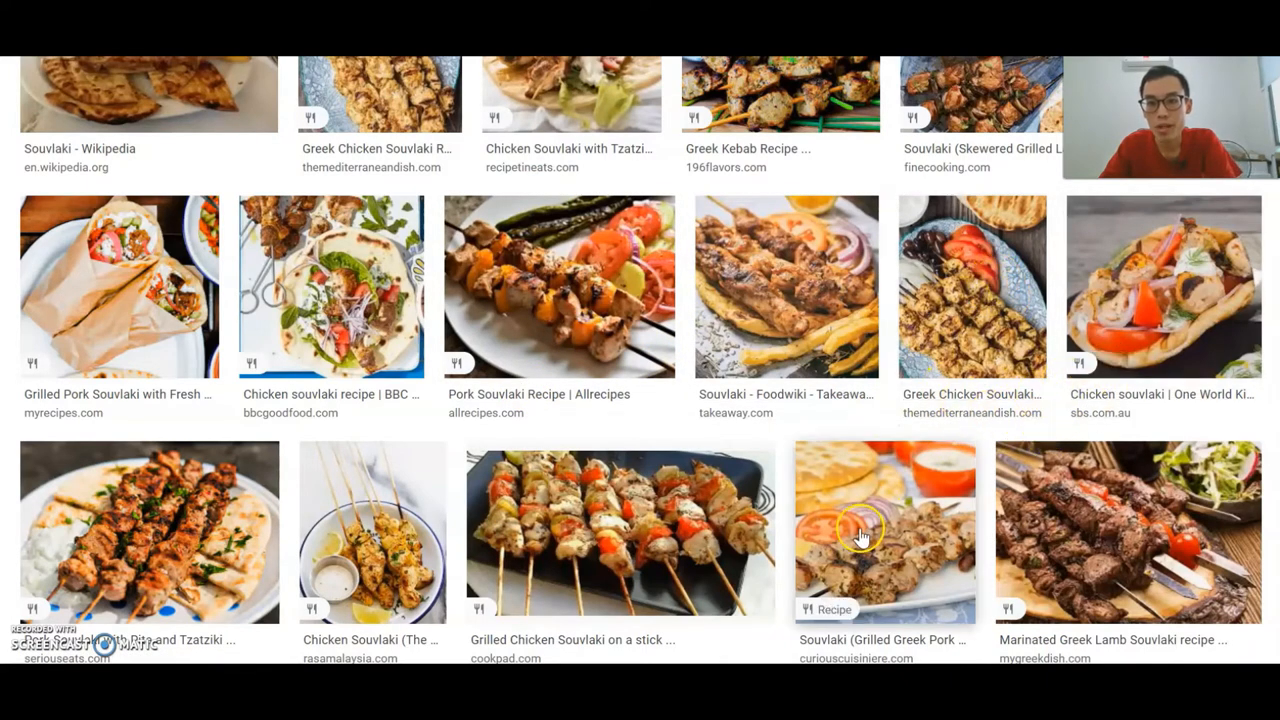
mouse_move(458, 437)
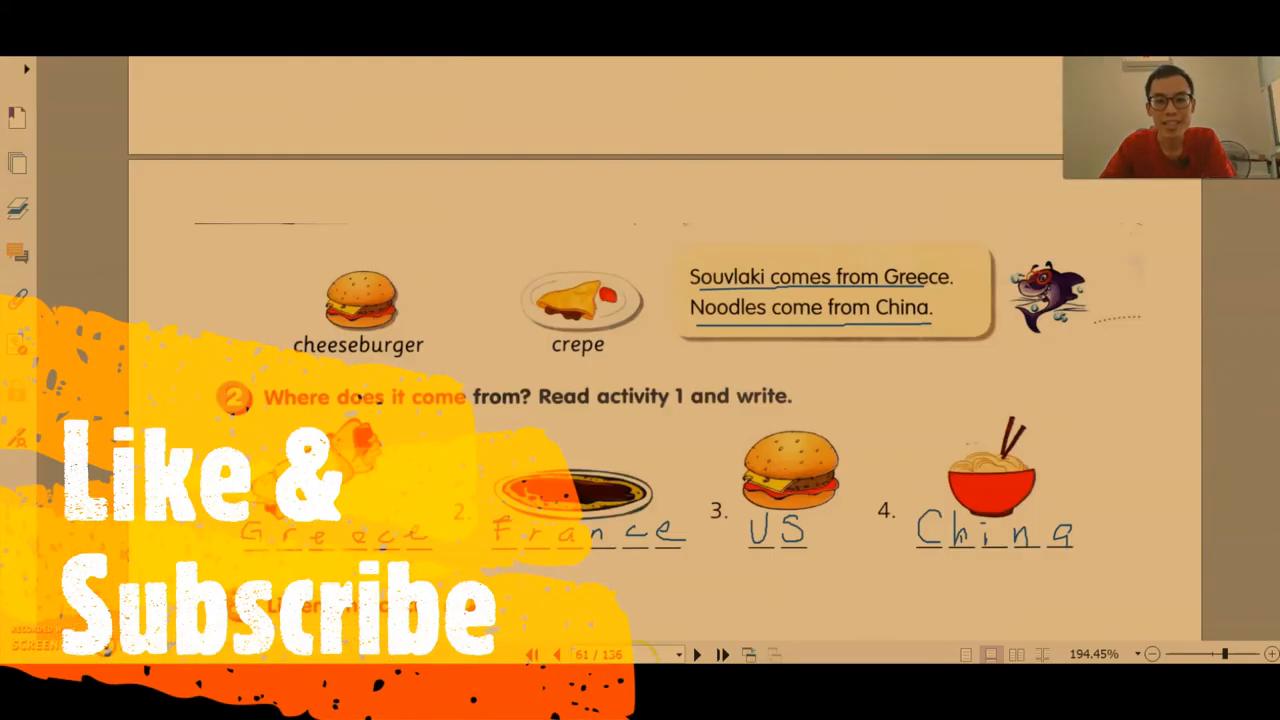
Scroll down the food page toward the Listen and circle activity.
scroll("down", 3)
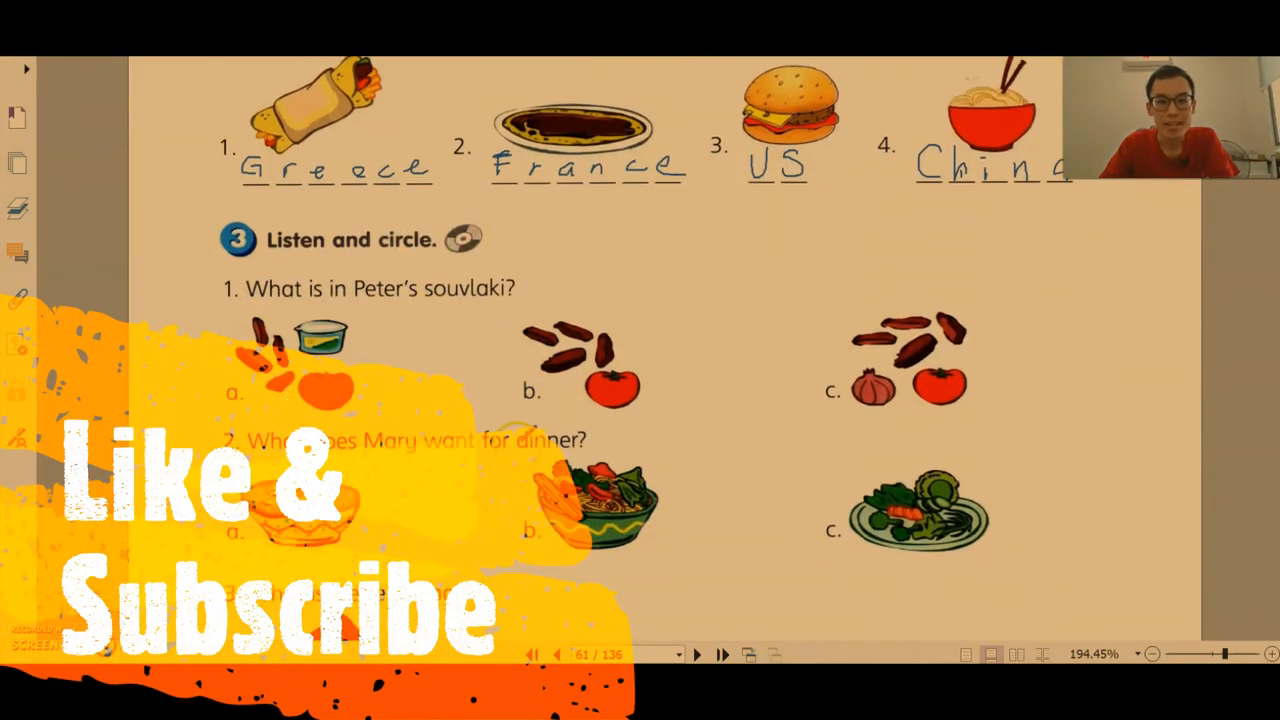
scroll("down", 3)
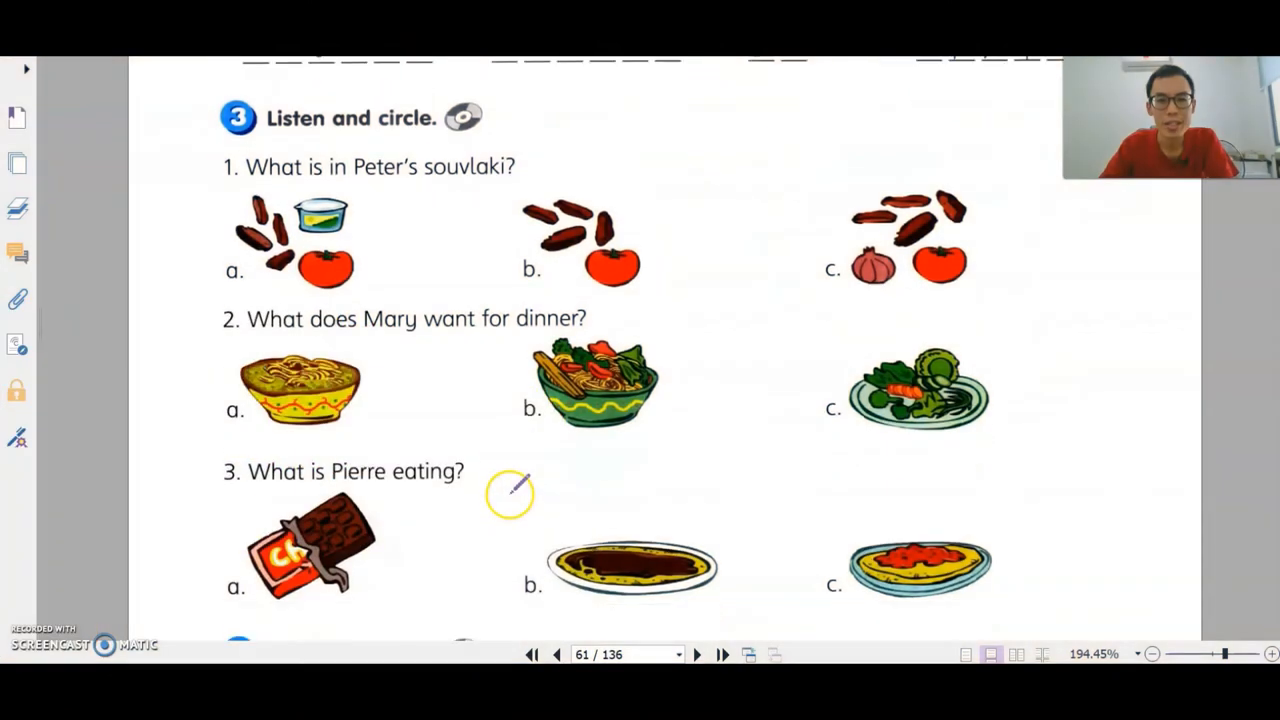
mouse_move(460, 330)
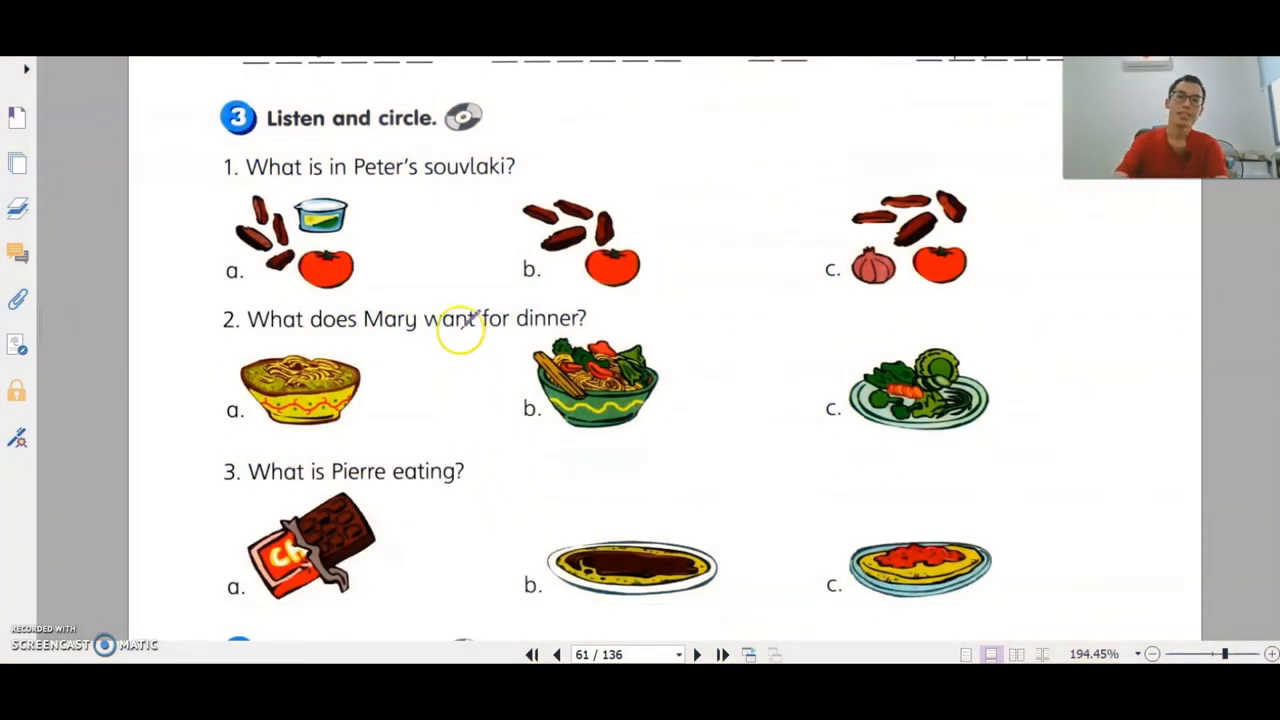
mouse_move(370, 180)
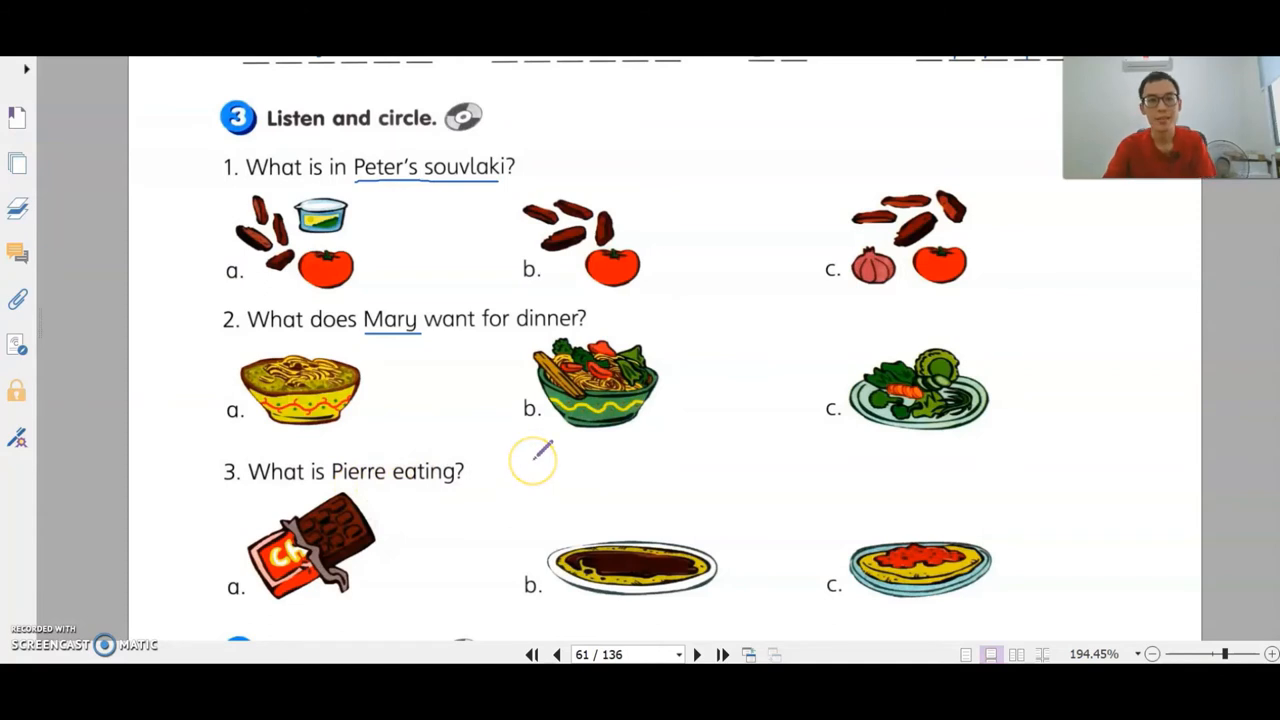
mouse_move(540, 408)
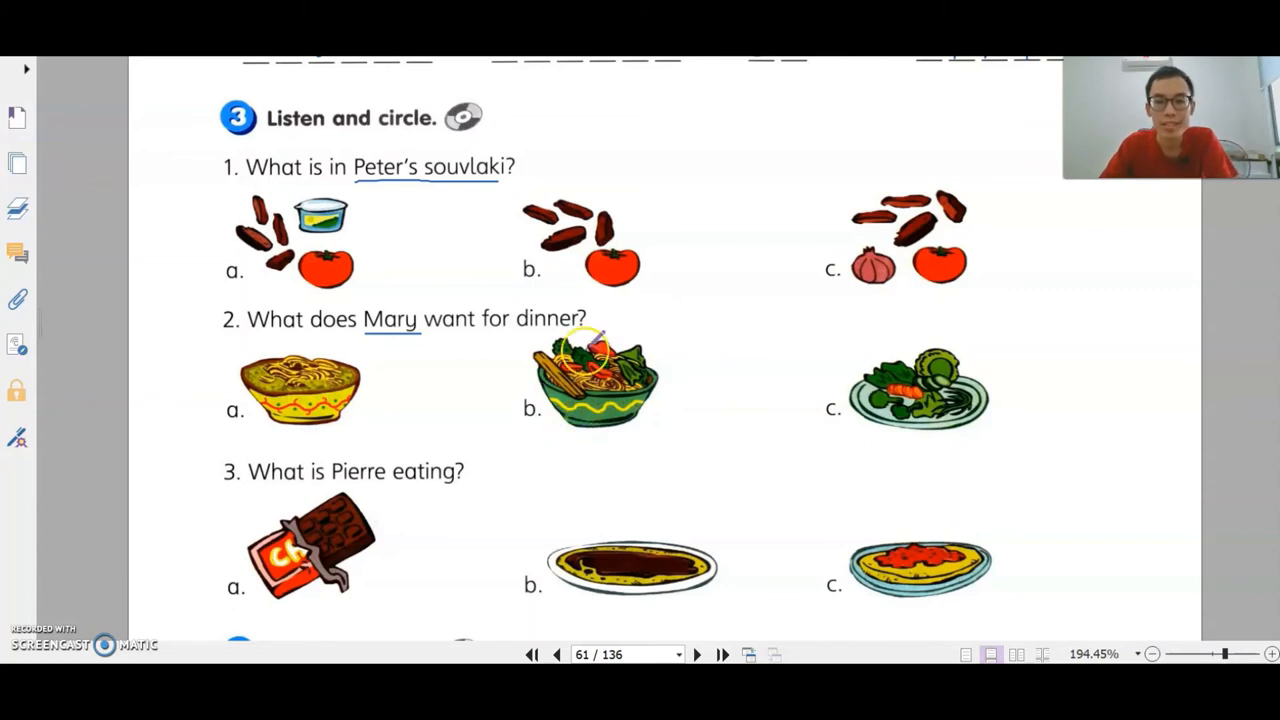
mouse_move(603, 210)
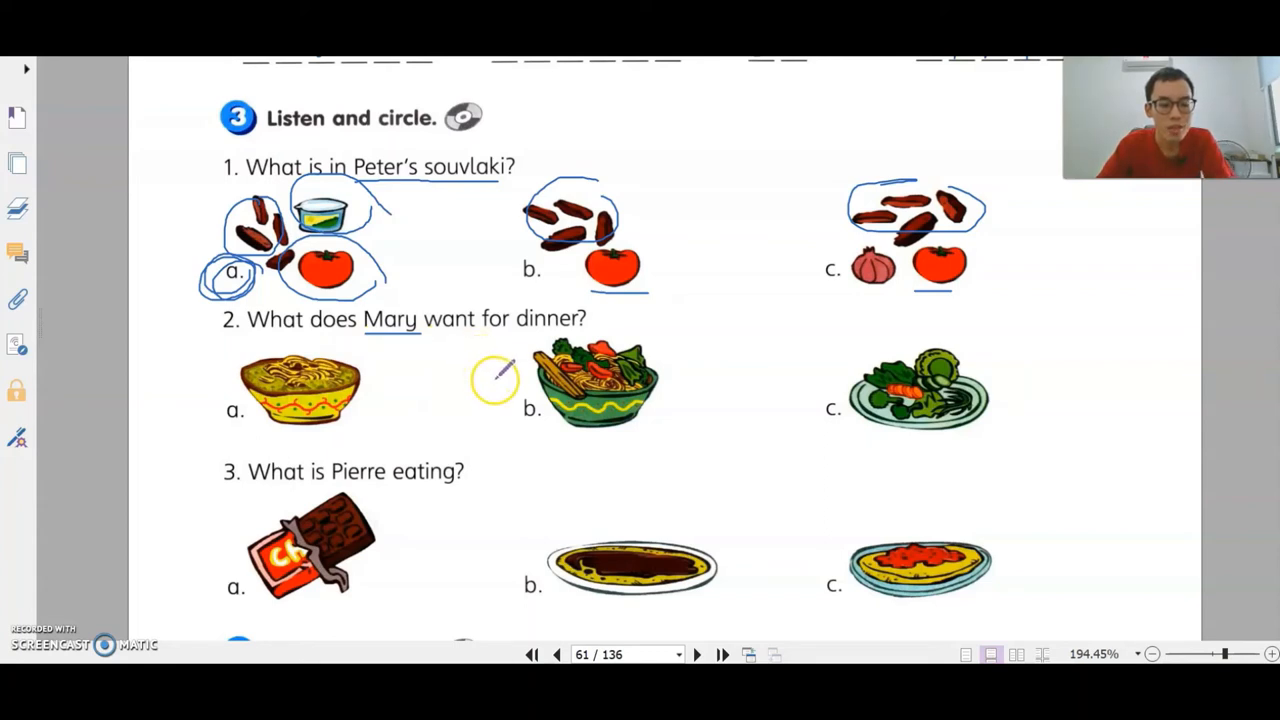
mouse_move(545, 405)
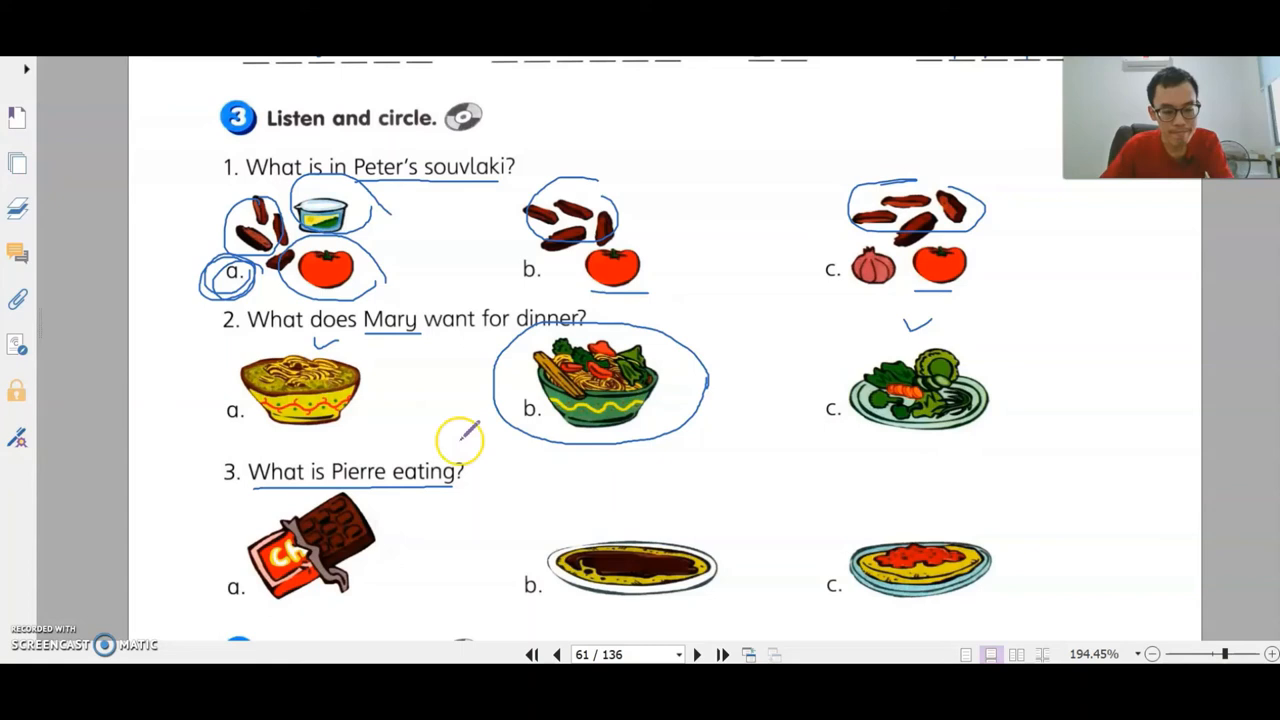
mouse_move(530, 490)
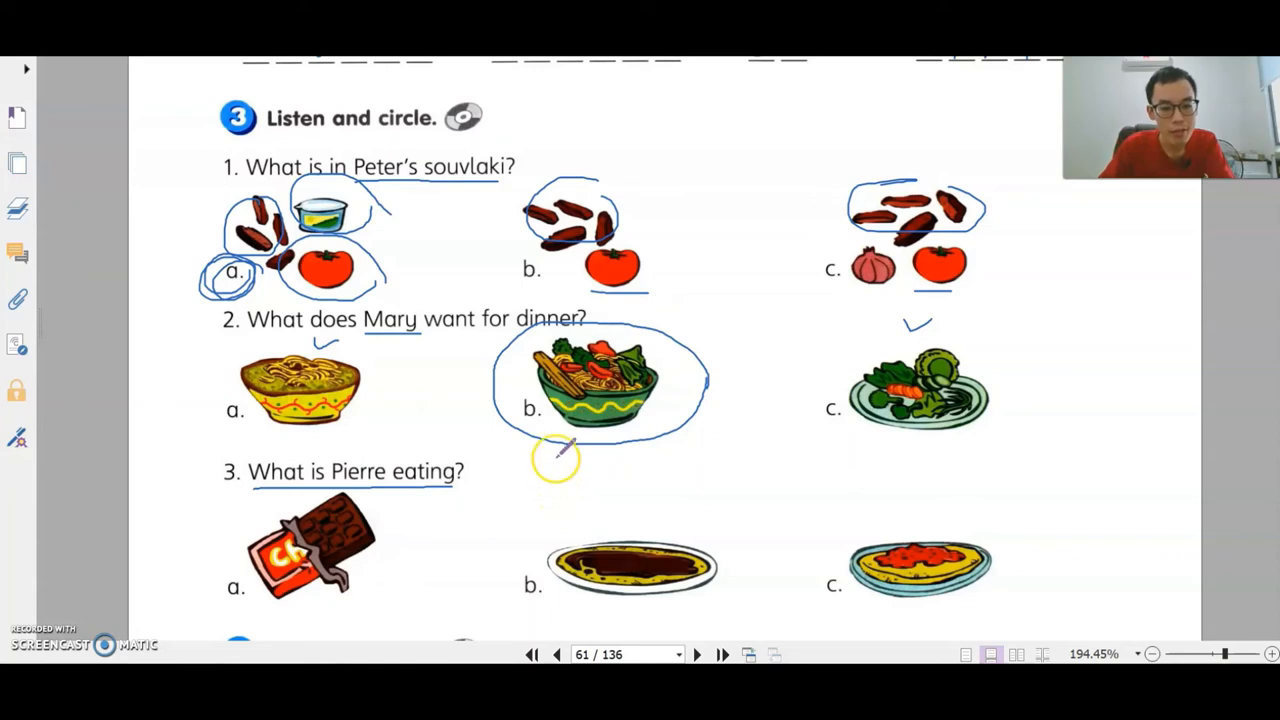
mouse_move(520, 440)
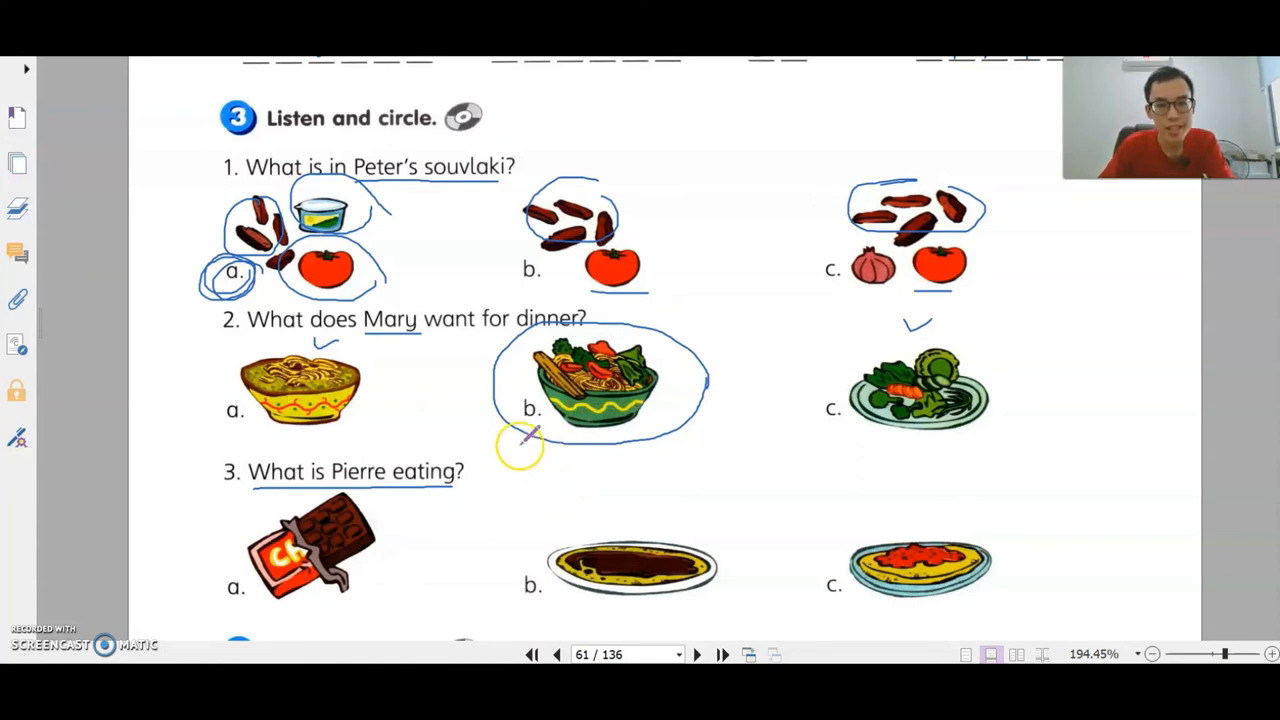
mouse_move(380, 515)
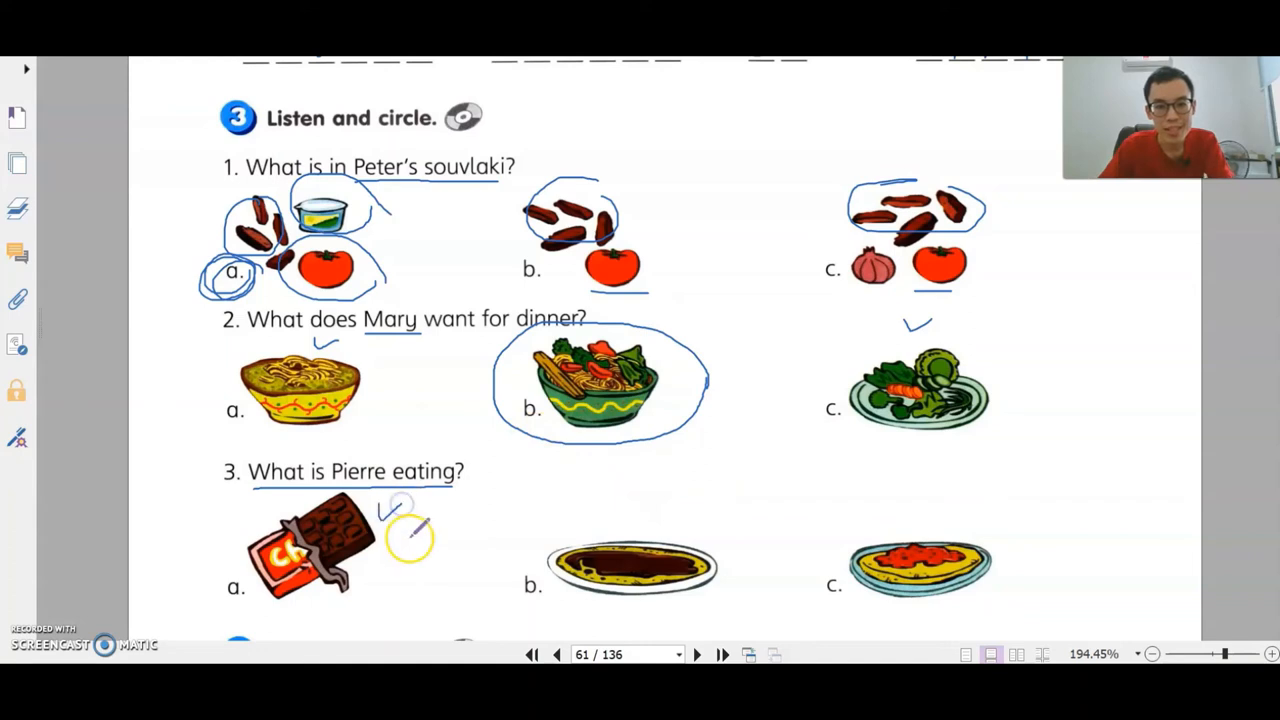
Draw a Pencil mark on the listening answer options.
left_click_drag(390, 520, 420, 560)
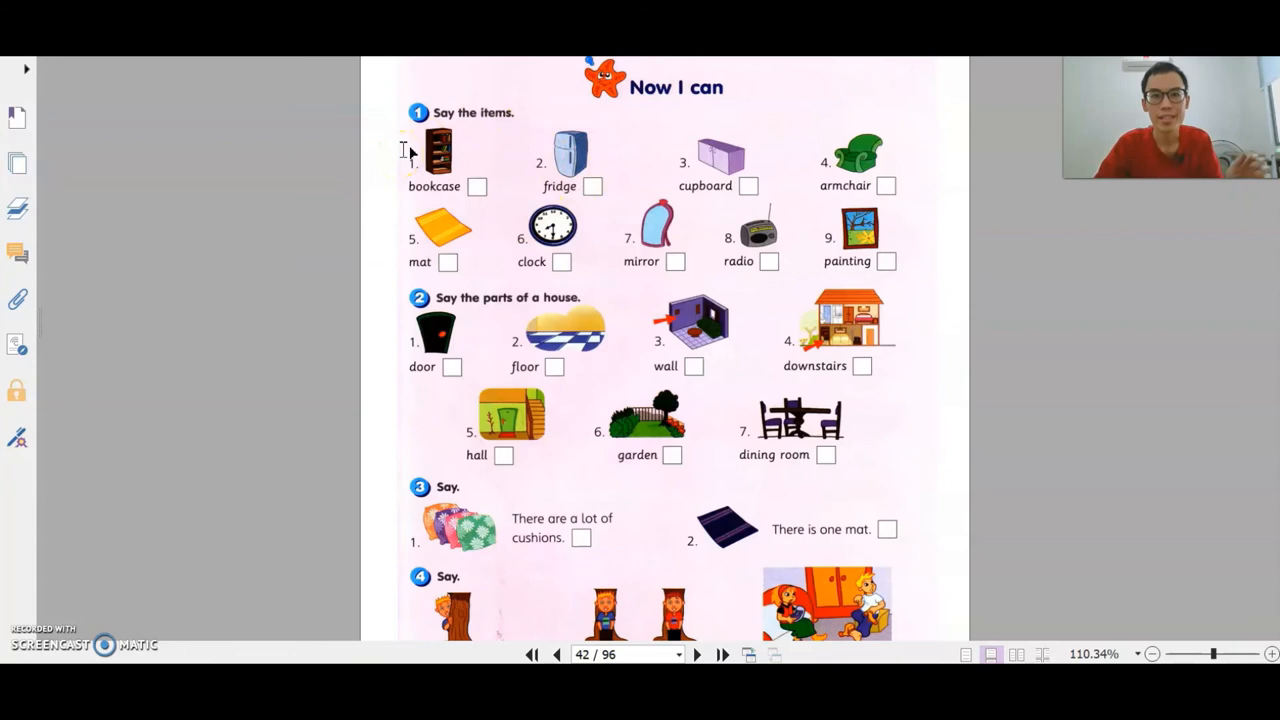
Switch to the other workbook at the 'Now I can' page and scroll down.
left_click(419, 113)
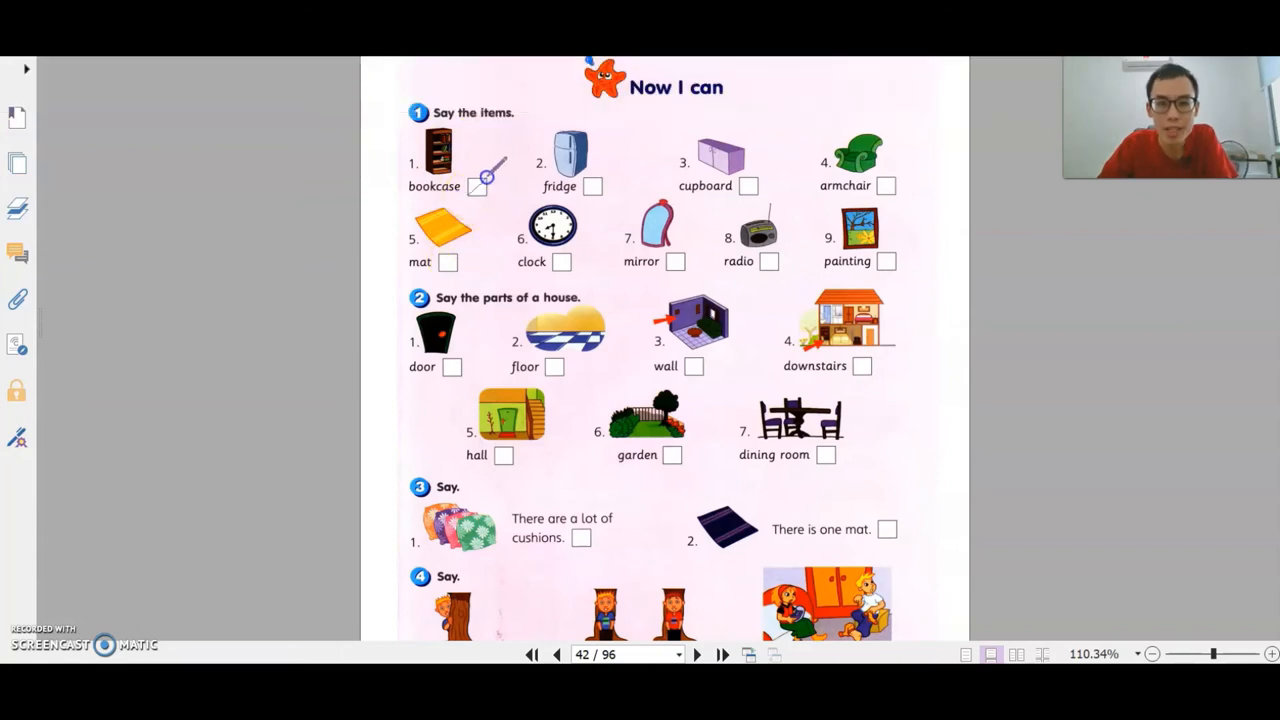
left_click(592, 186)
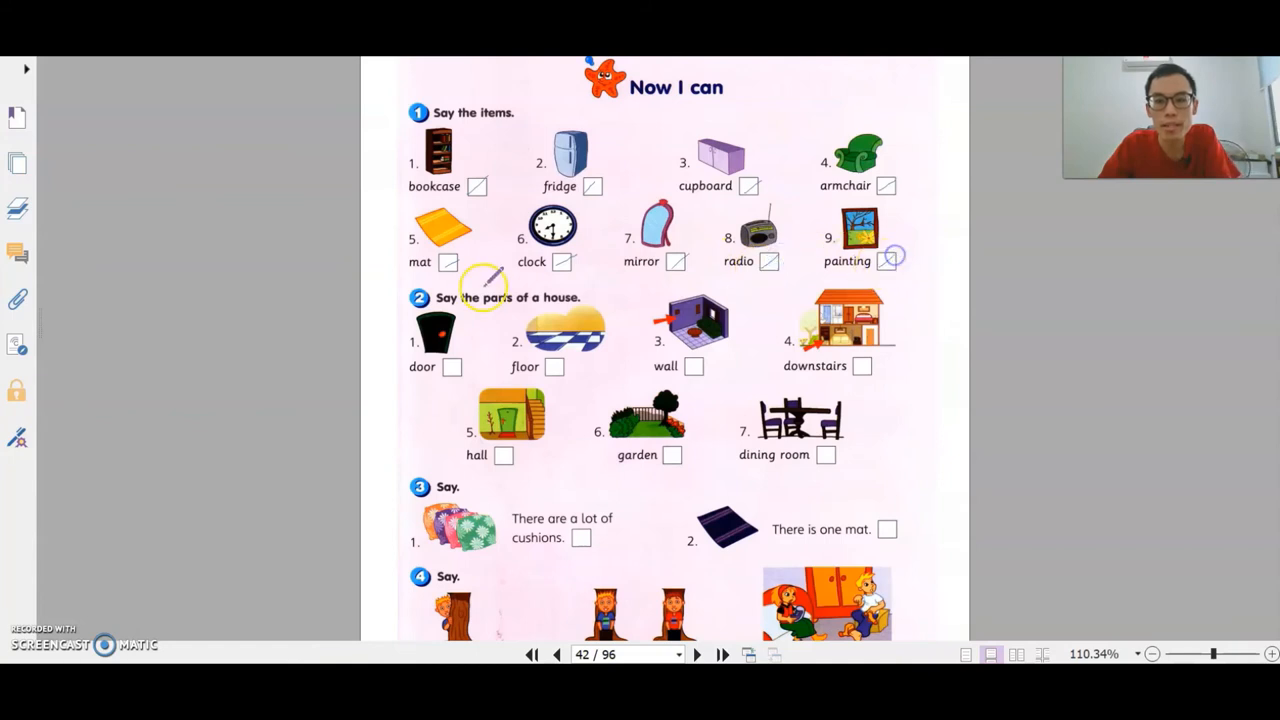
scroll("down", 3)
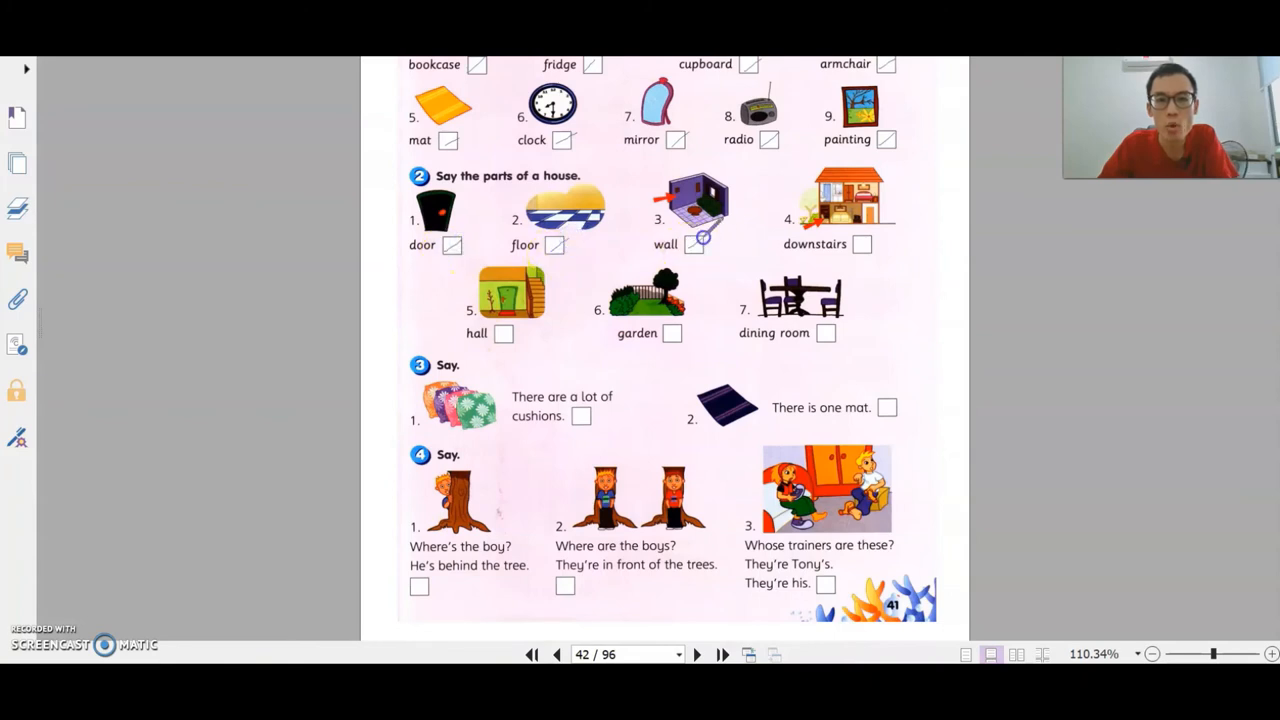
mouse_move(855, 240)
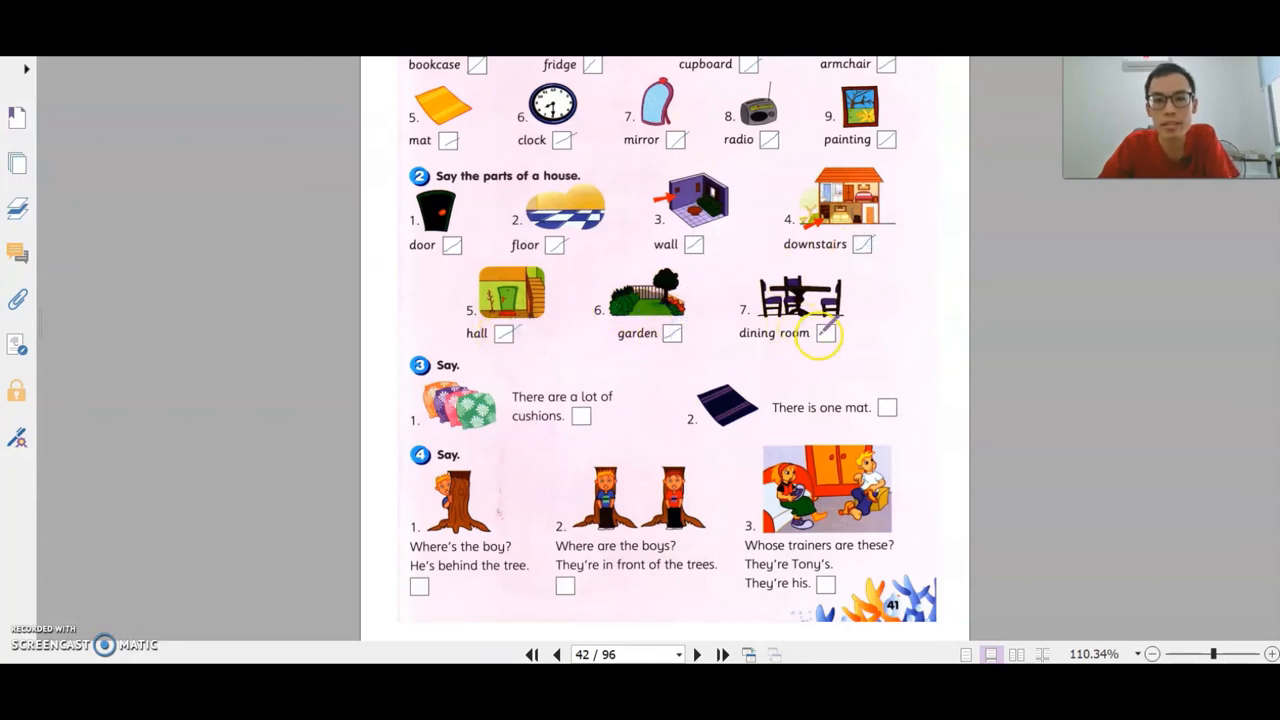
mouse_move(648, 360)
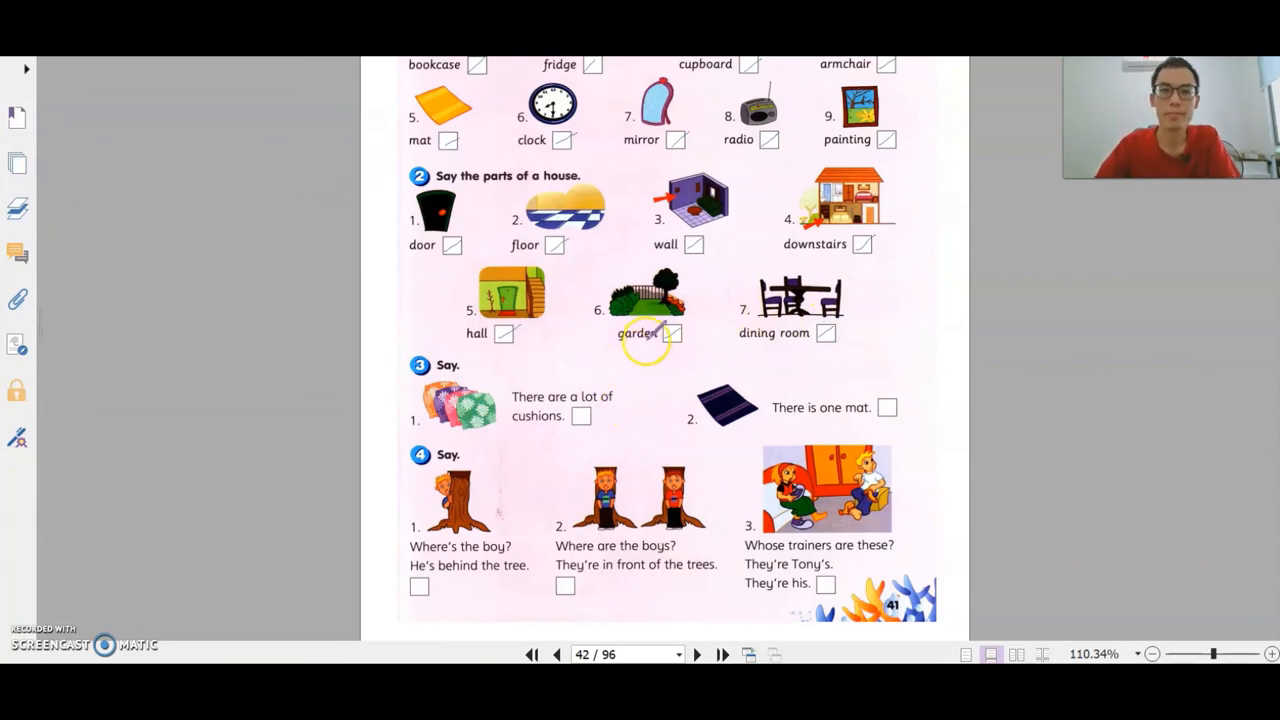
Tick the checklist boxes for sections 2, 3 and 4 with the Pencil tool.
scroll("down", 3)
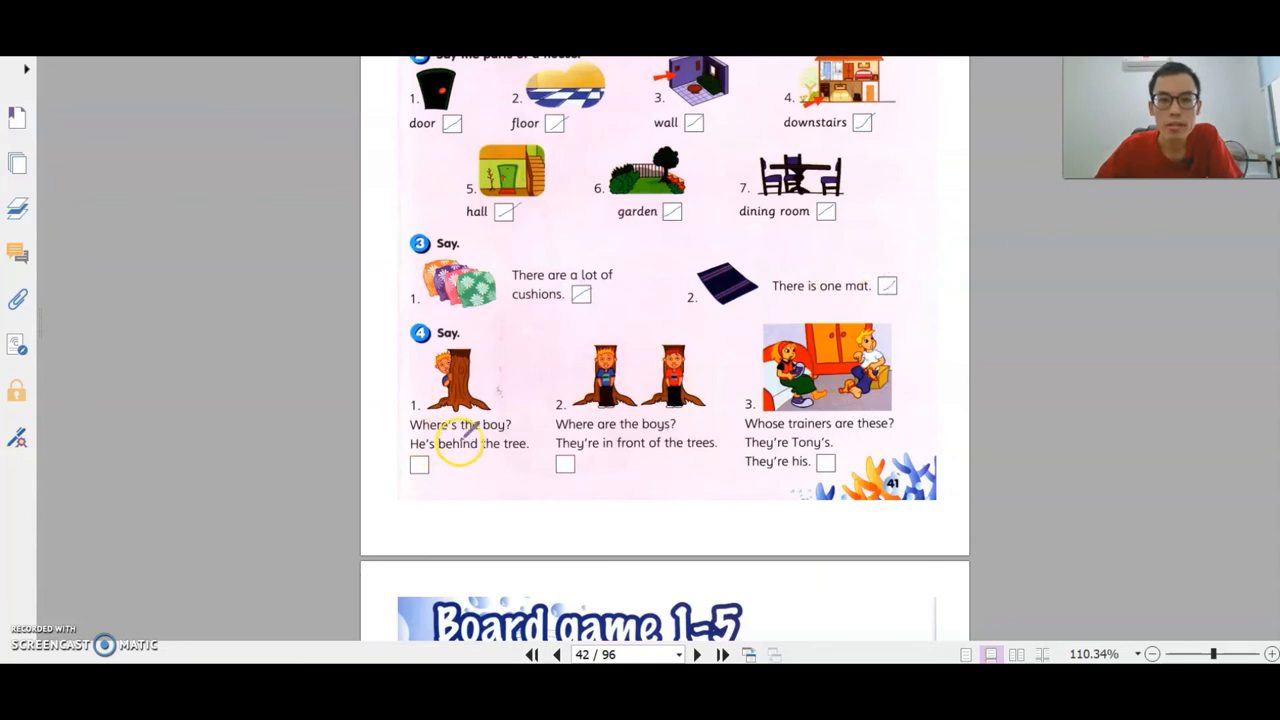
left_click(418, 466)
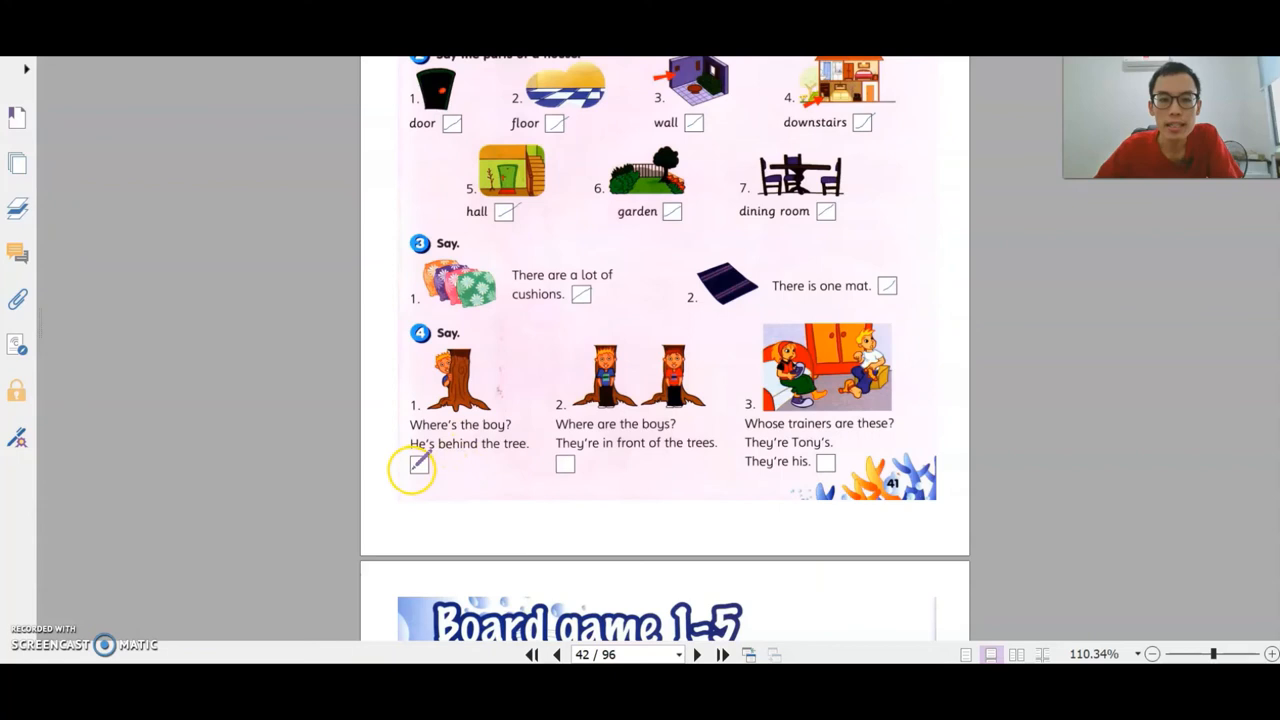
mouse_move(660, 415)
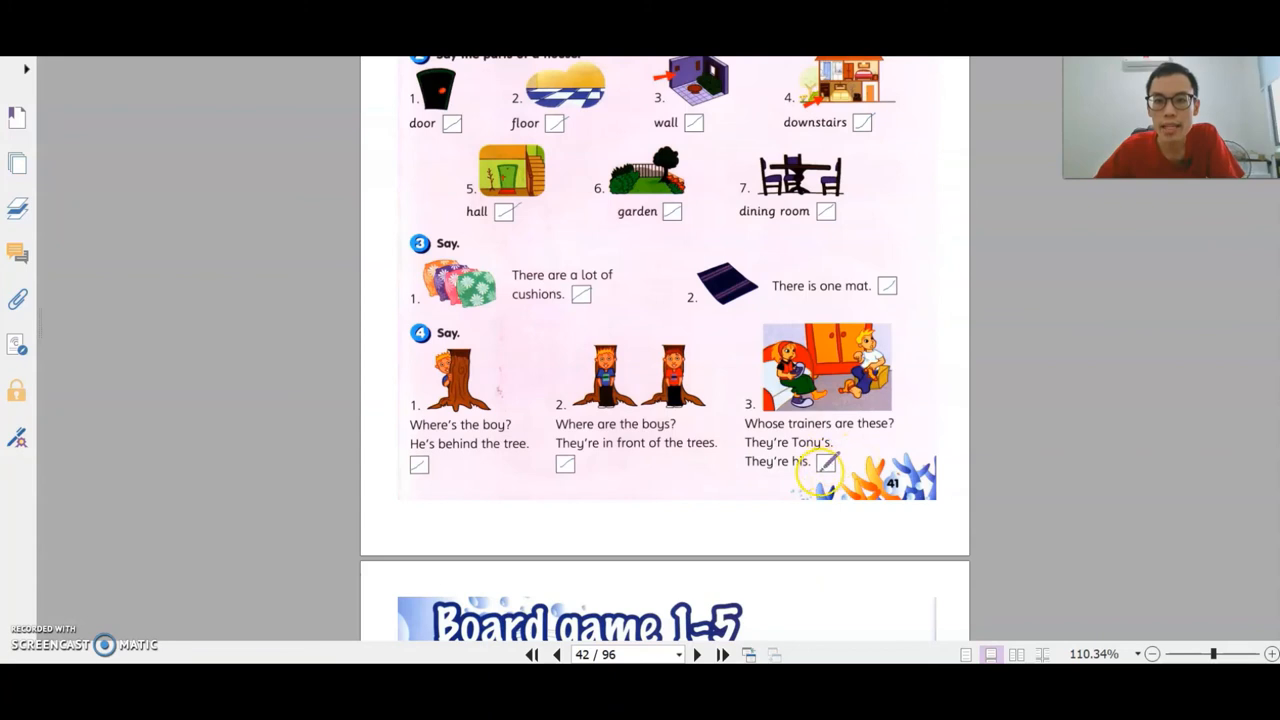
scroll("up", 3)
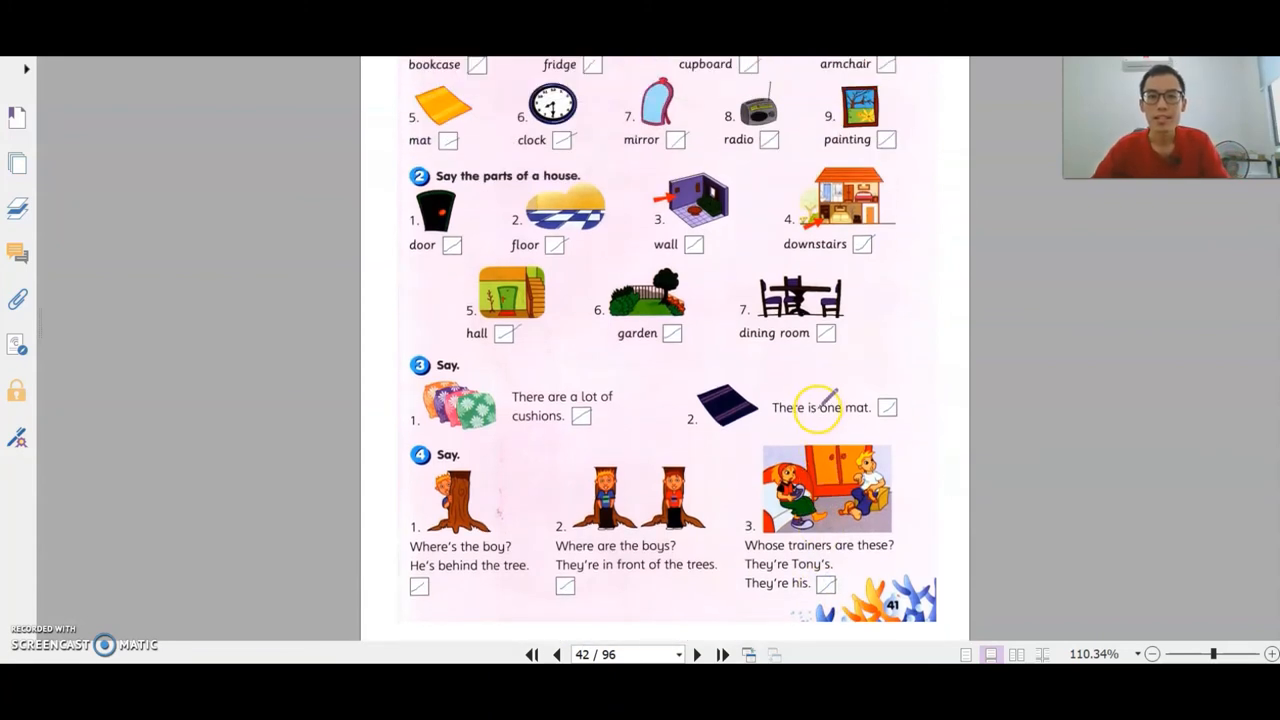
scroll("up", 3)
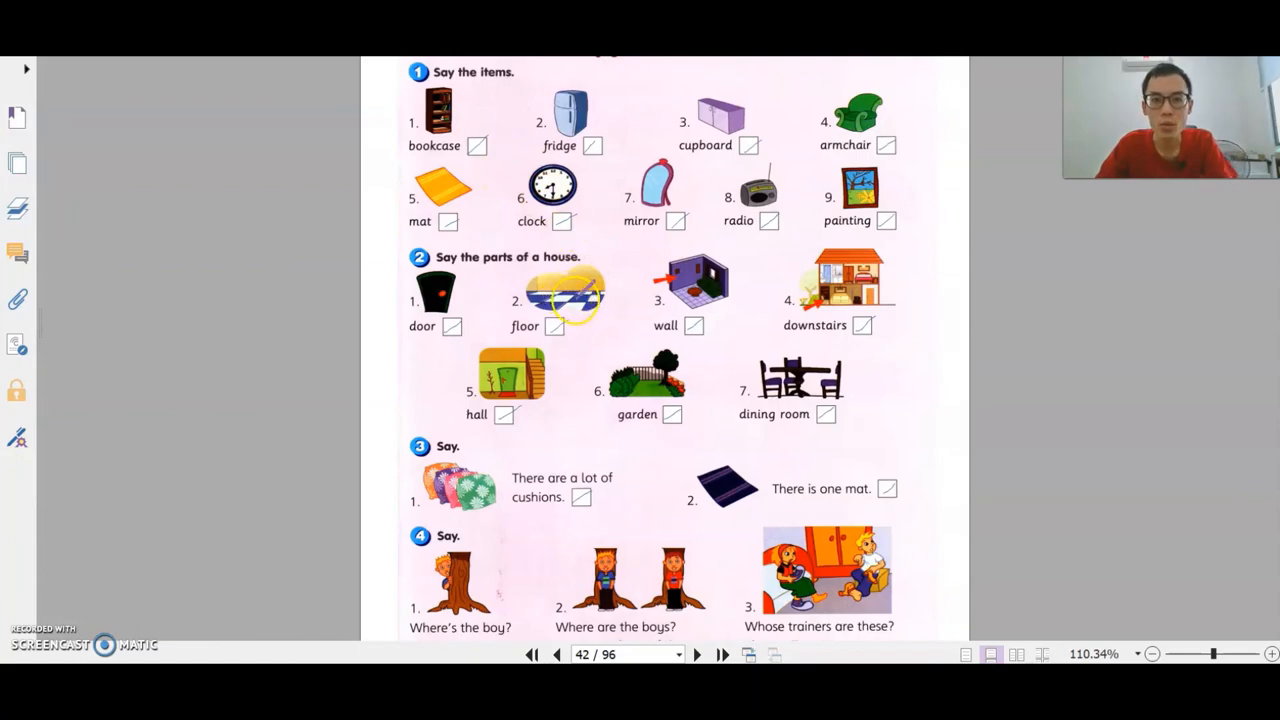
scroll("down", 3)
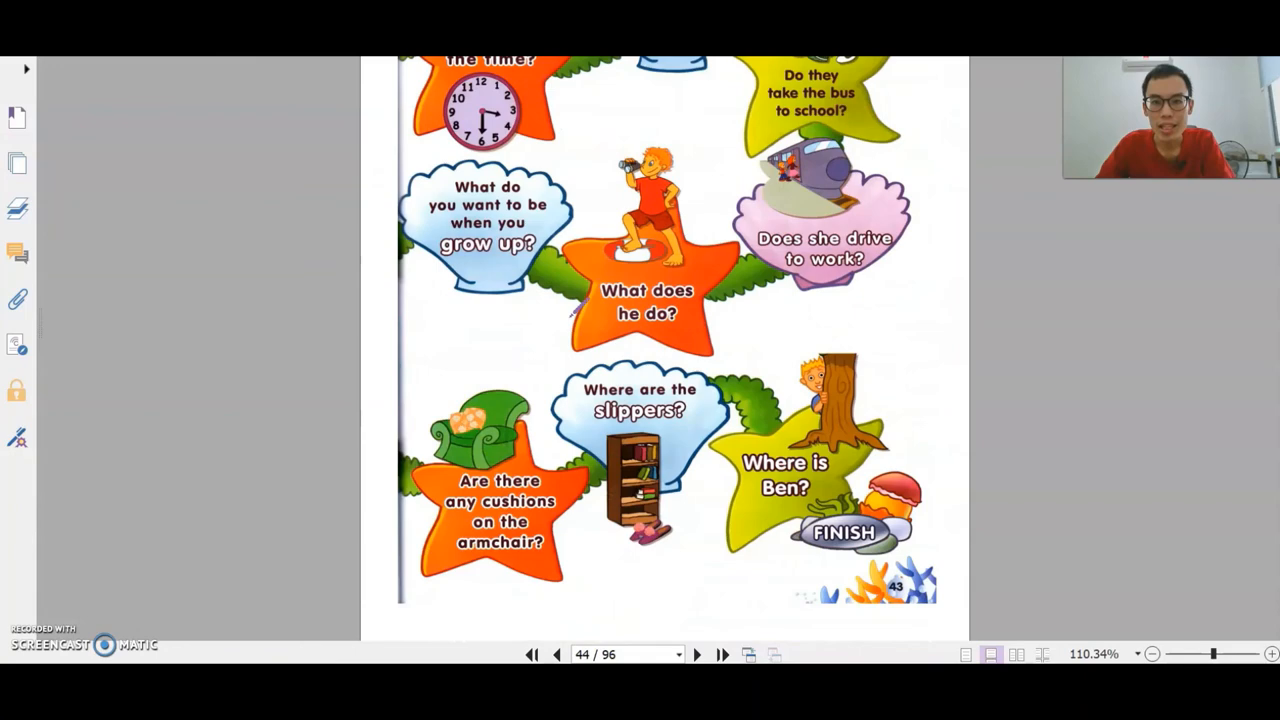
On page 45, draw a tick and arrows, and circle 'There's' and 'There are'.
left_click(697, 654)
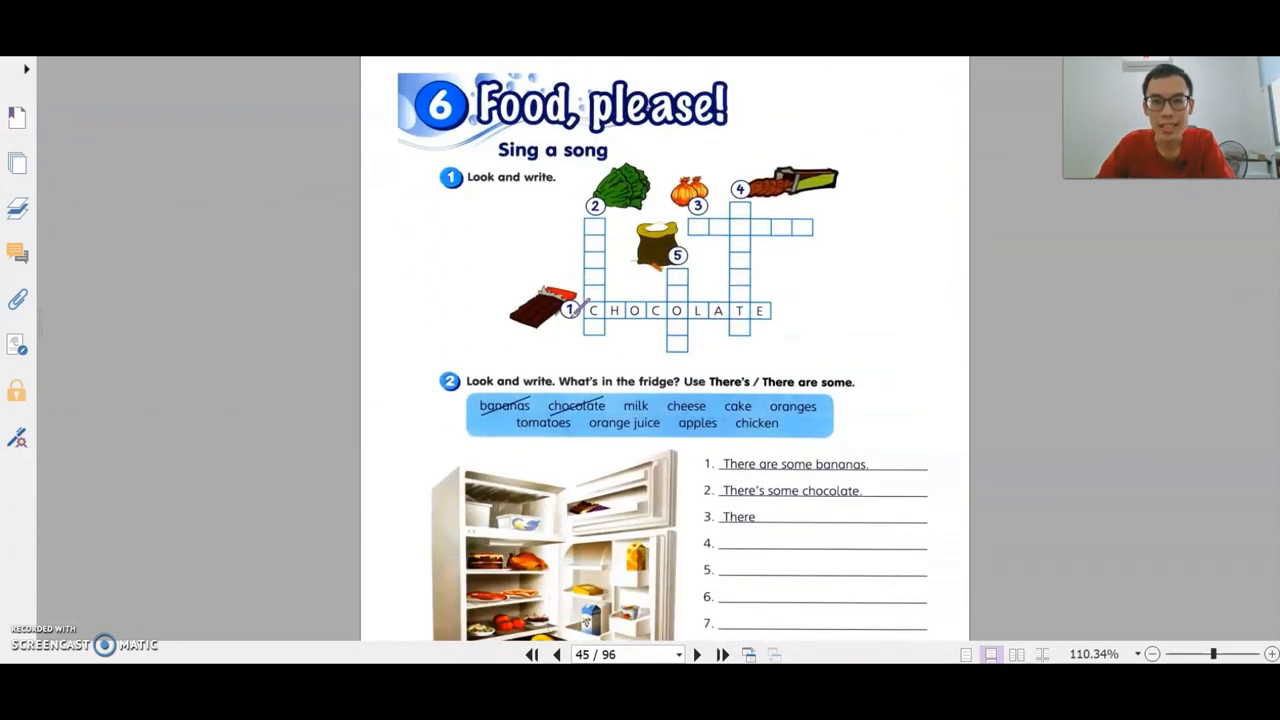
scroll("down", 3)
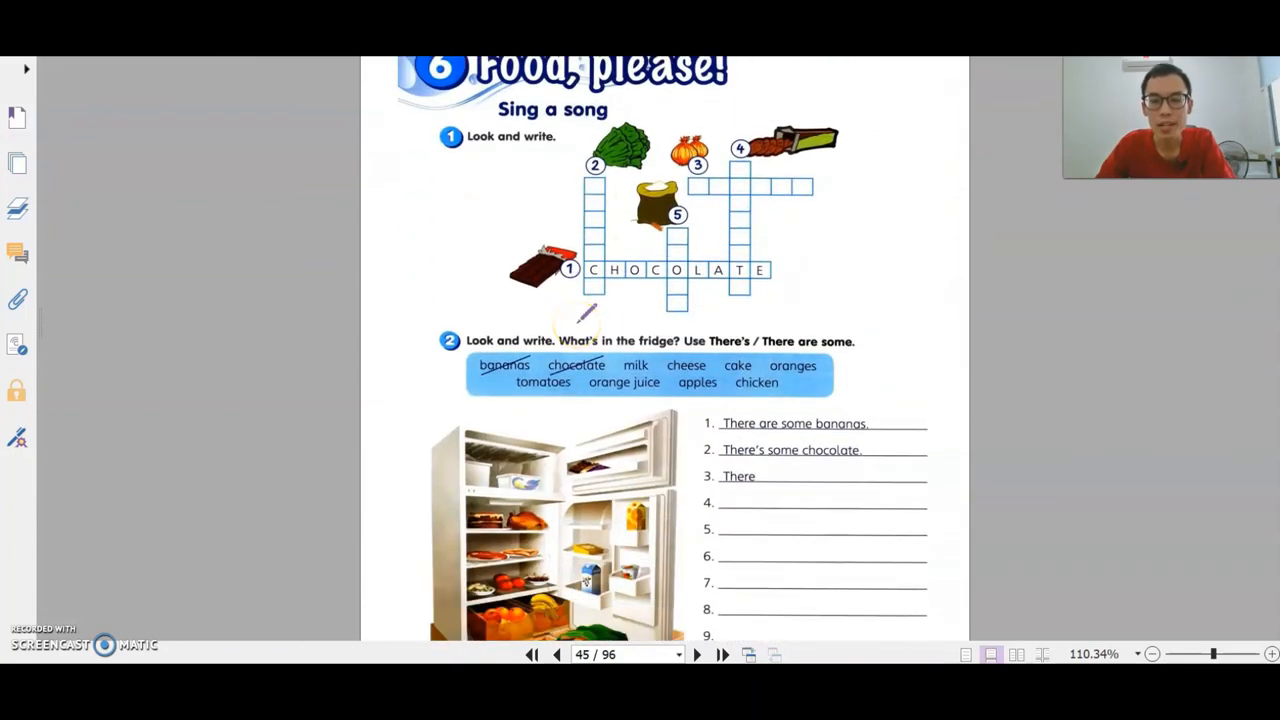
scroll("up", 3)
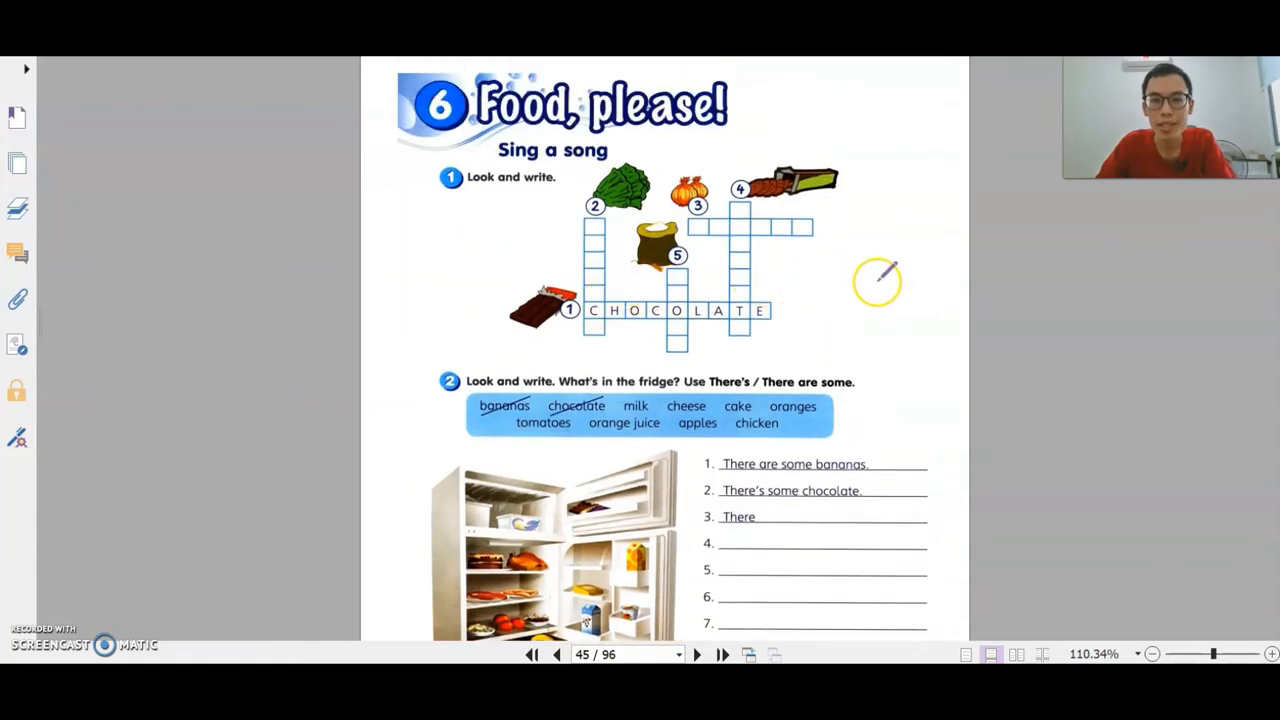
mouse_move(778, 312)
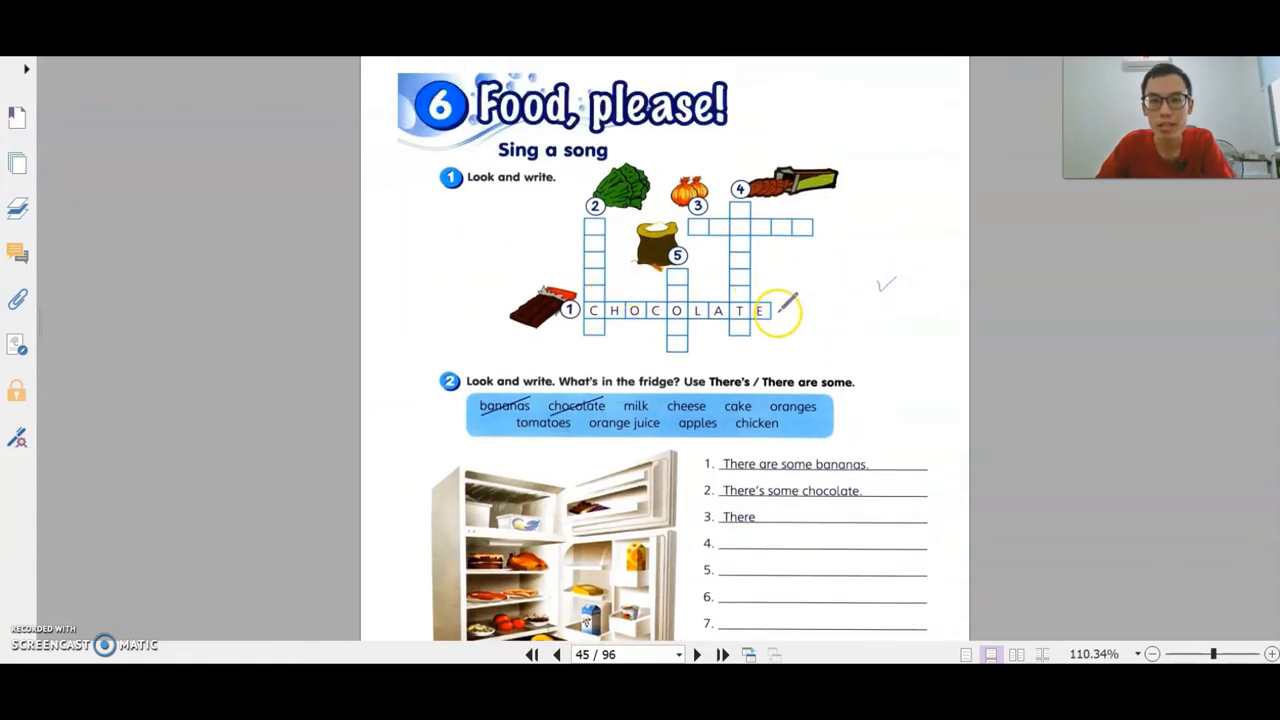
scroll("down", 3)
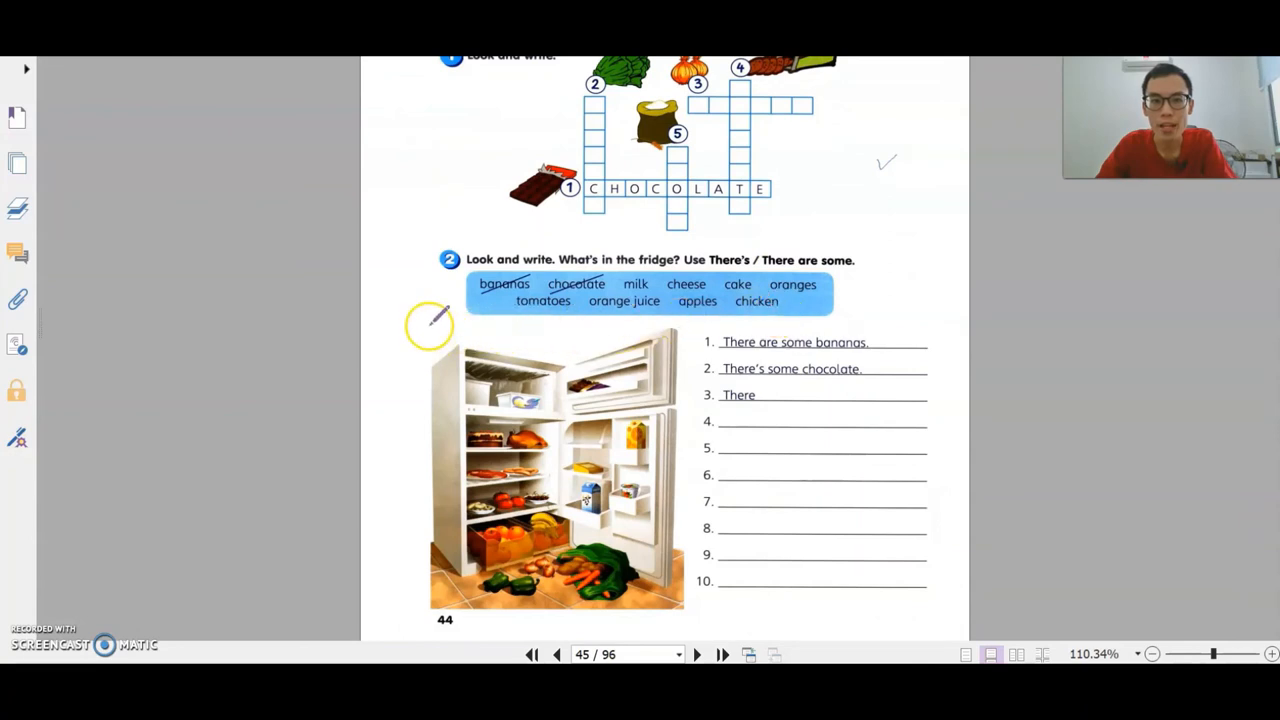
mouse_move(730, 360)
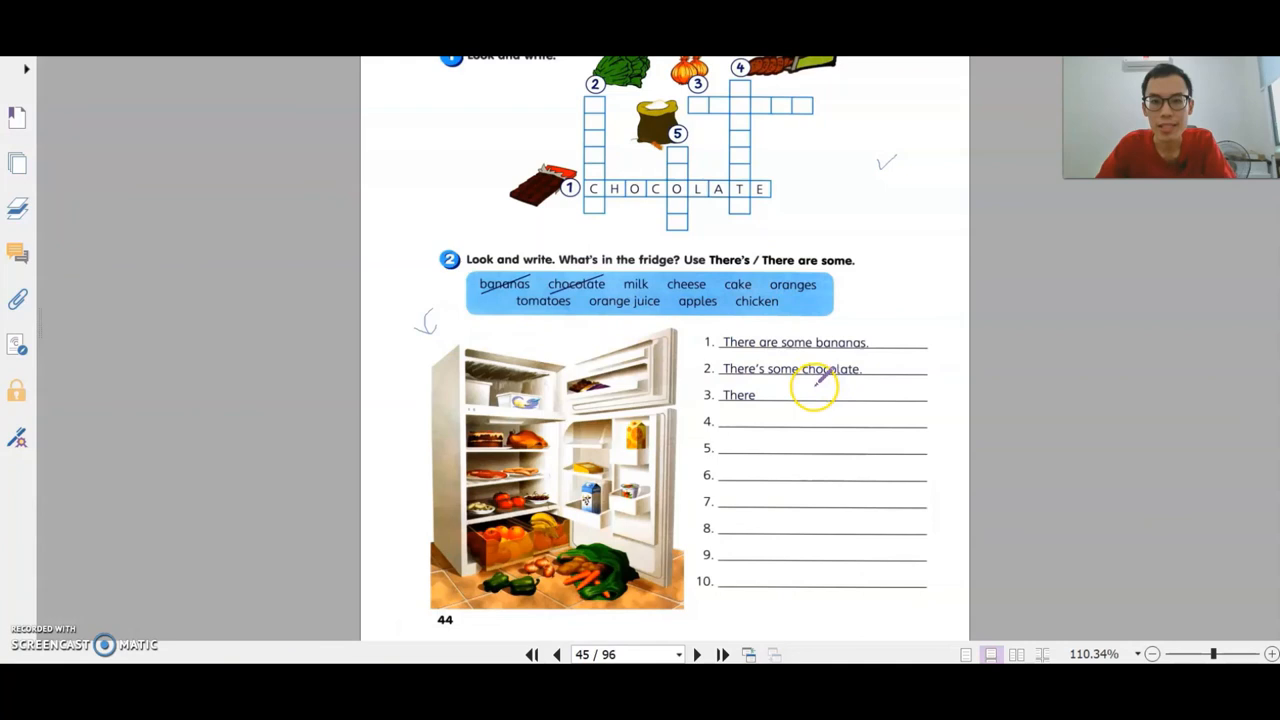
mouse_move(543, 348)
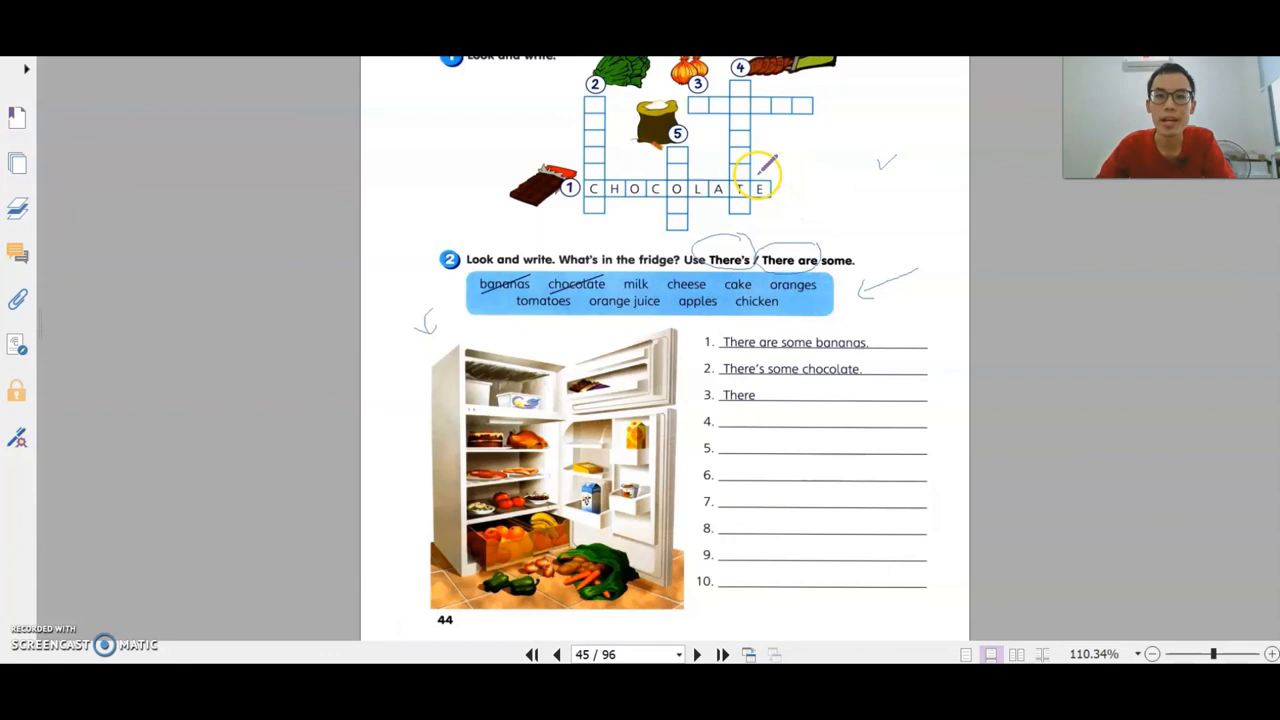
scroll("down", 3)
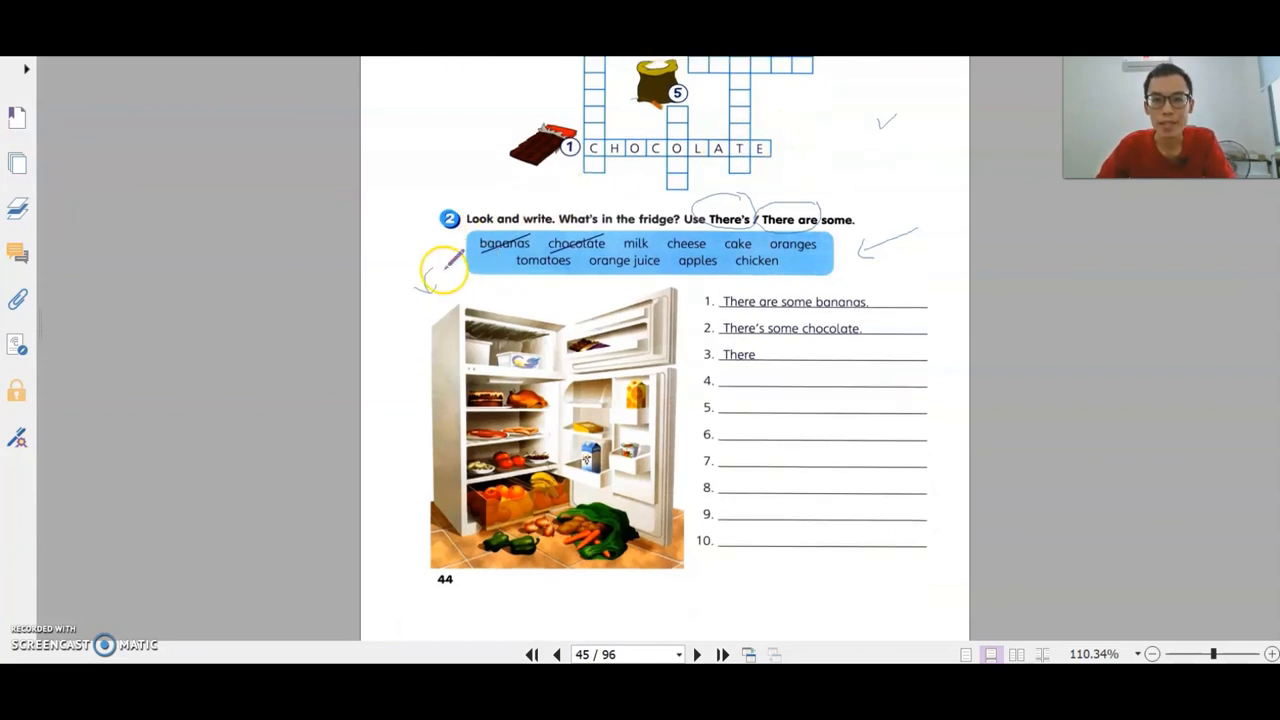